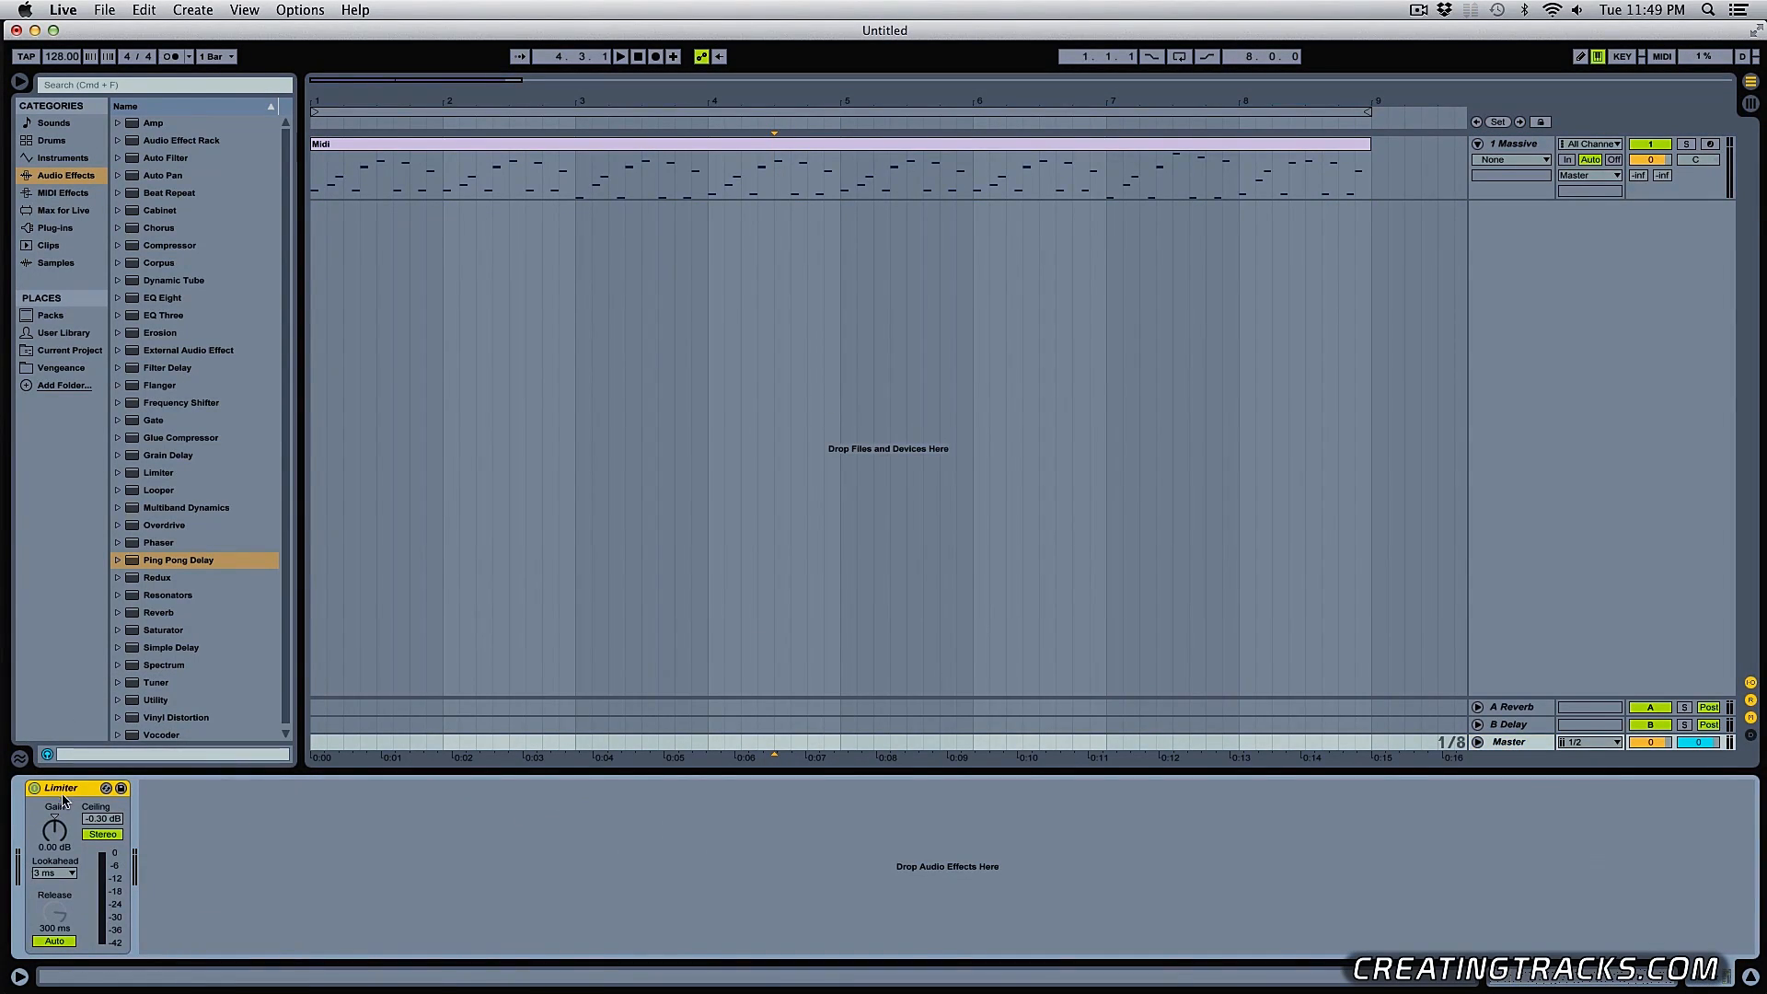
mouse_move(464, 834)
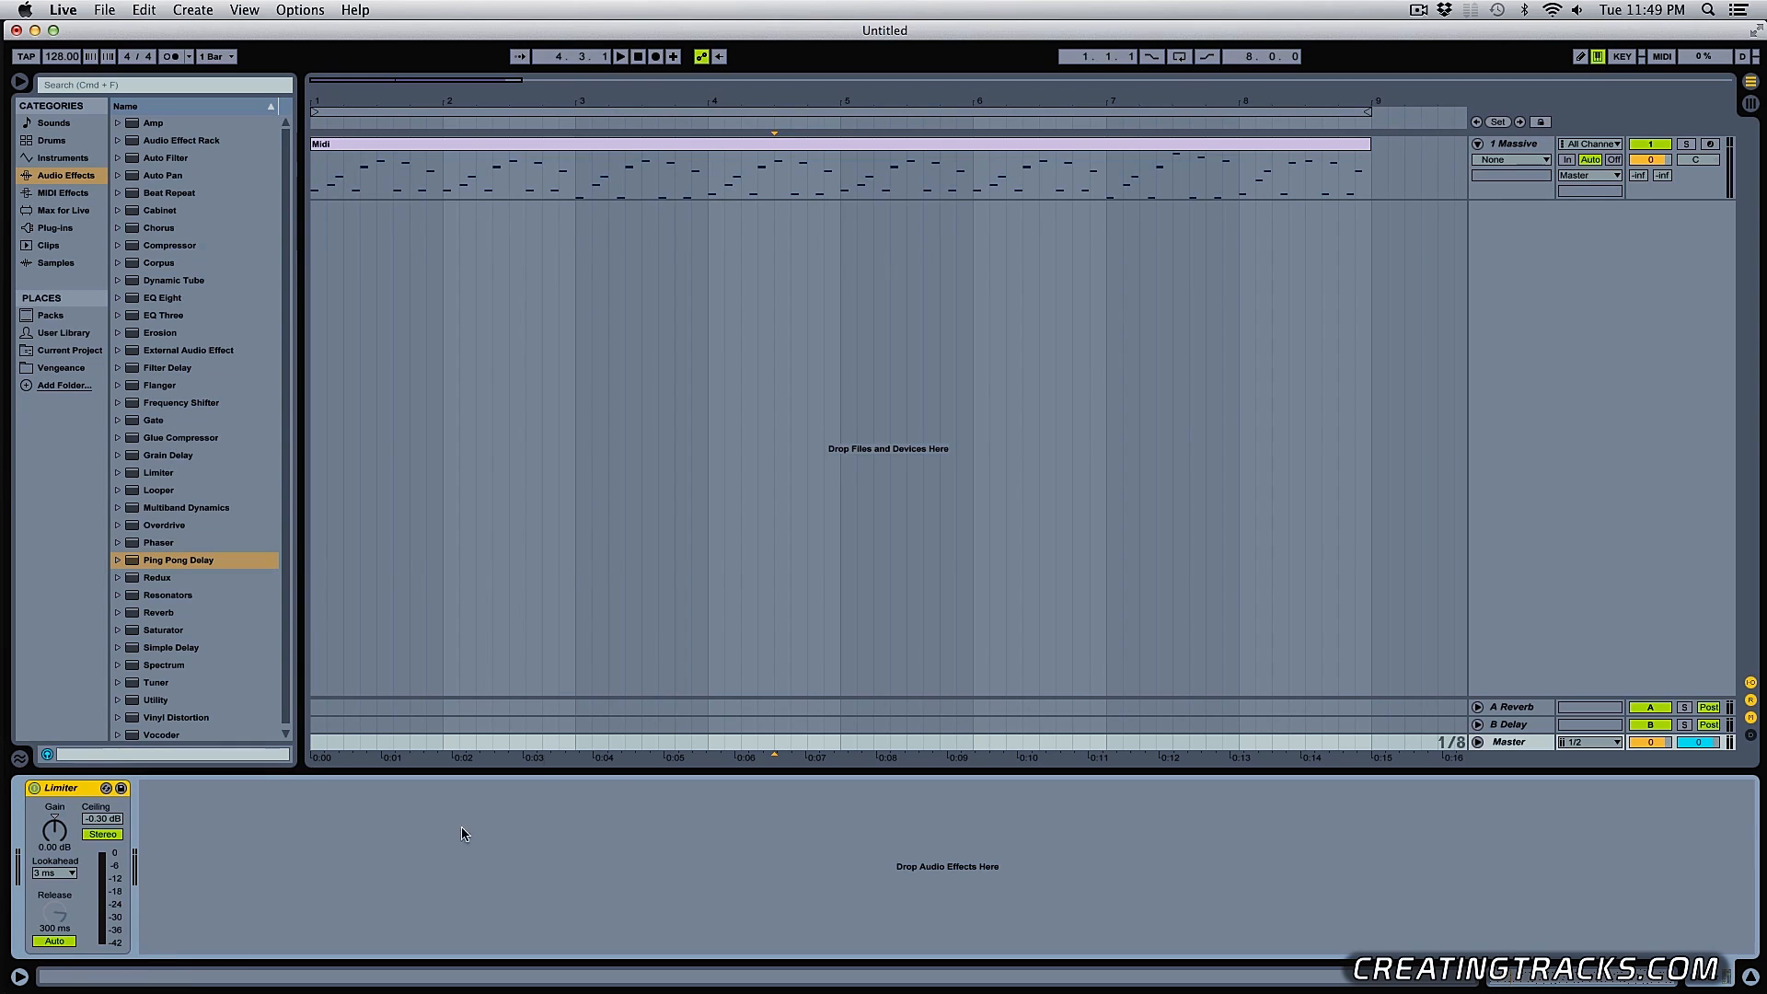
mouse_move(161, 731)
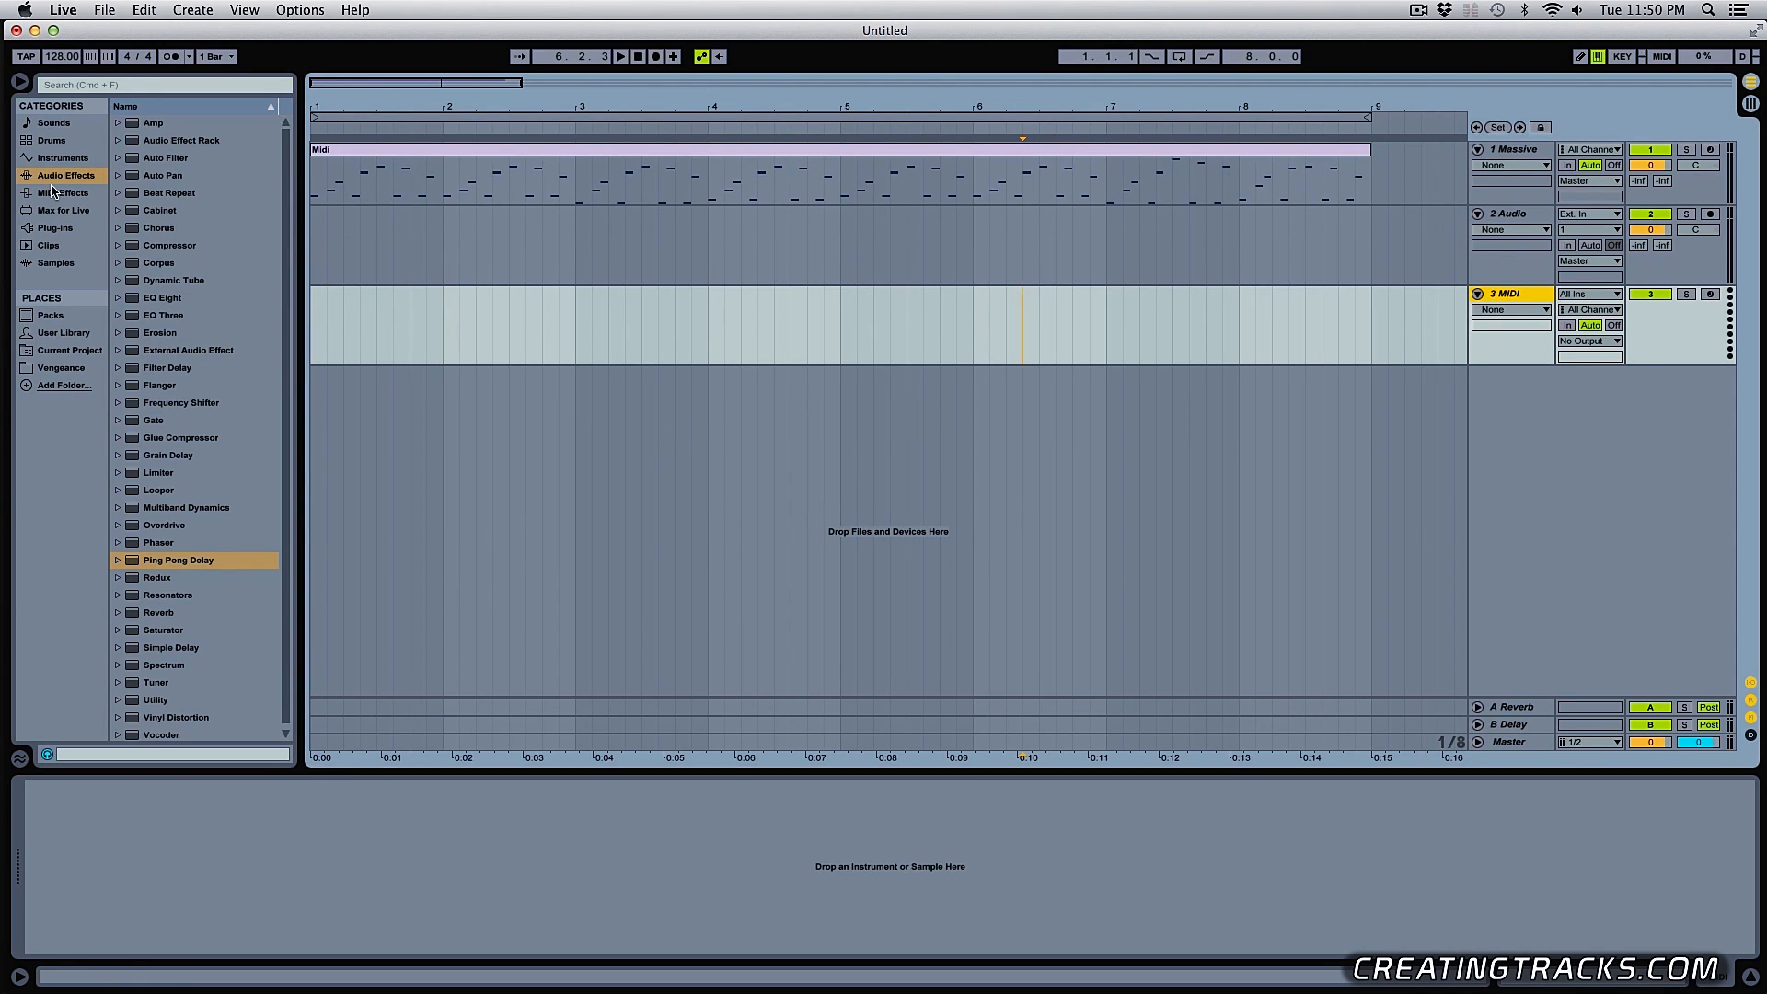
Load the Grand Piano.adg preset from Instrument Rack > Piano & Keys onto the new MIDI track
left_click(52, 158)
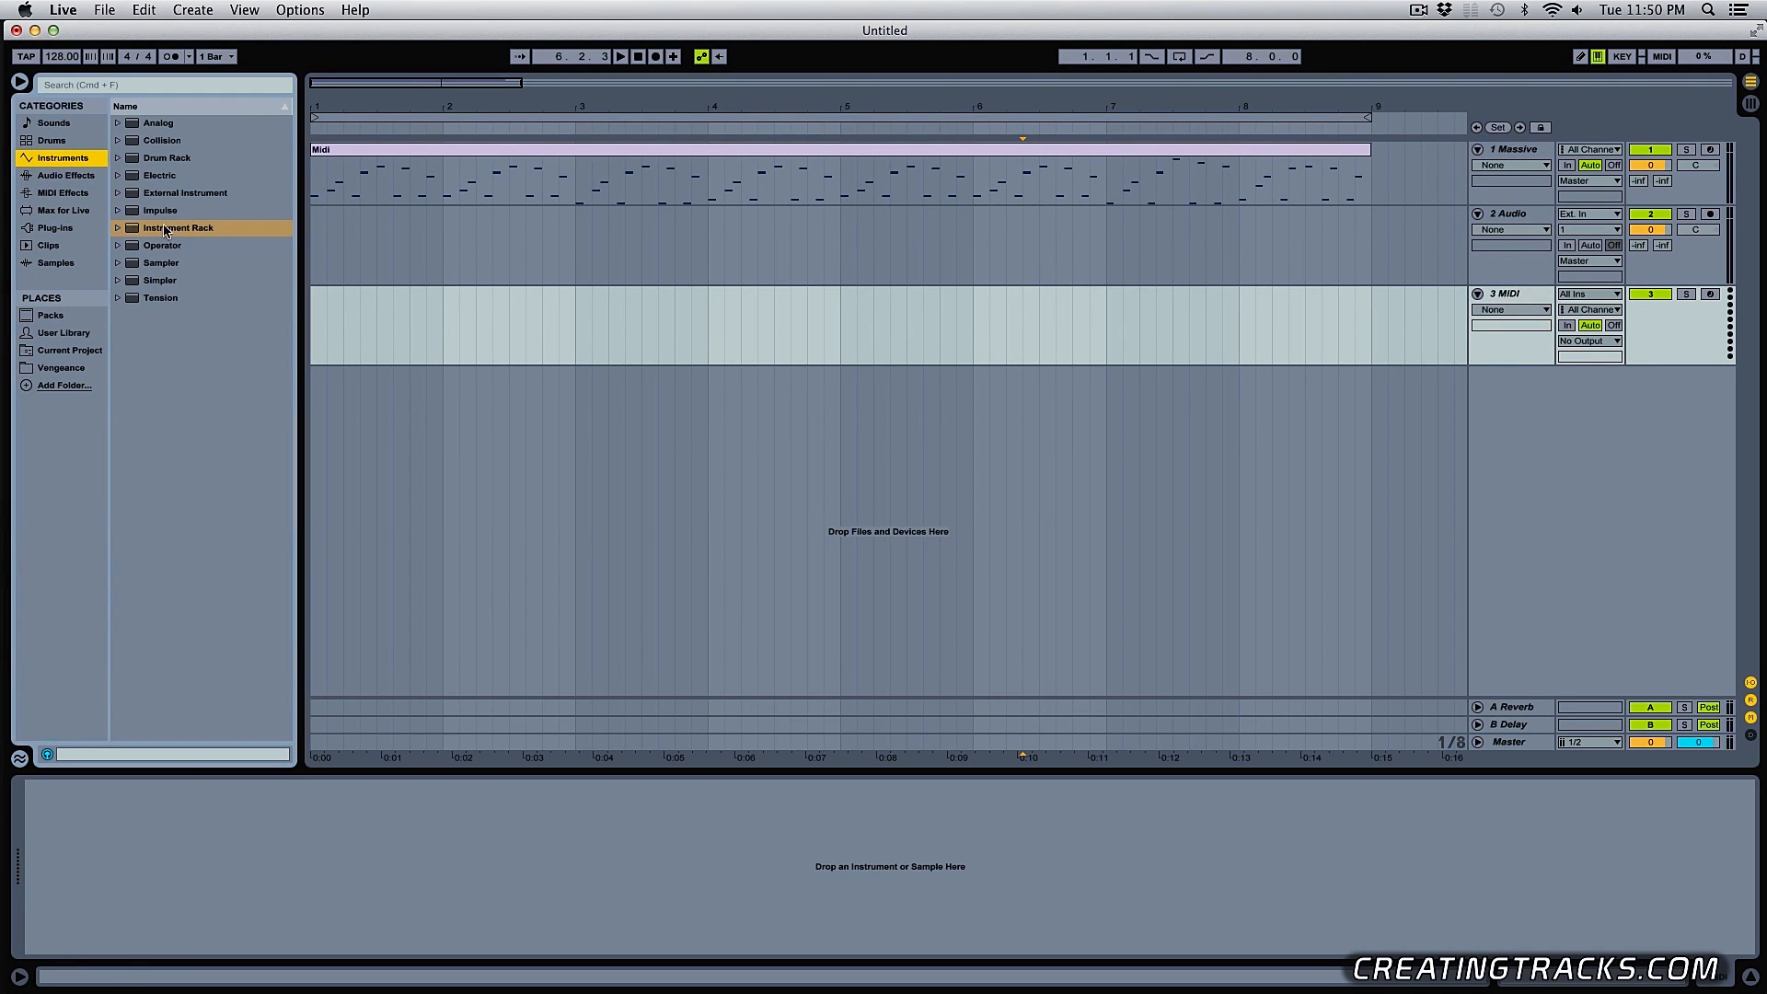
double_click(169, 158)
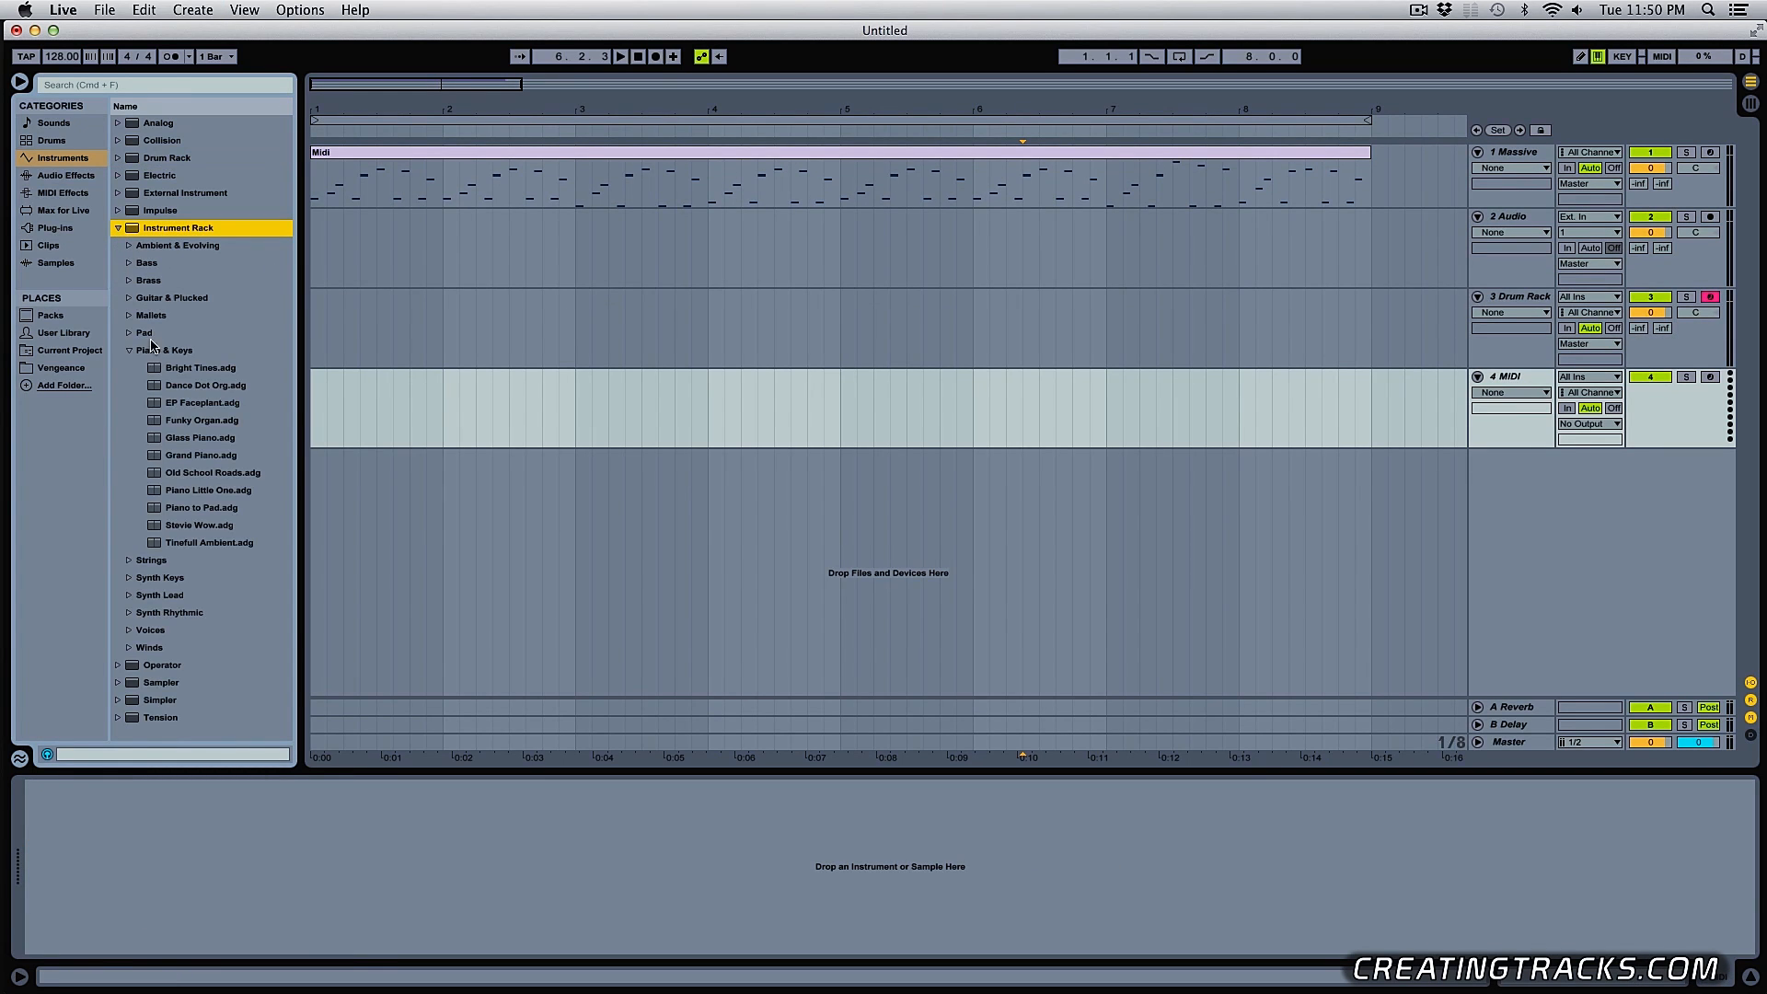
left_click(201, 455)
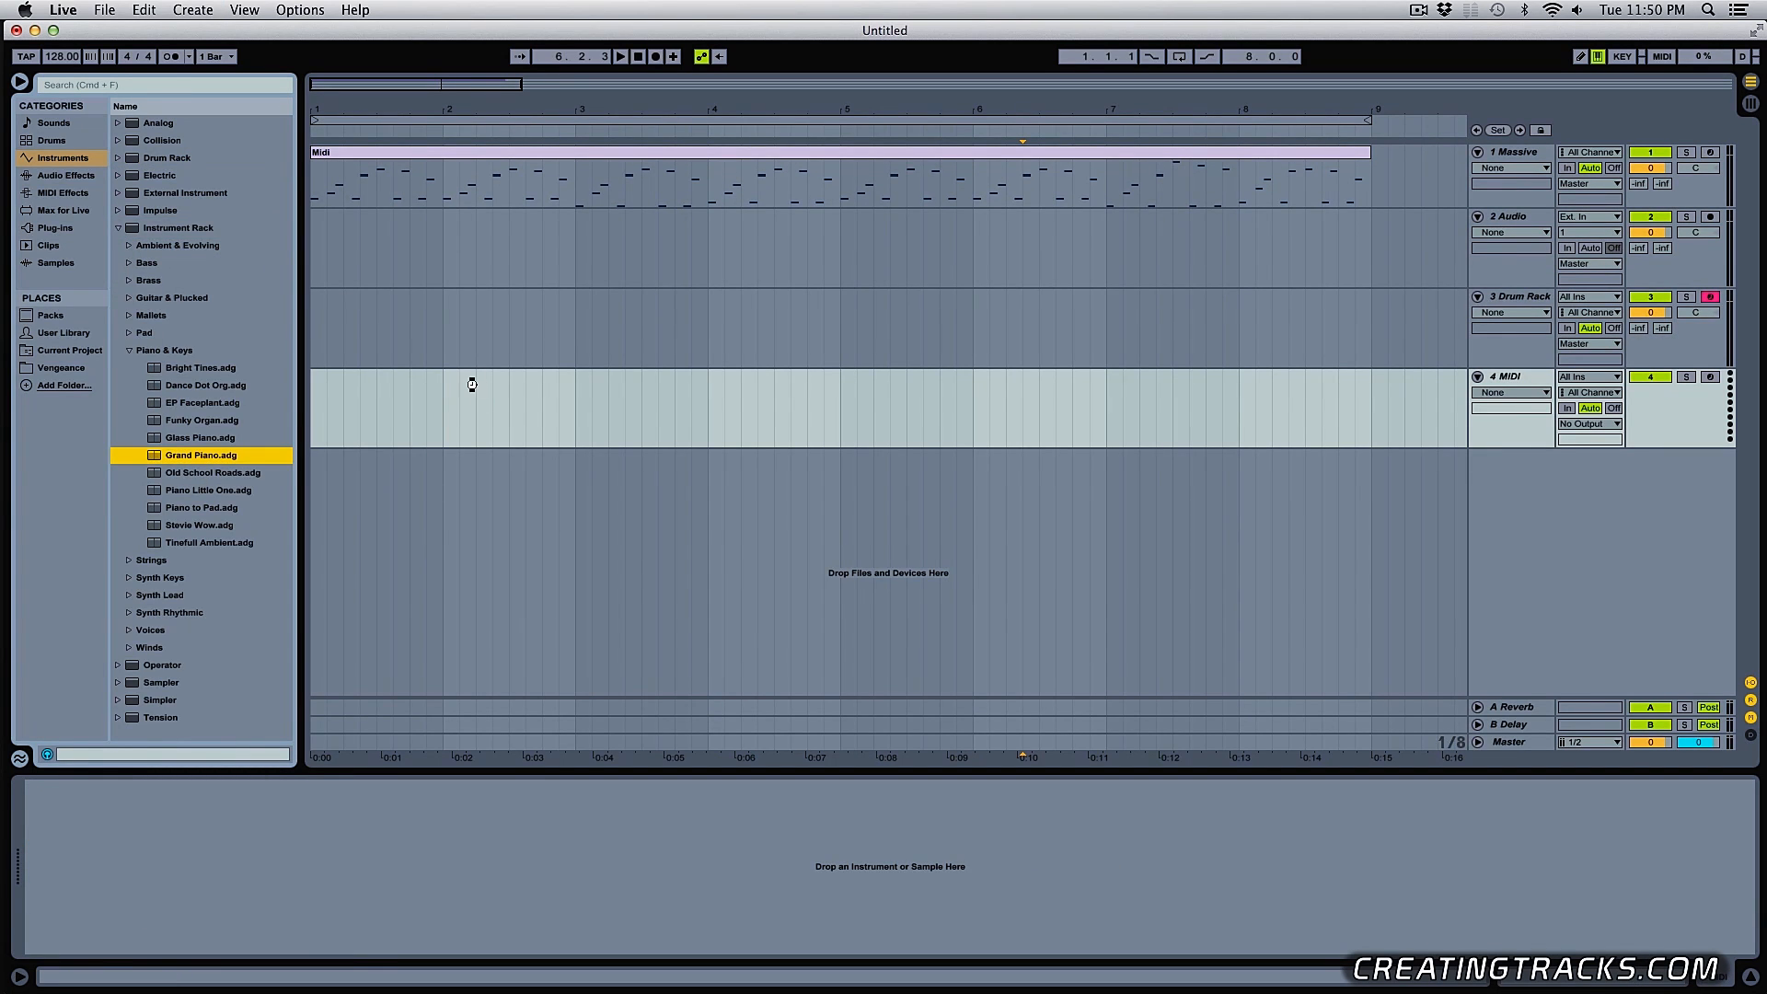
double_click(201, 455)
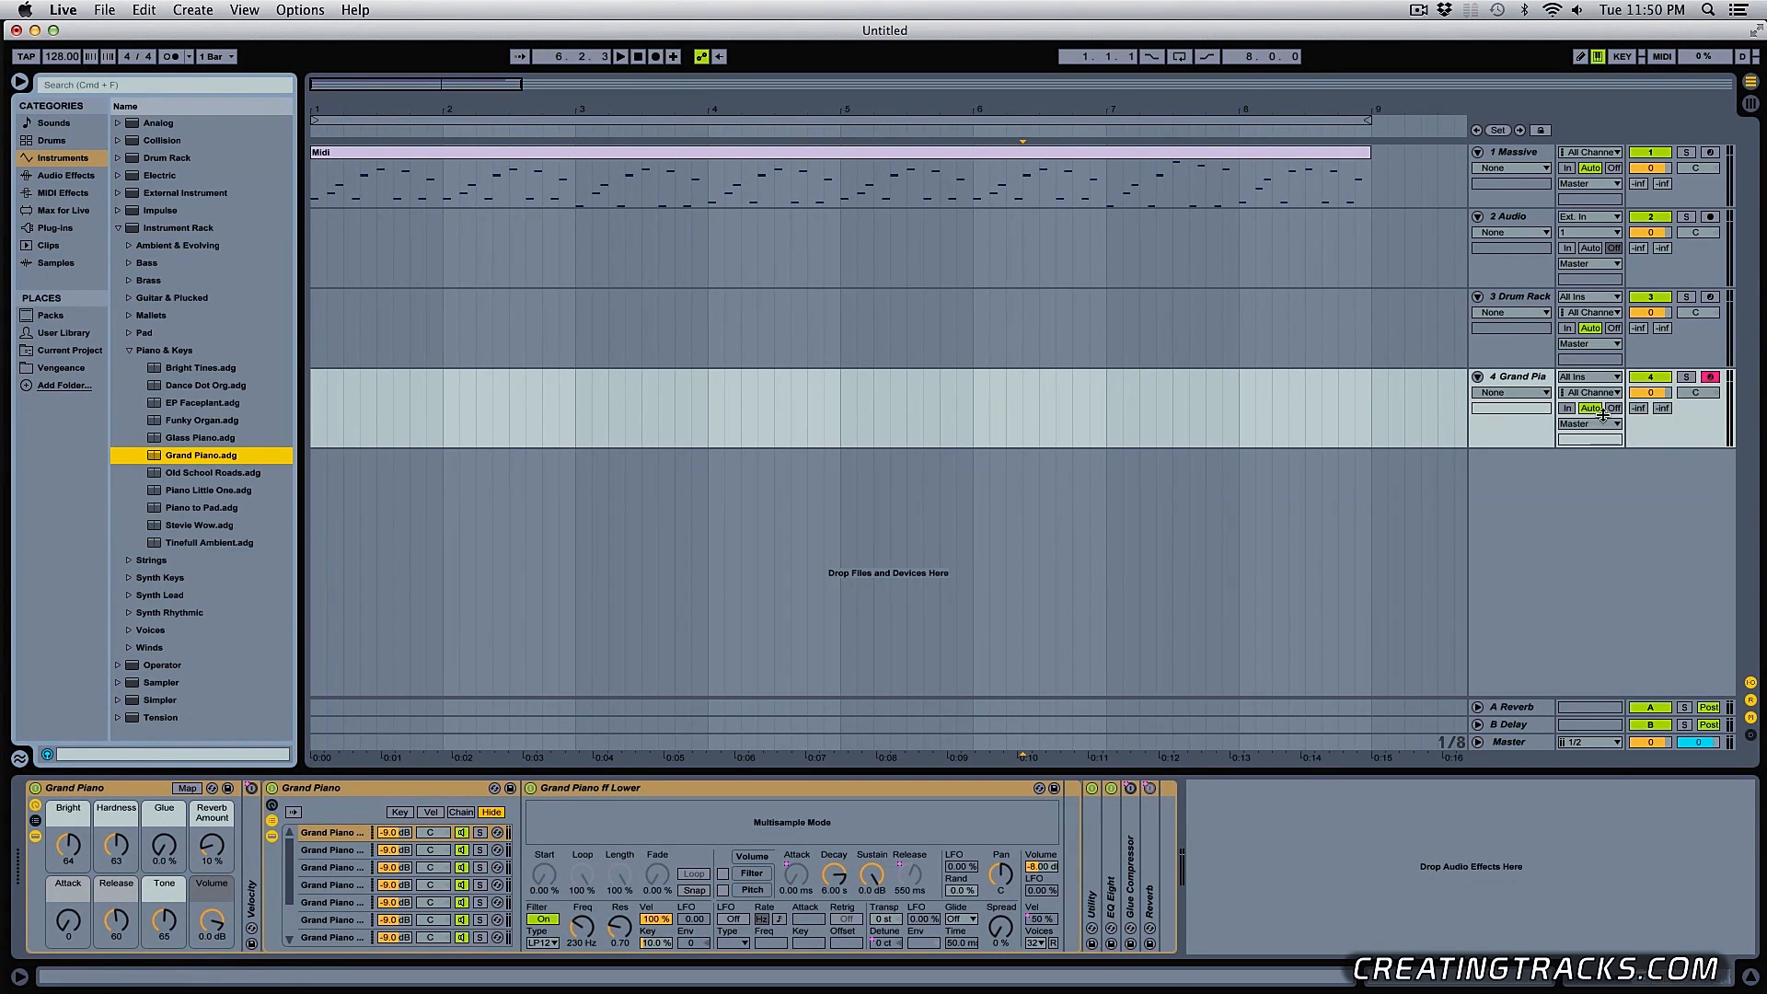
Take a quick look at Live's Preferences window and close it again
left_click(59, 9)
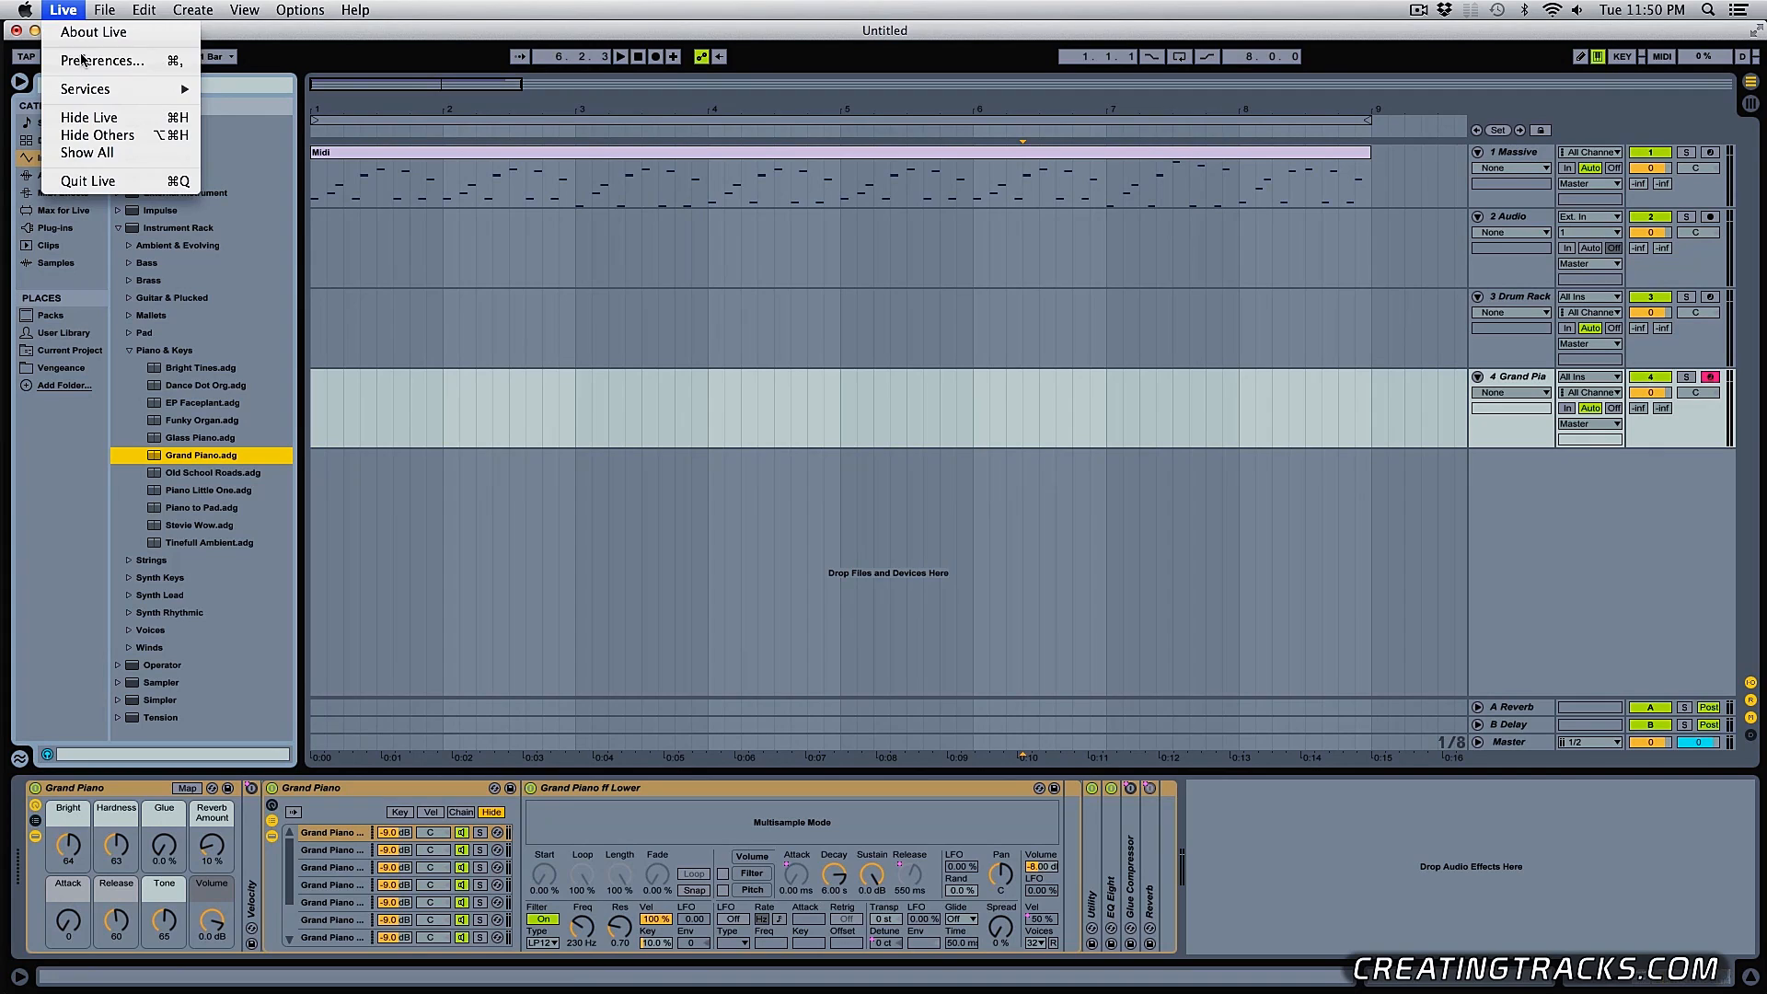
left_click(99, 61)
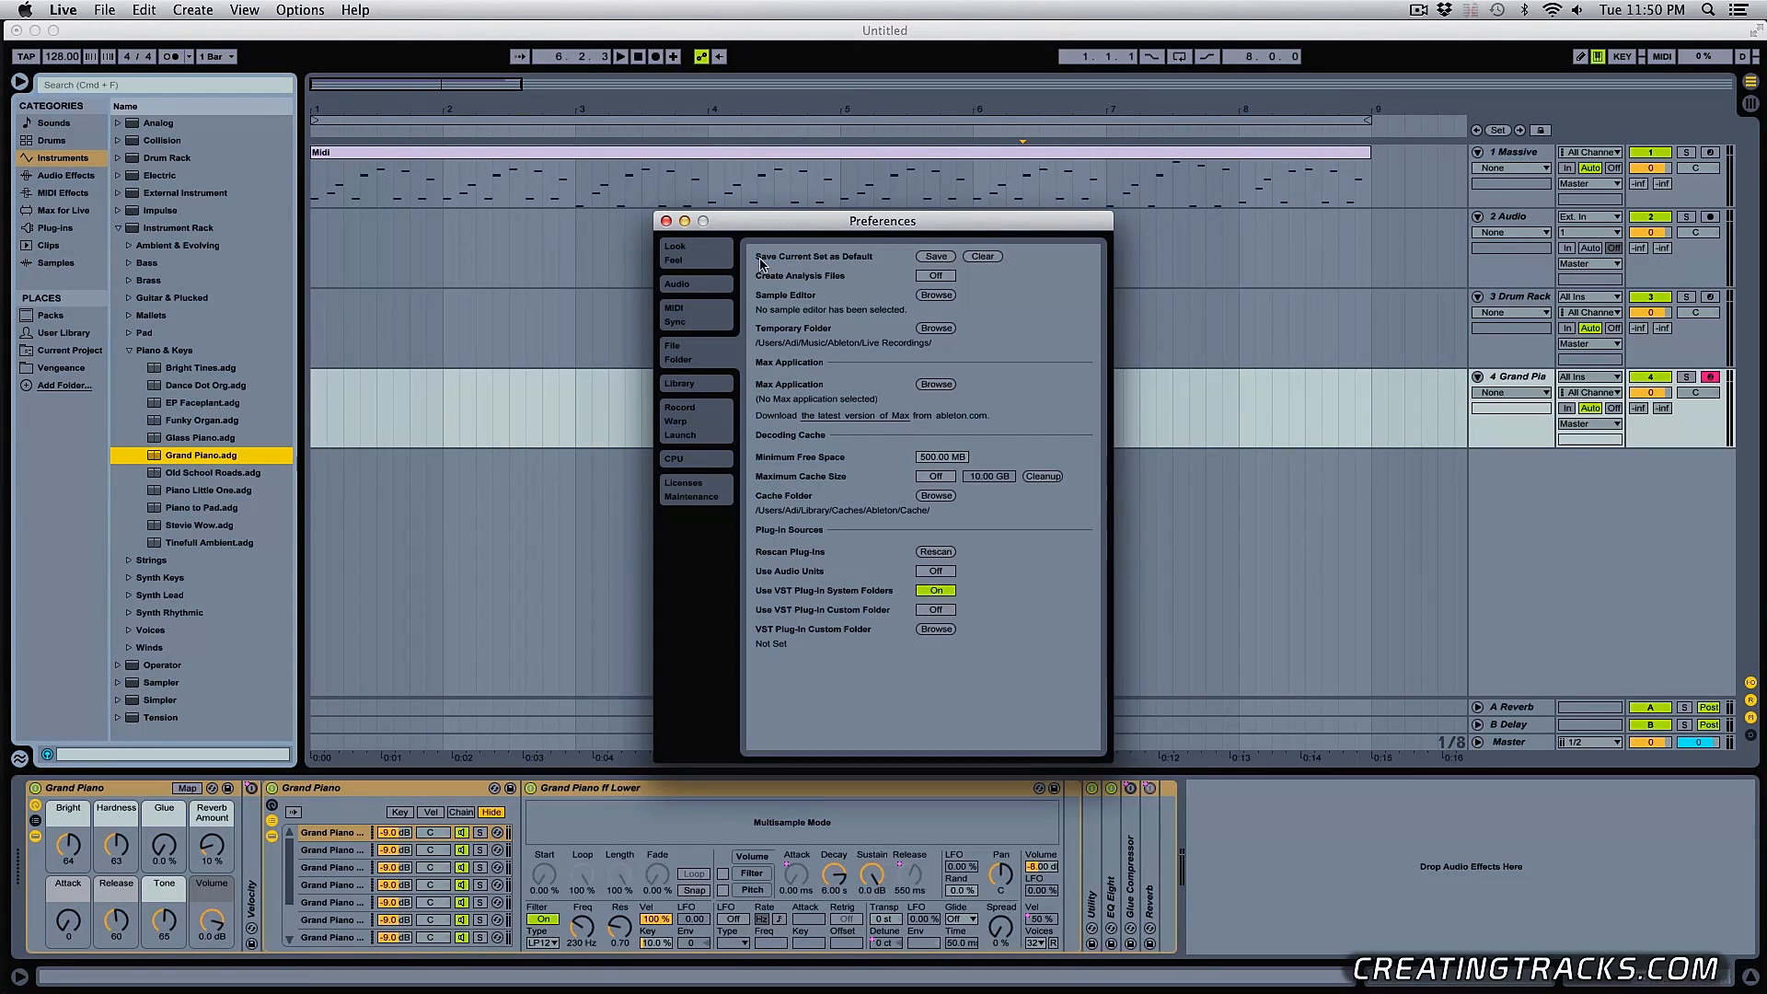
left_click(665, 221)
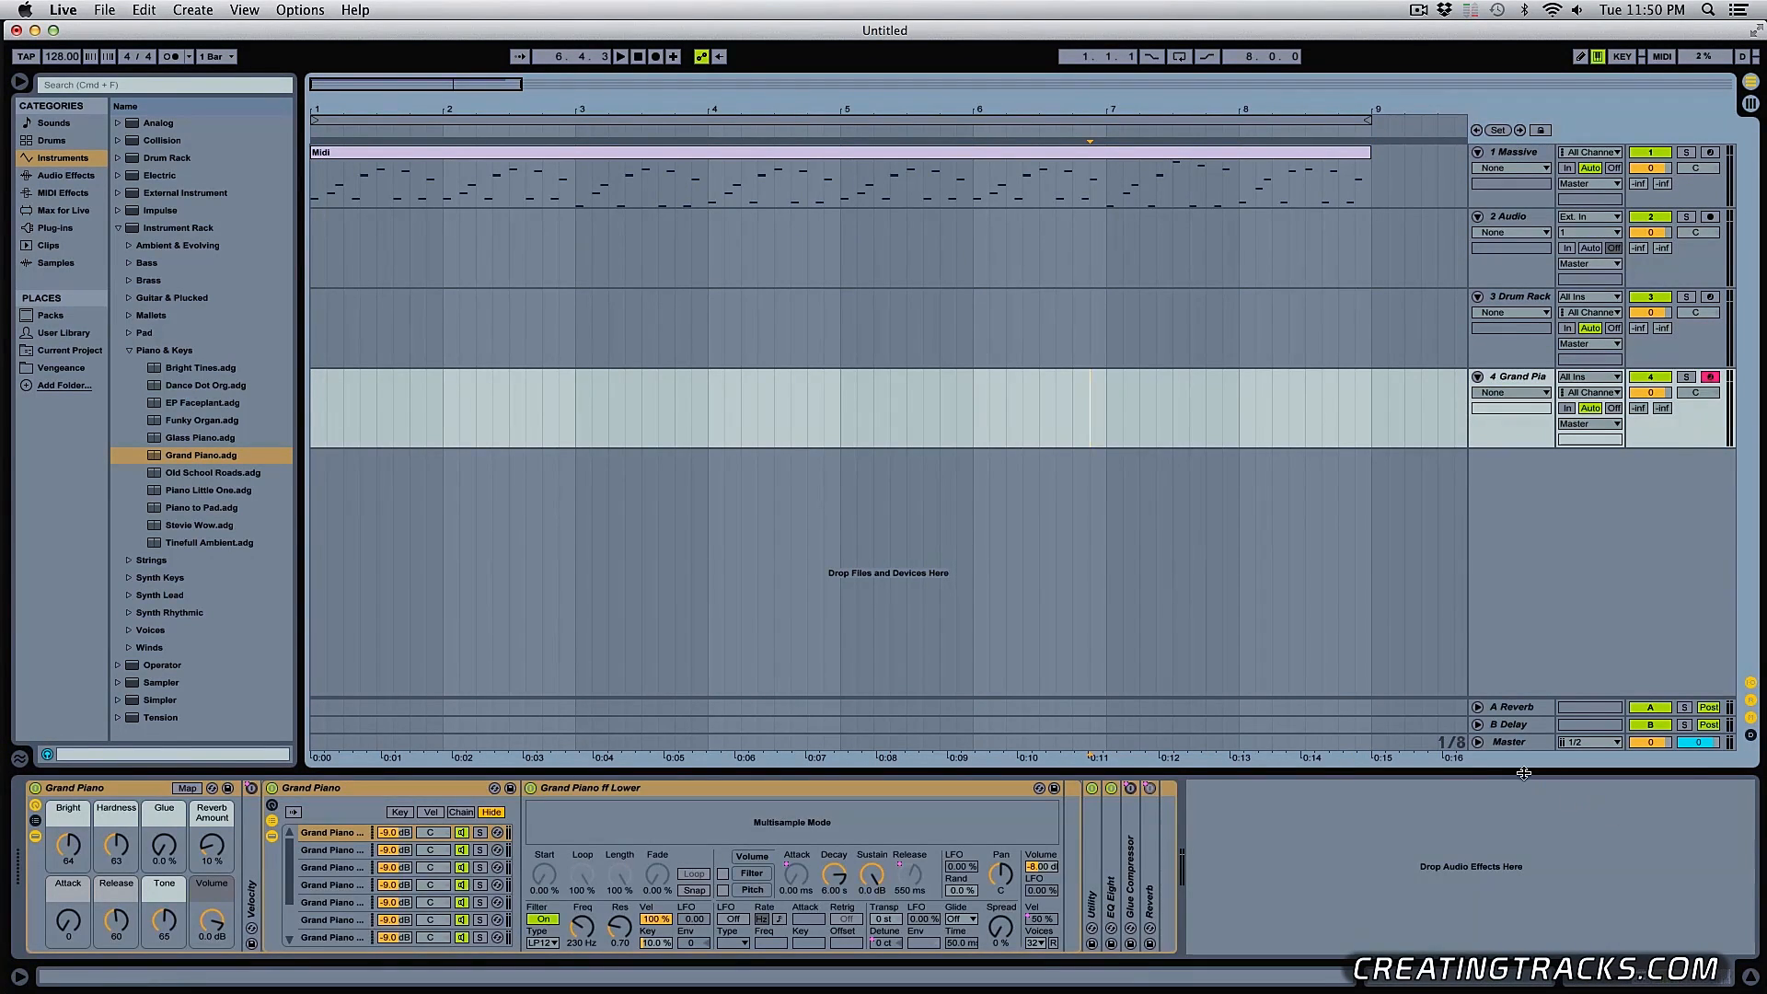
In KEY map mode, assign the 2 key to the Audio track's activator, then leave map mode
left_click(1509, 707)
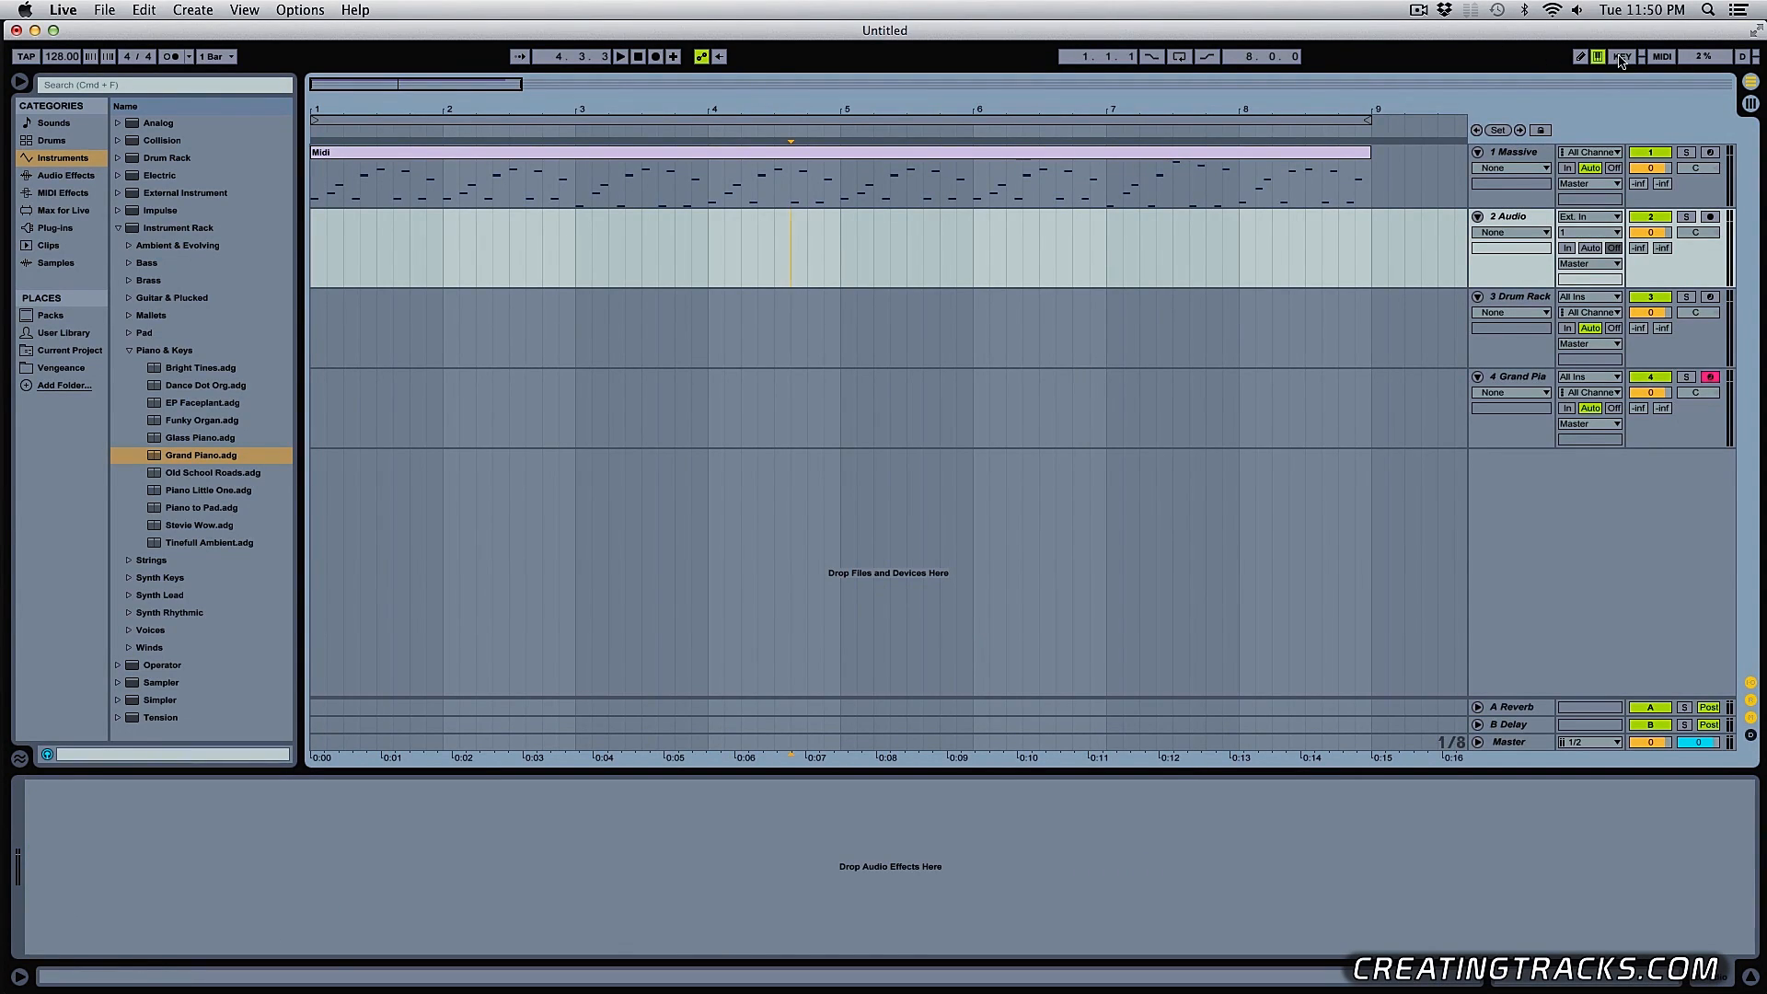
left_click(1616, 55)
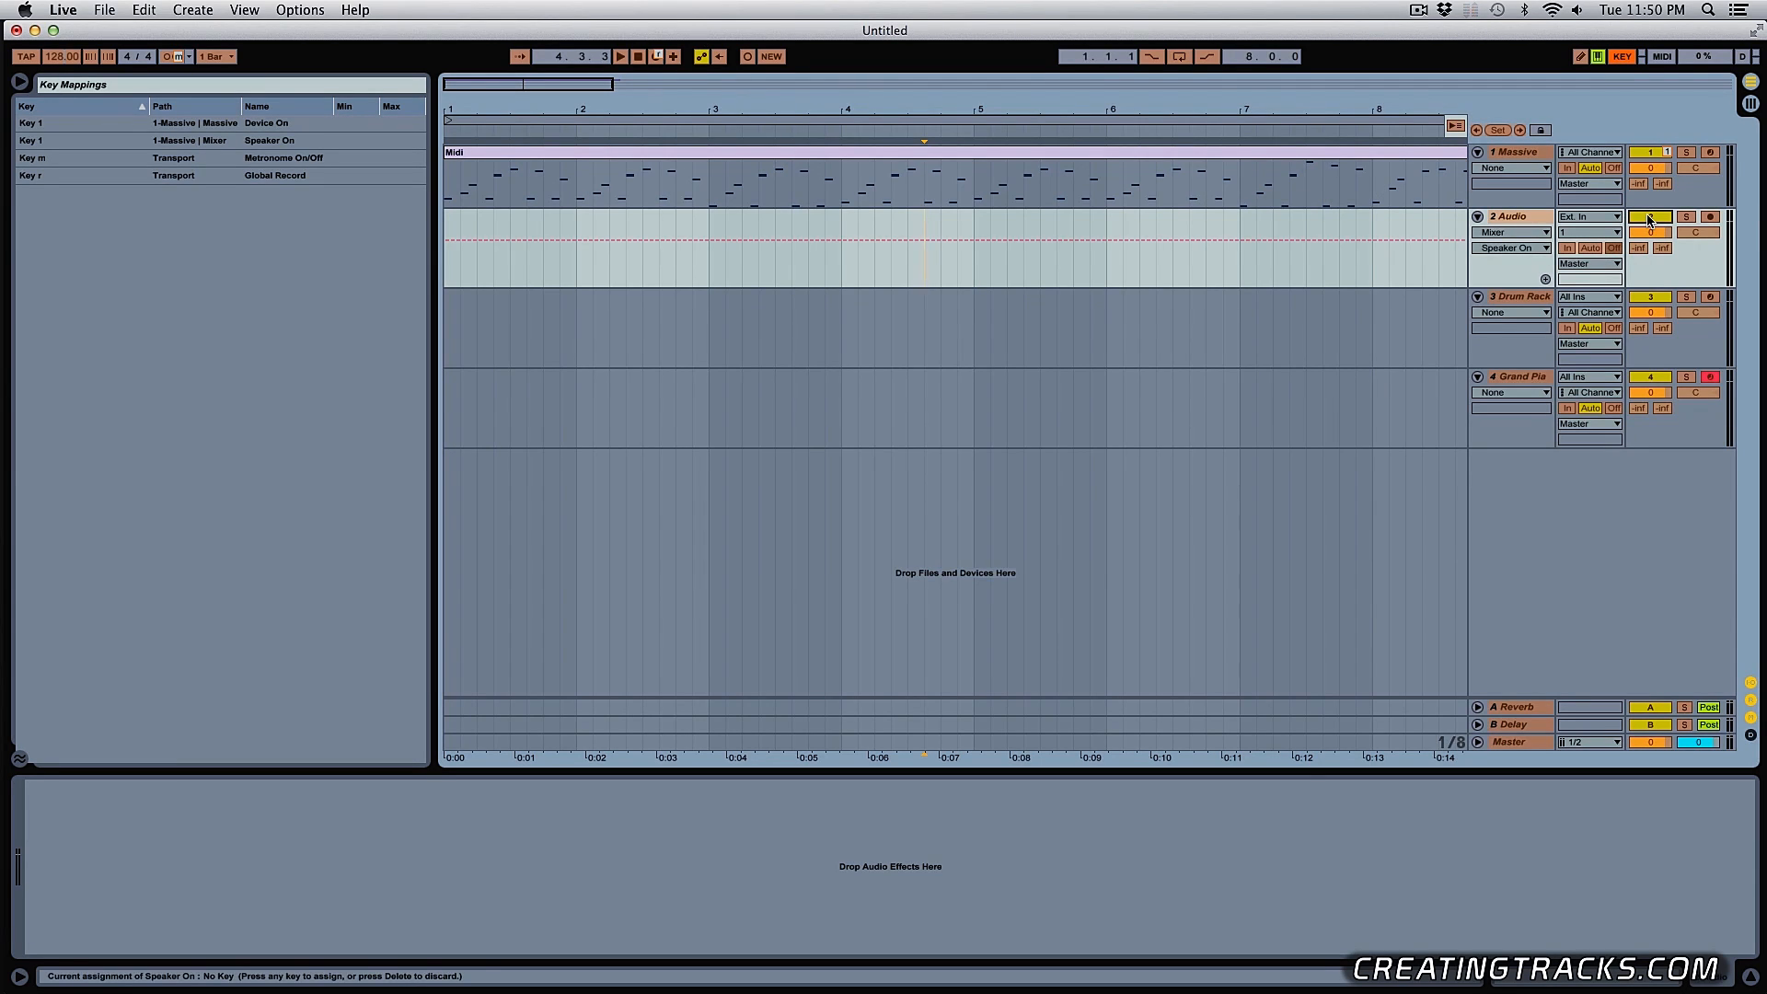
key("2")
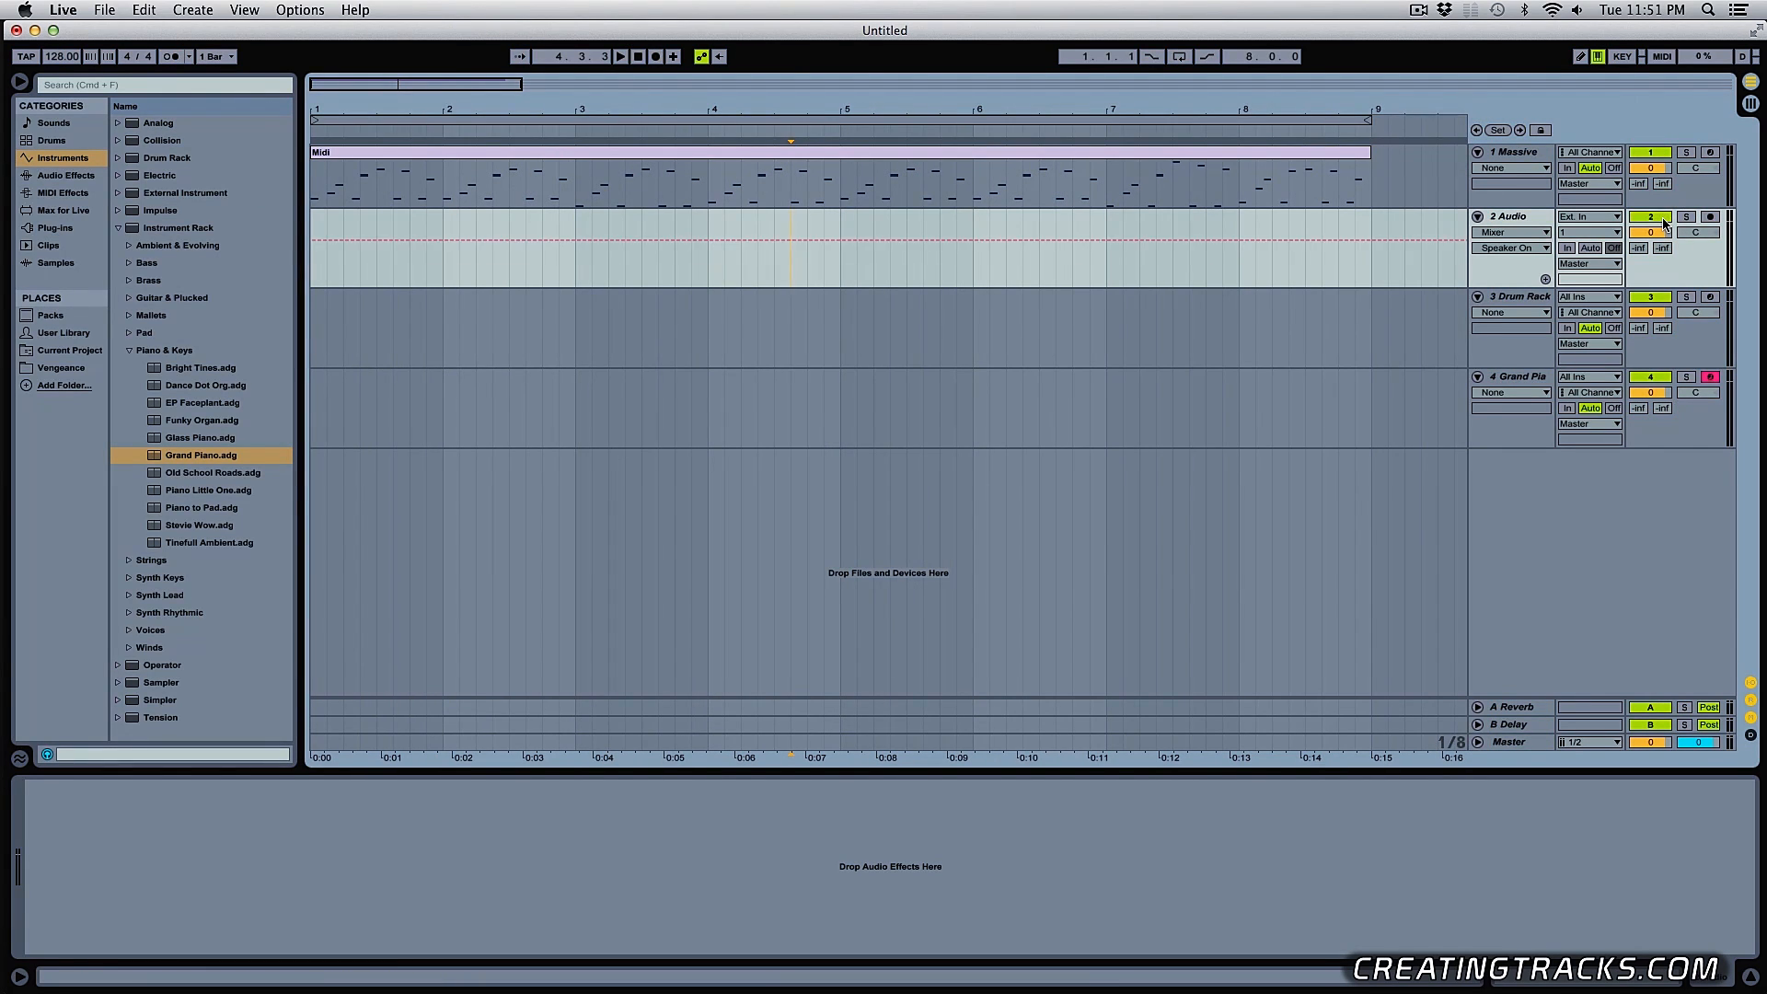
left_click(1614, 57)
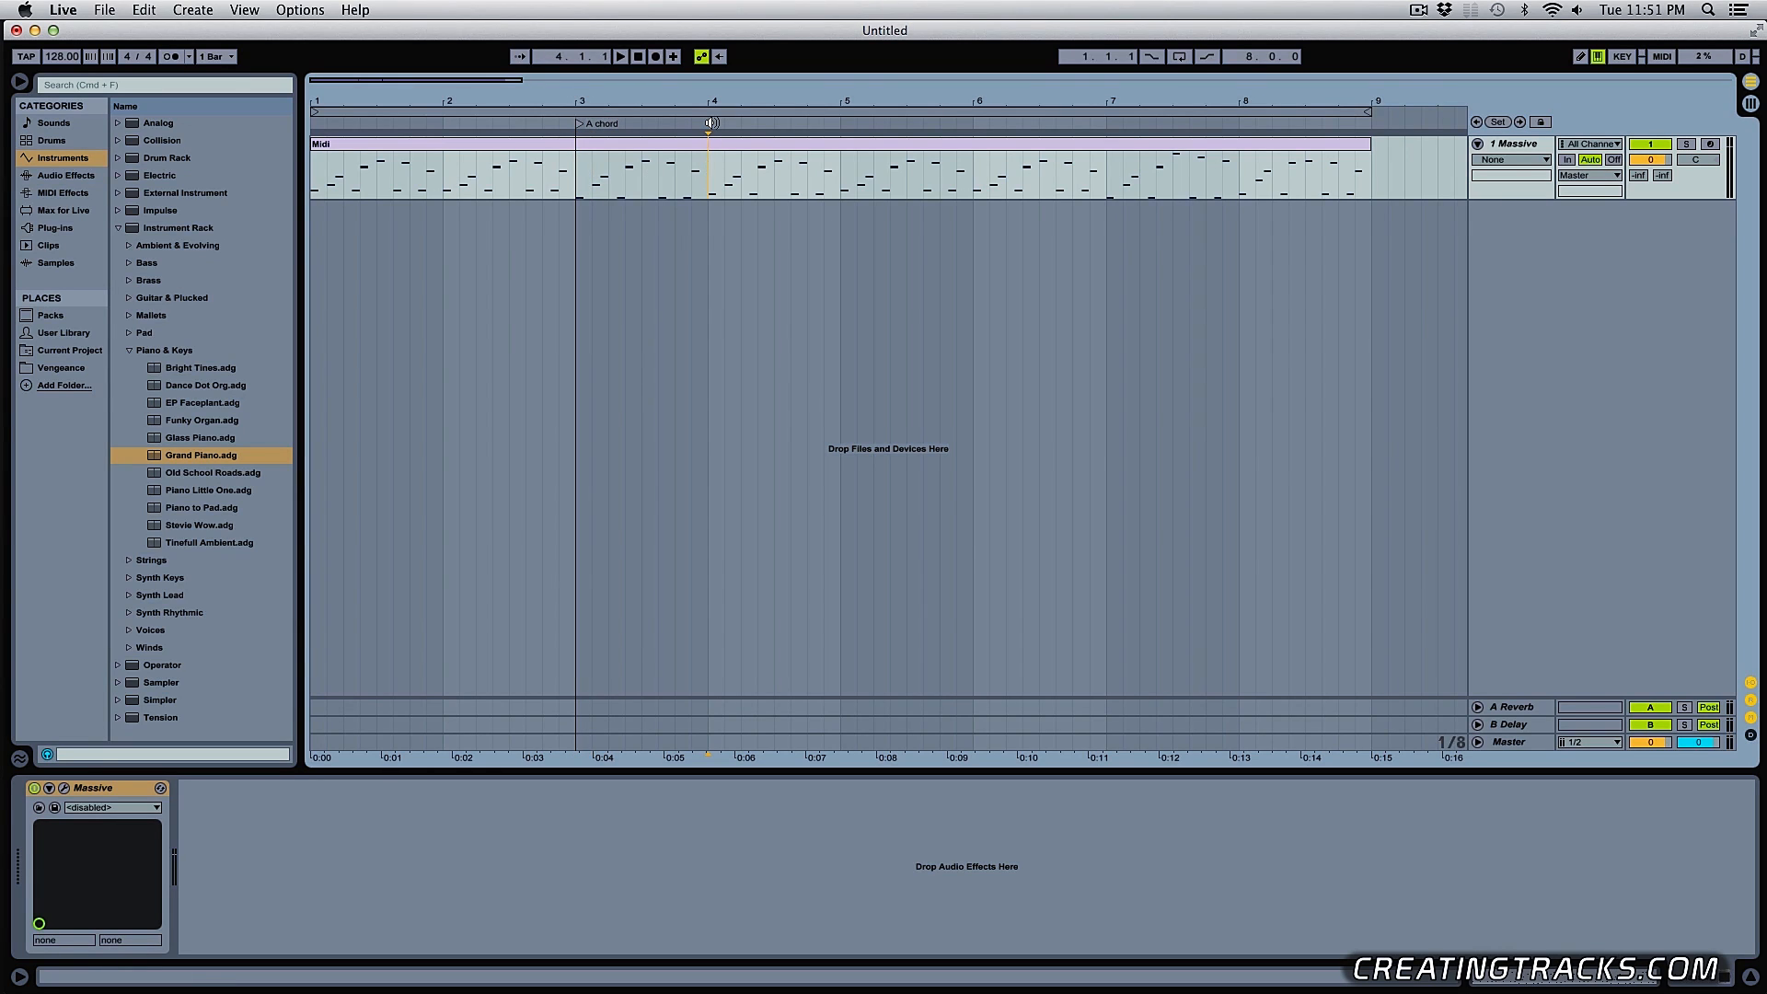
Rename the new locator at bar 4 to 'B Chord'
left_click(709, 123)
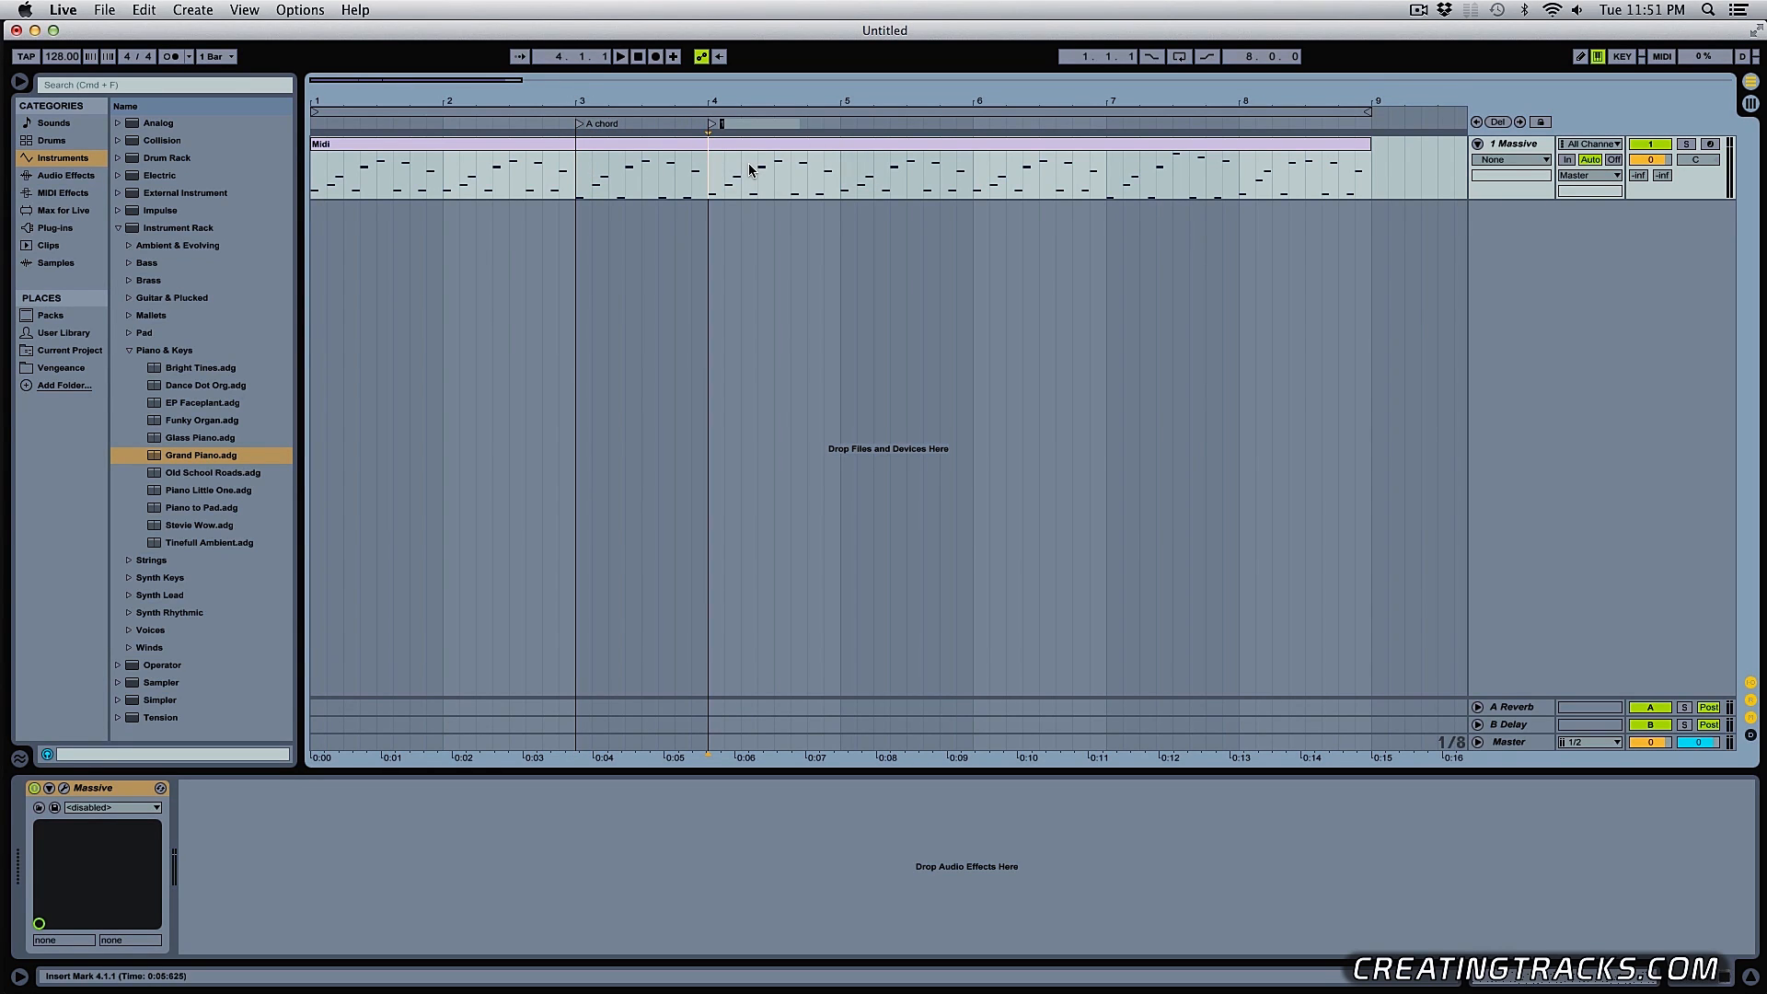
type("B Chord")
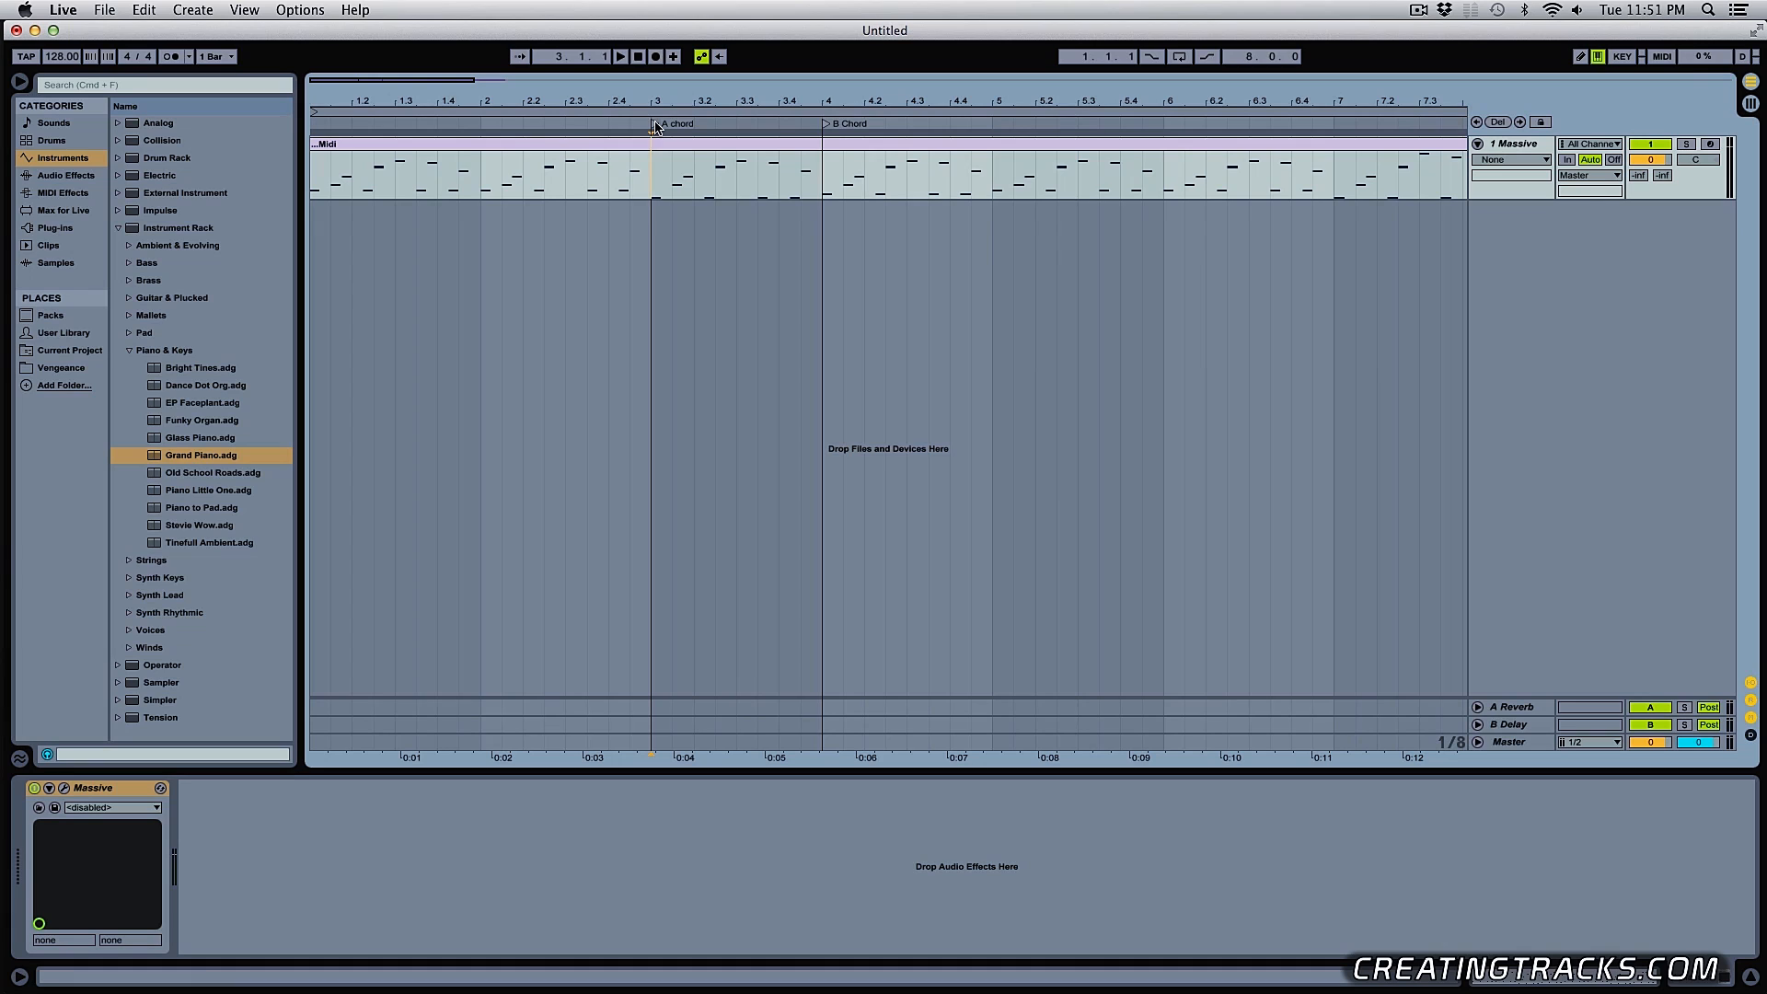
Jump playback between the A chord and B Chord locators
left_click(622, 55)
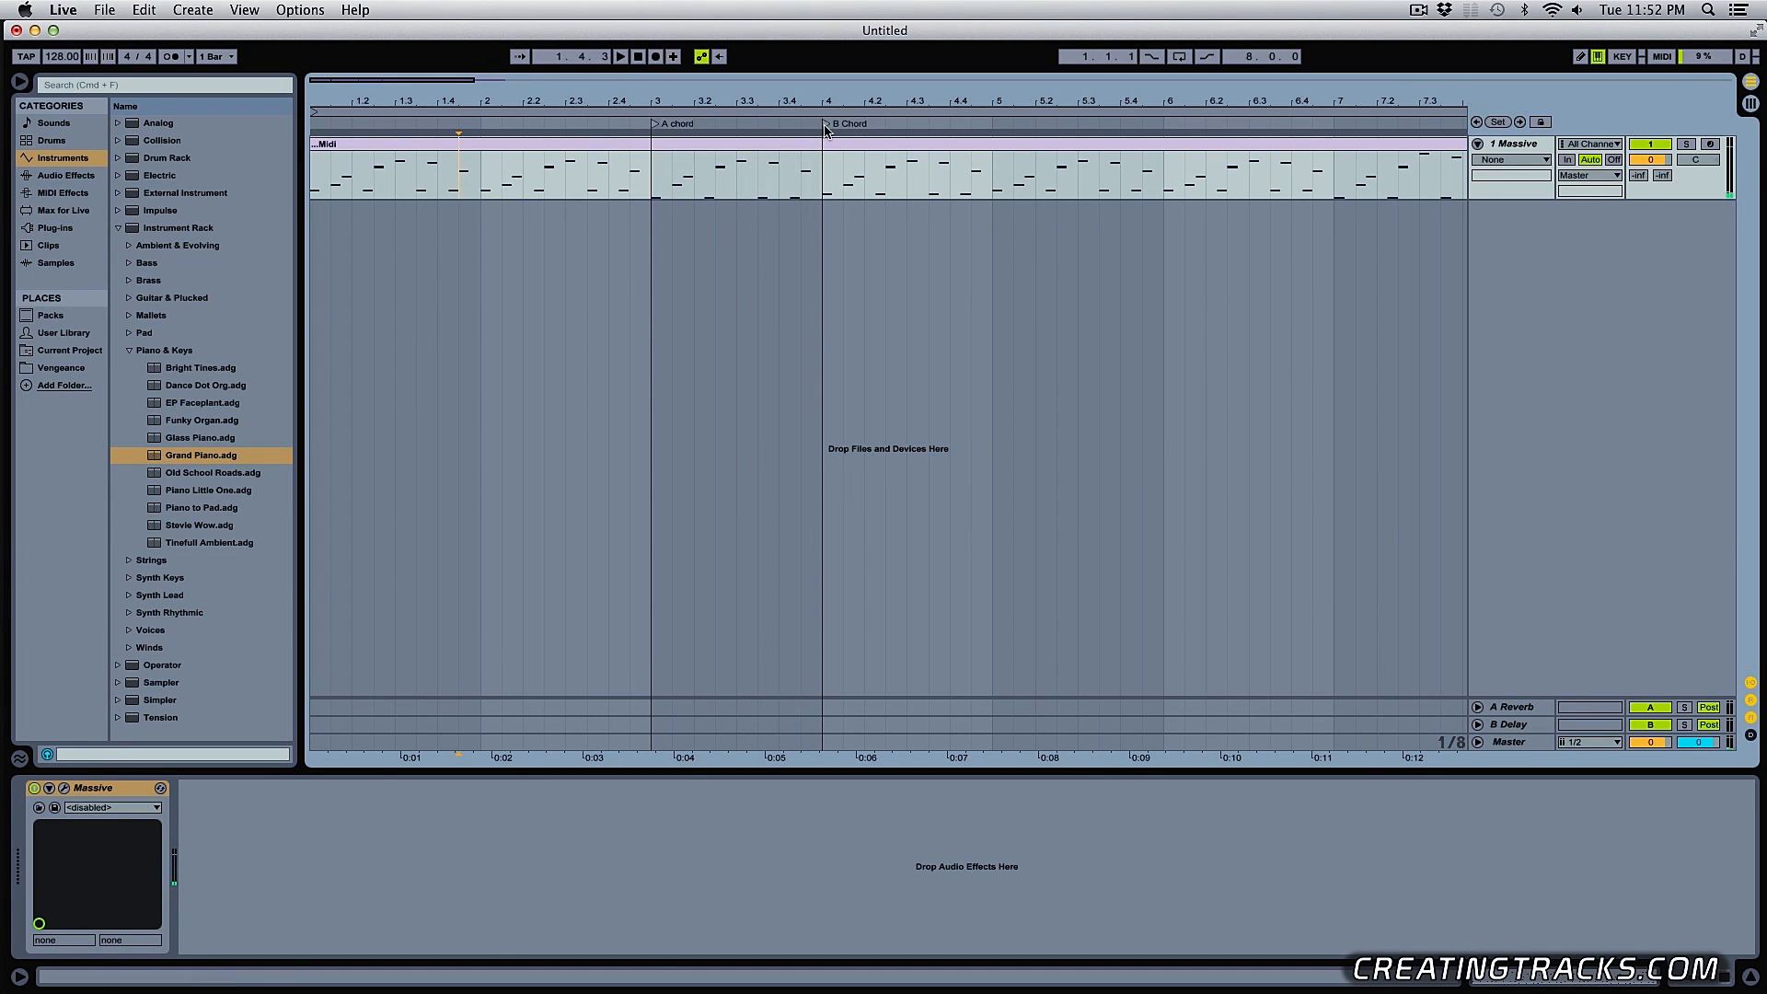
left_click(623, 55)
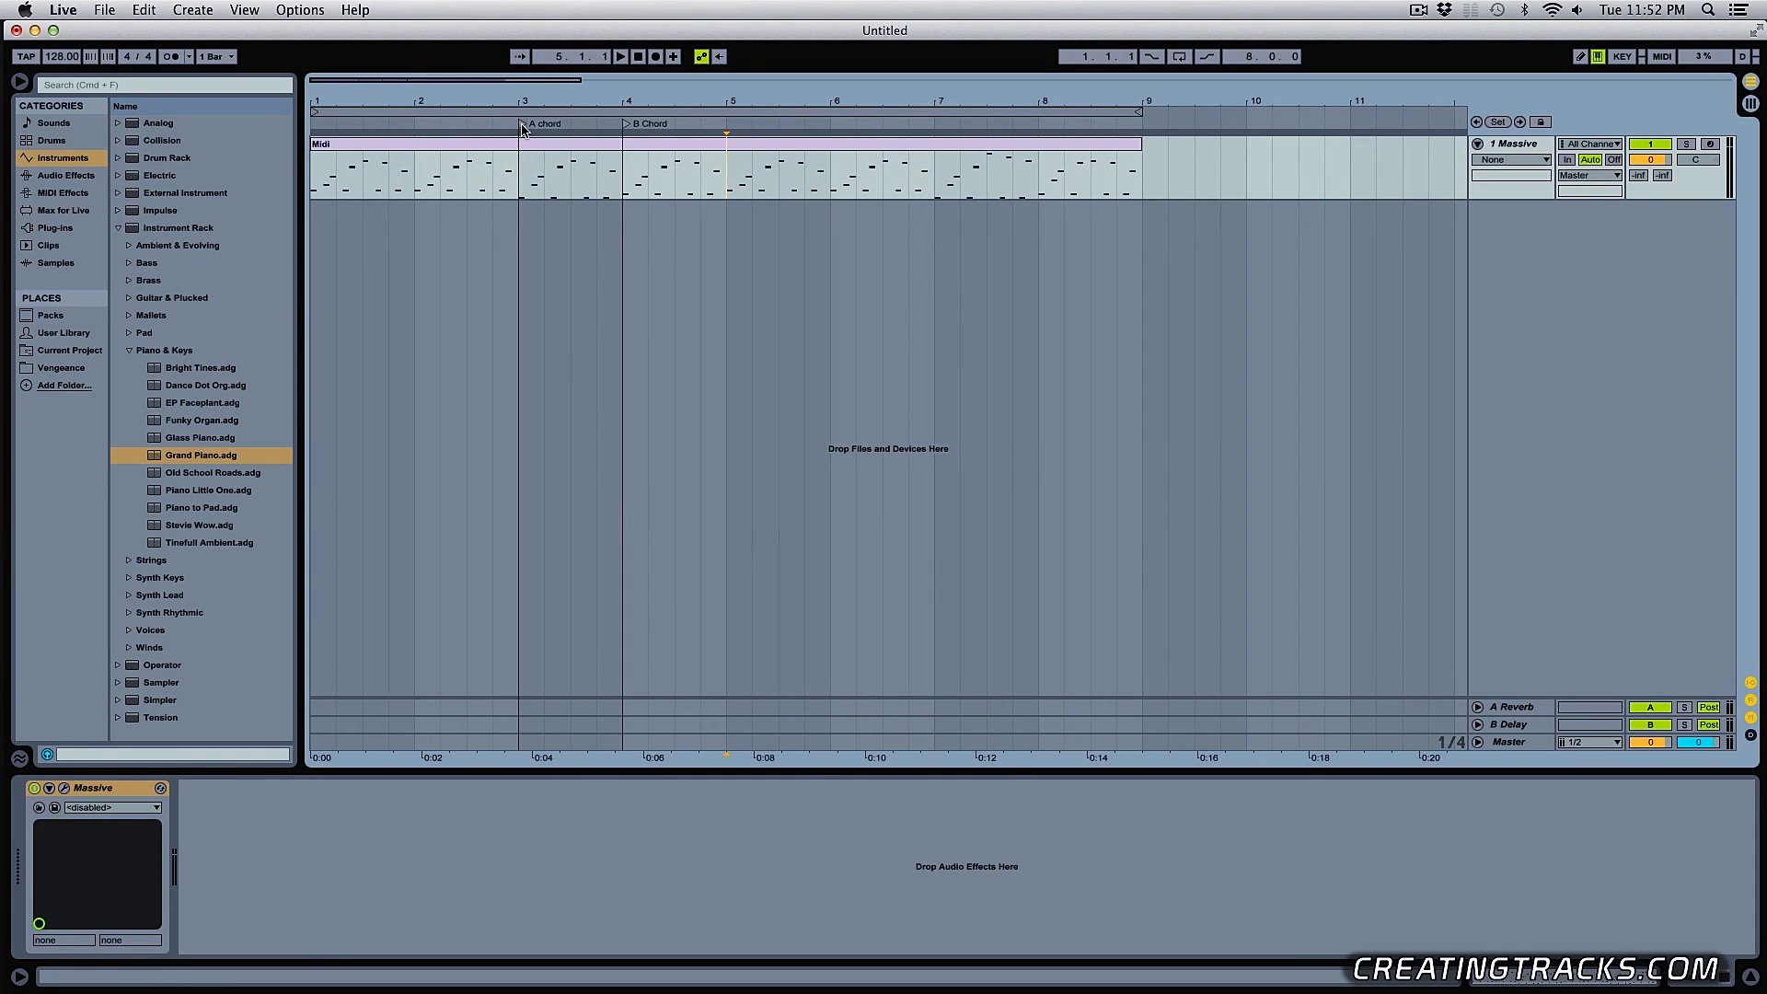
left_click(618, 55)
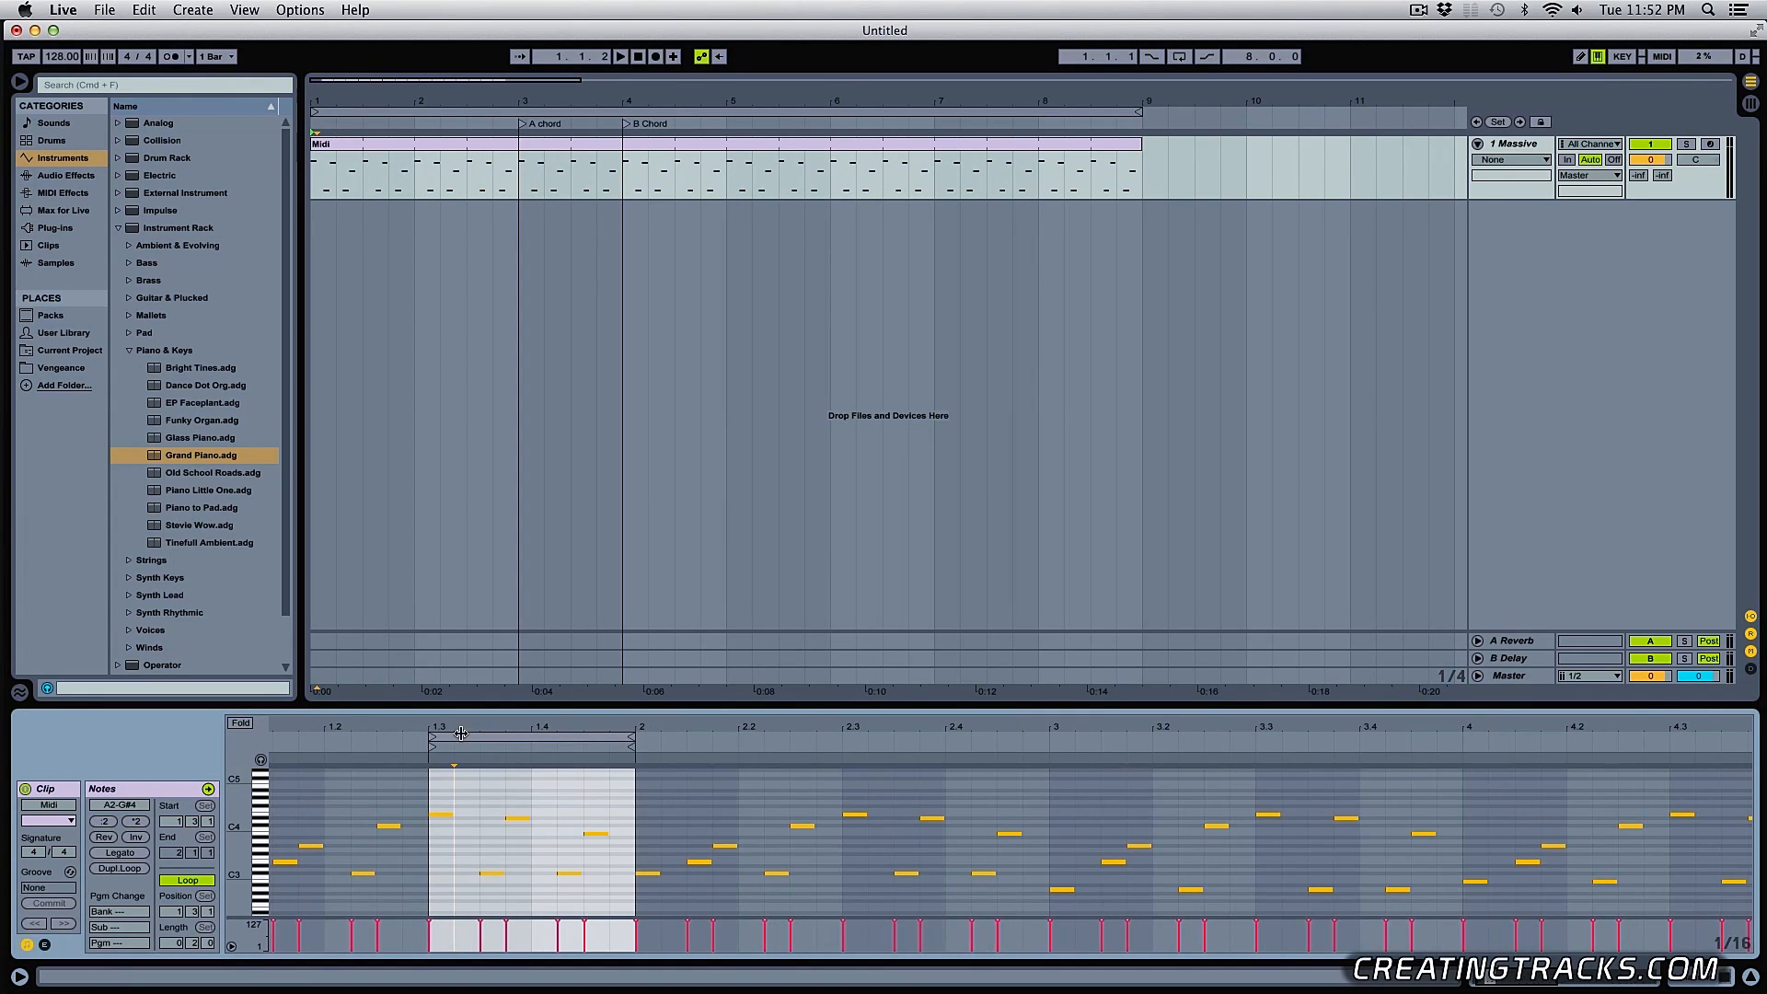
Select the Massive clip, place an insert point at bar 2 and select a span of its notes
left_click(622, 55)
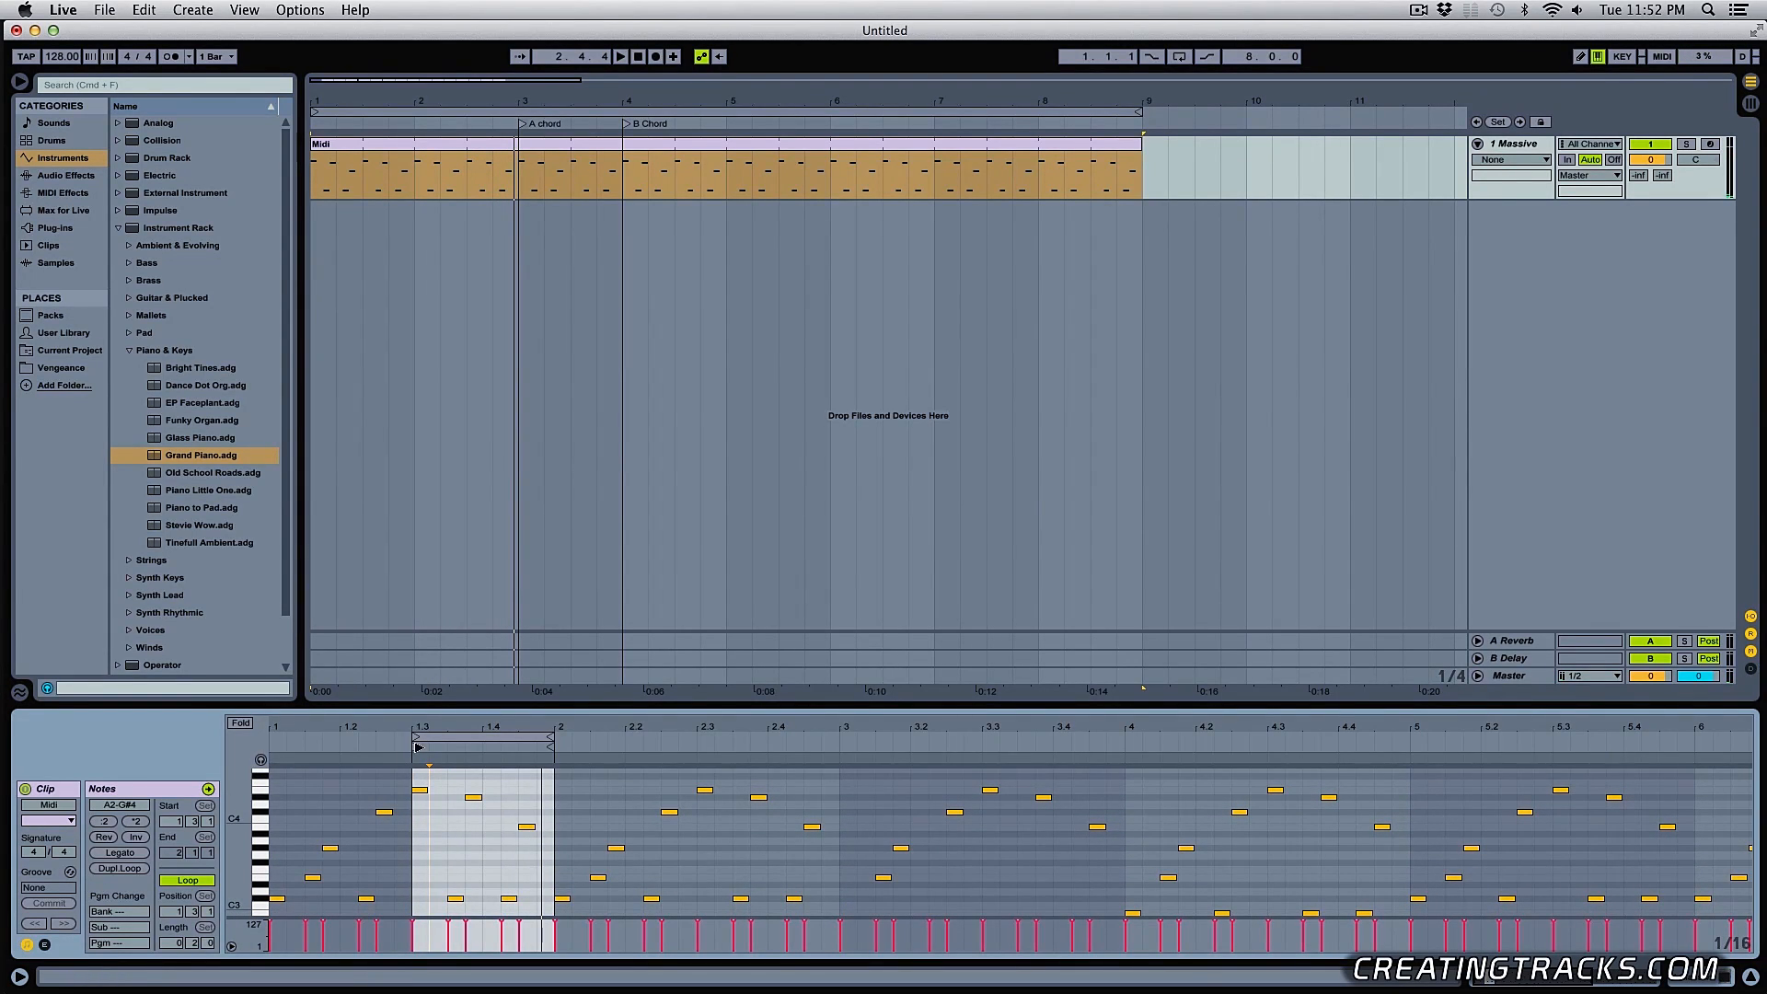
left_click(431, 762)
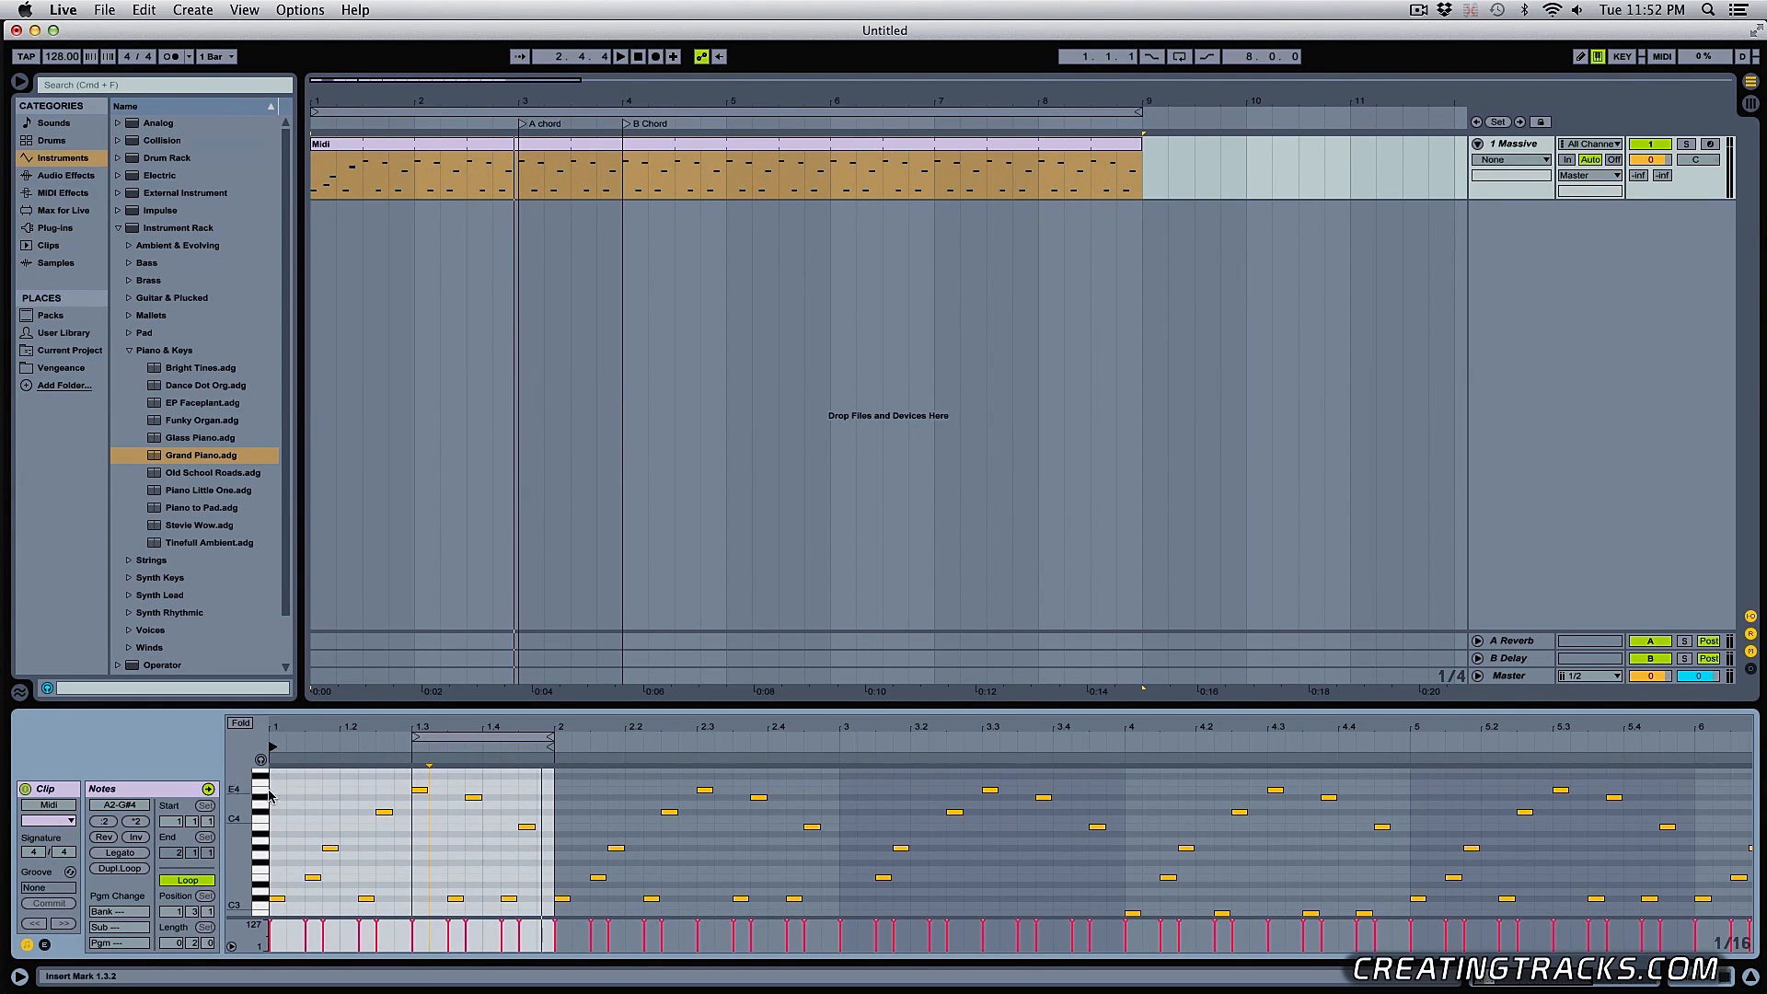
left_click_drag(276, 812, 541, 817)
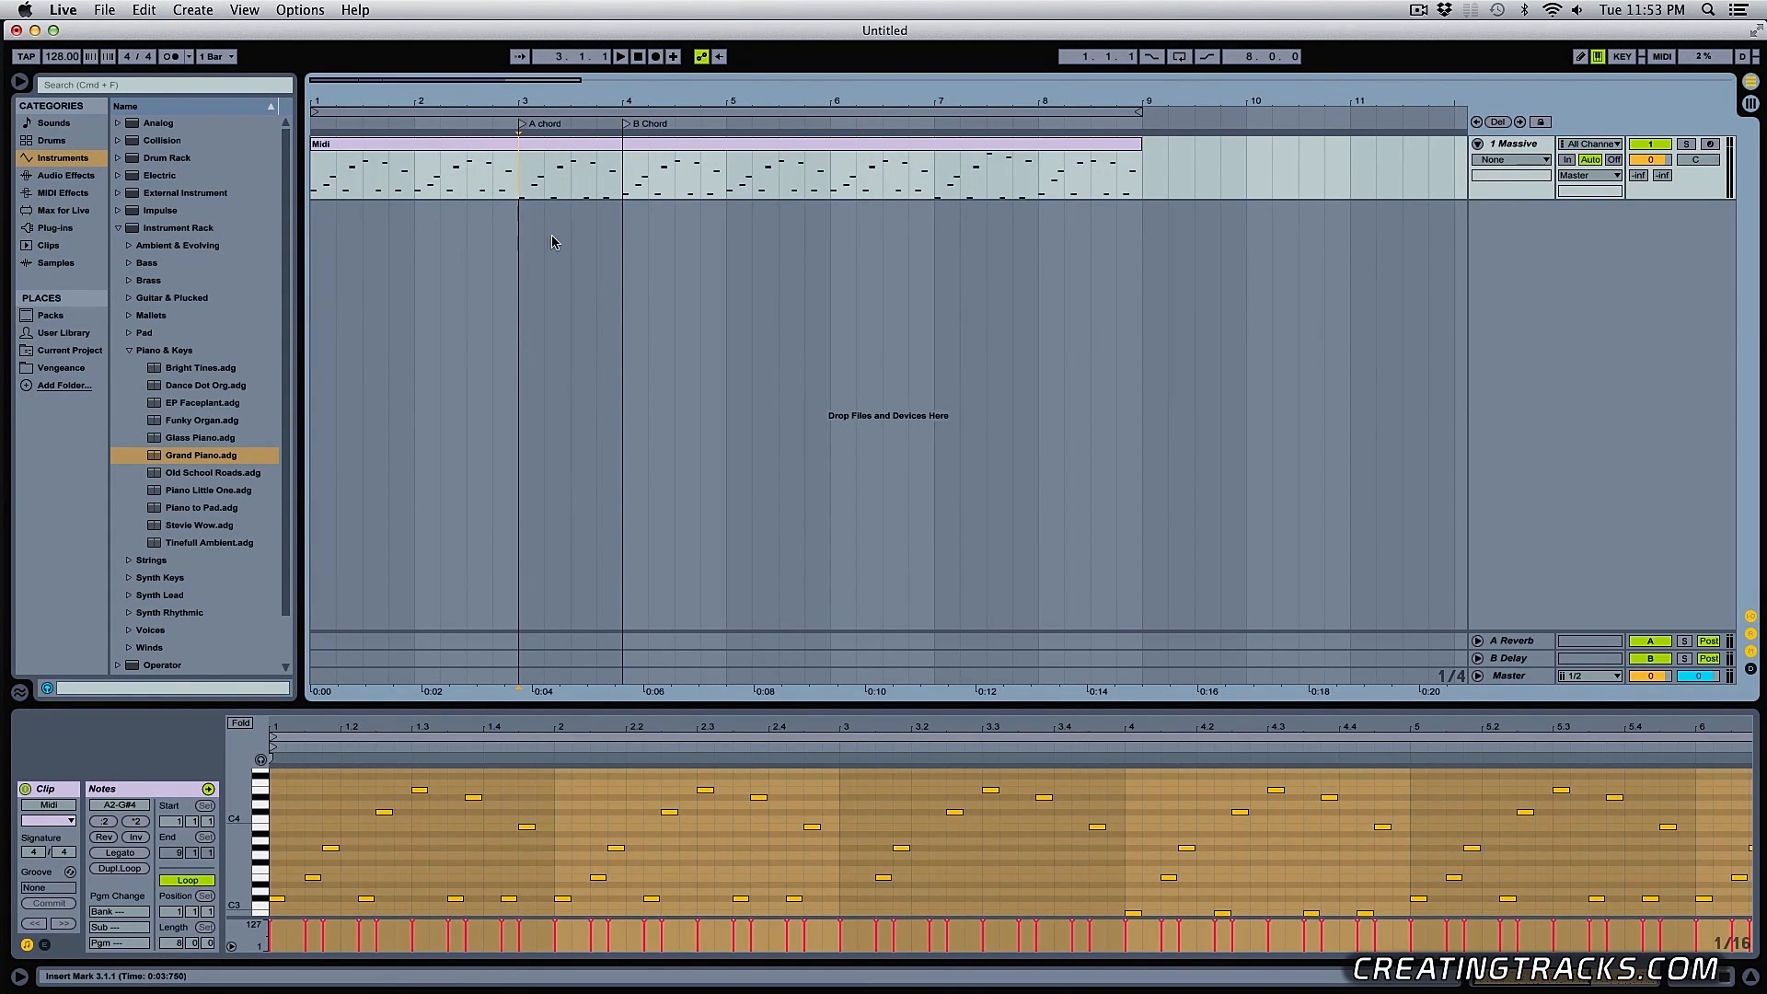
Reveal the Beat_01_17bpm Project folder in Finder, then return to Live's MIDI Effects browser
left_click(120, 228)
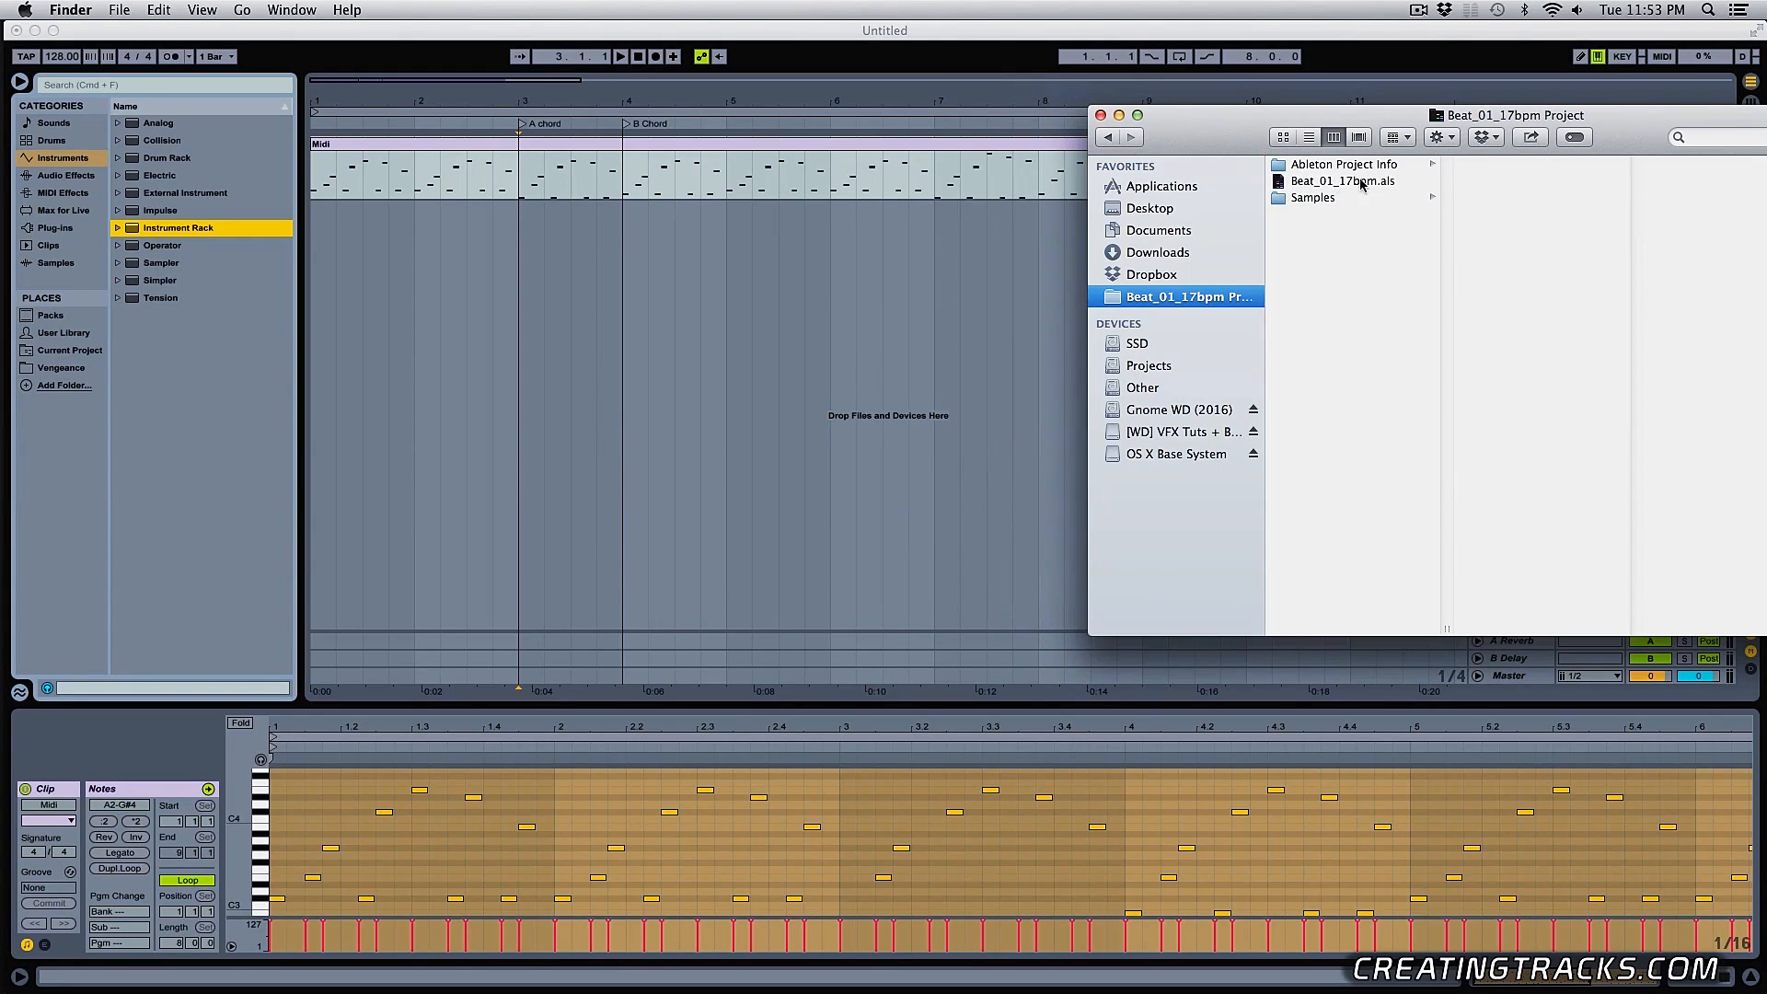
left_click_drag(1341, 182, 292, 226)
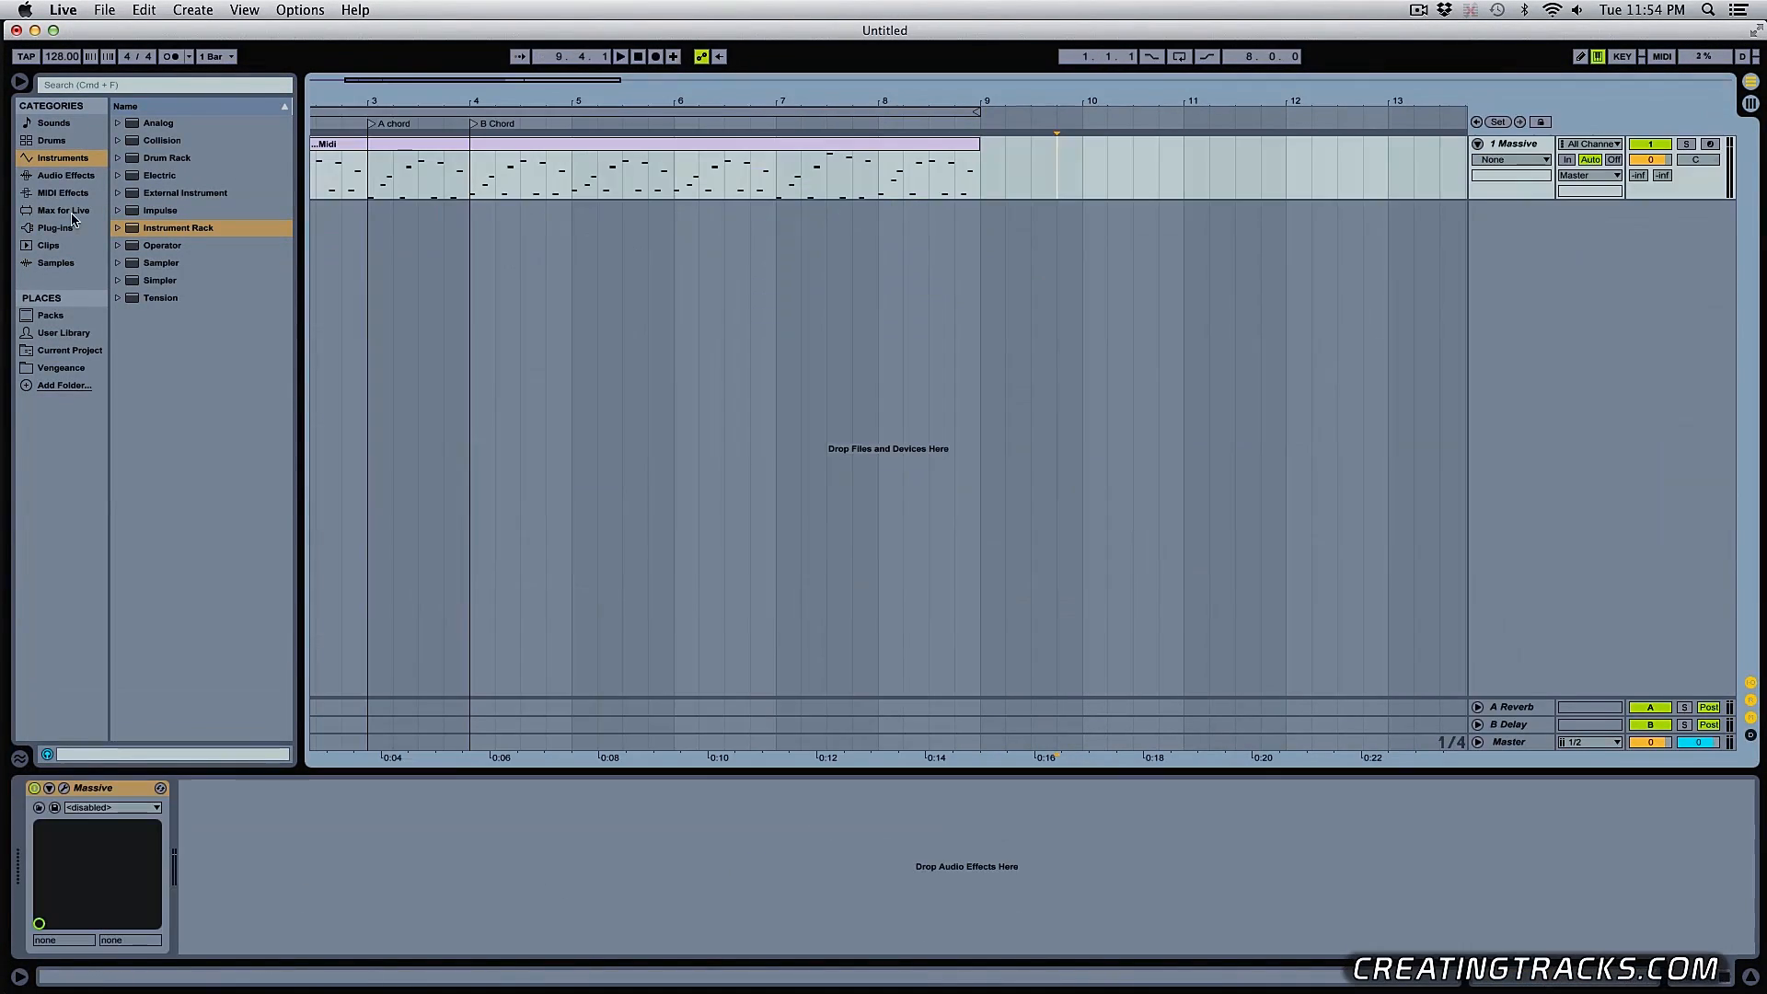
left_click(57, 194)
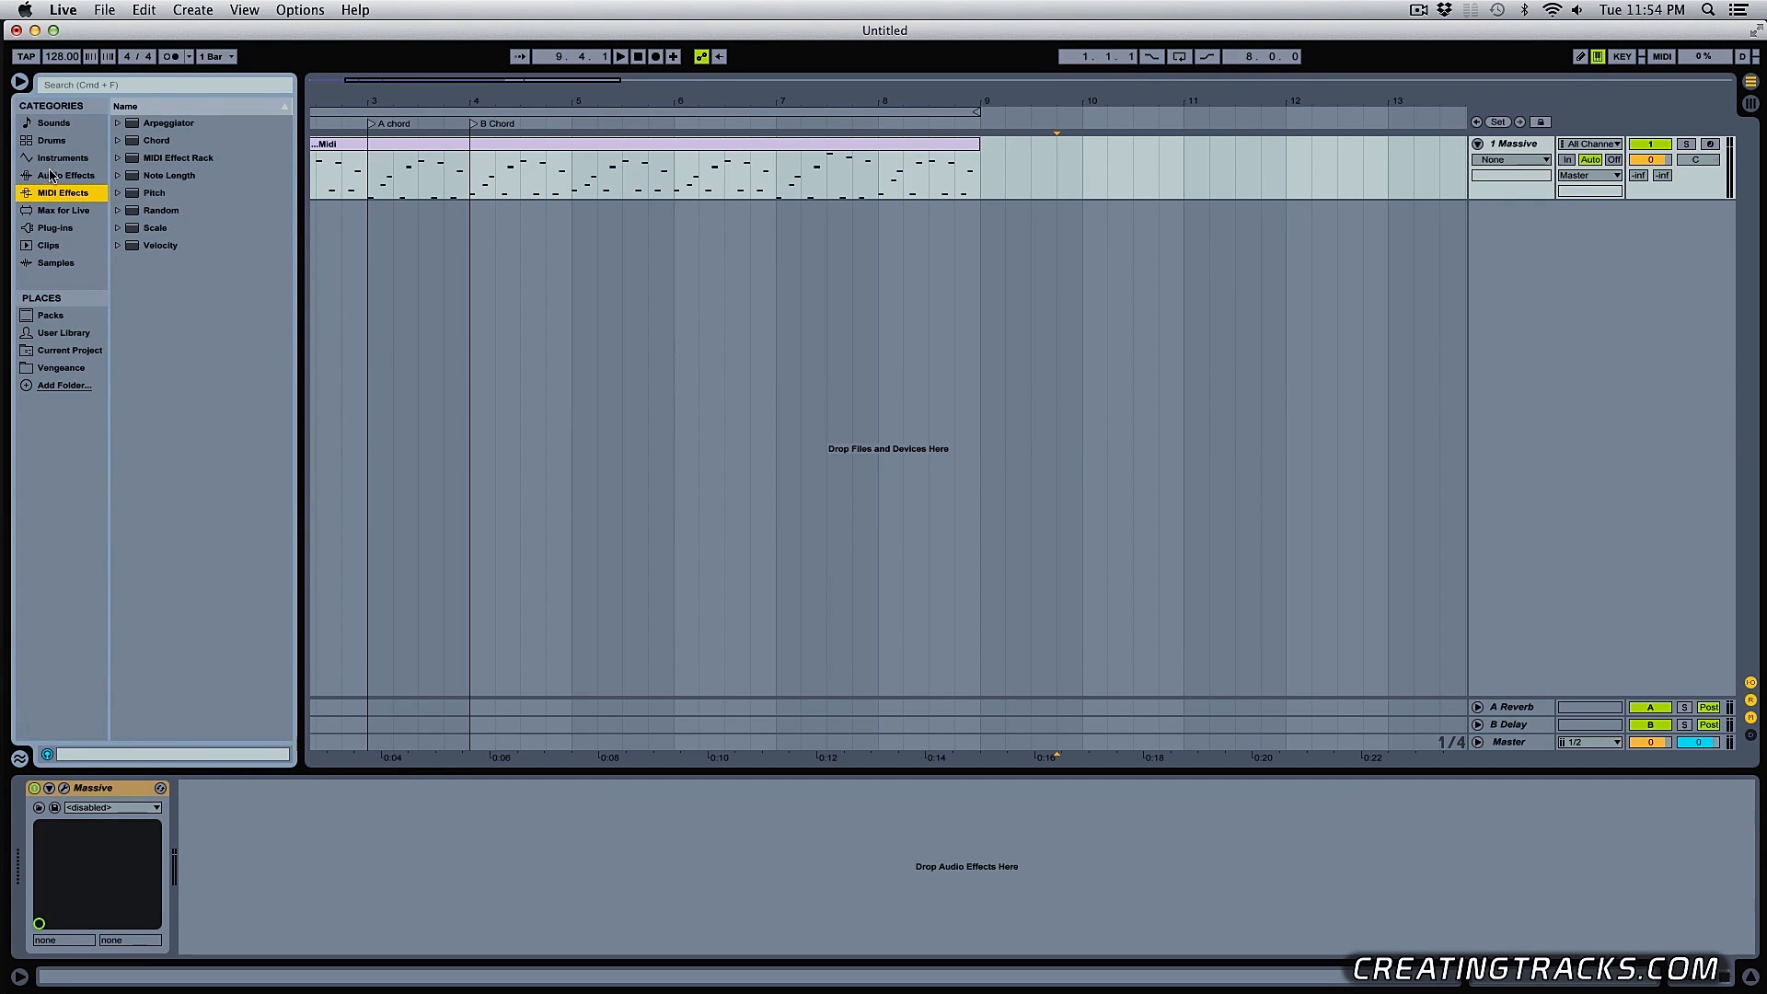
Add Chorus, Ping Pong Delay and EQ Eight from Audio Effects after Massive on the track
left_click(63, 175)
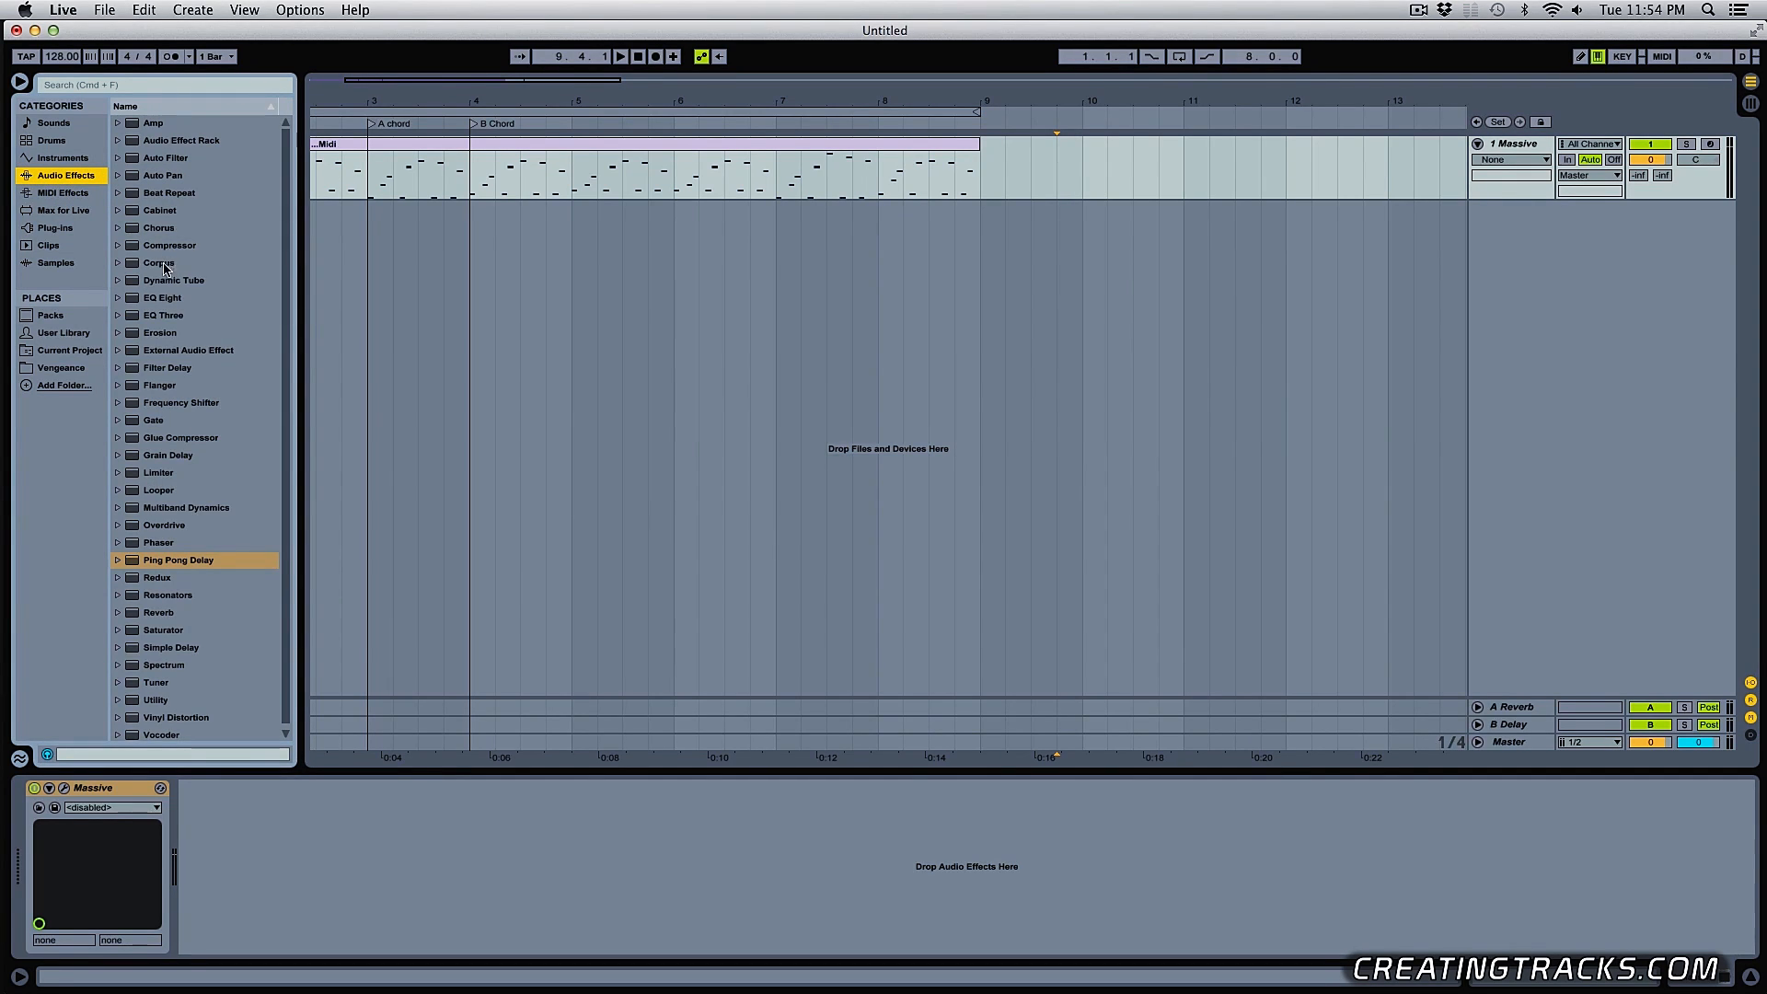
double_click(159, 228)
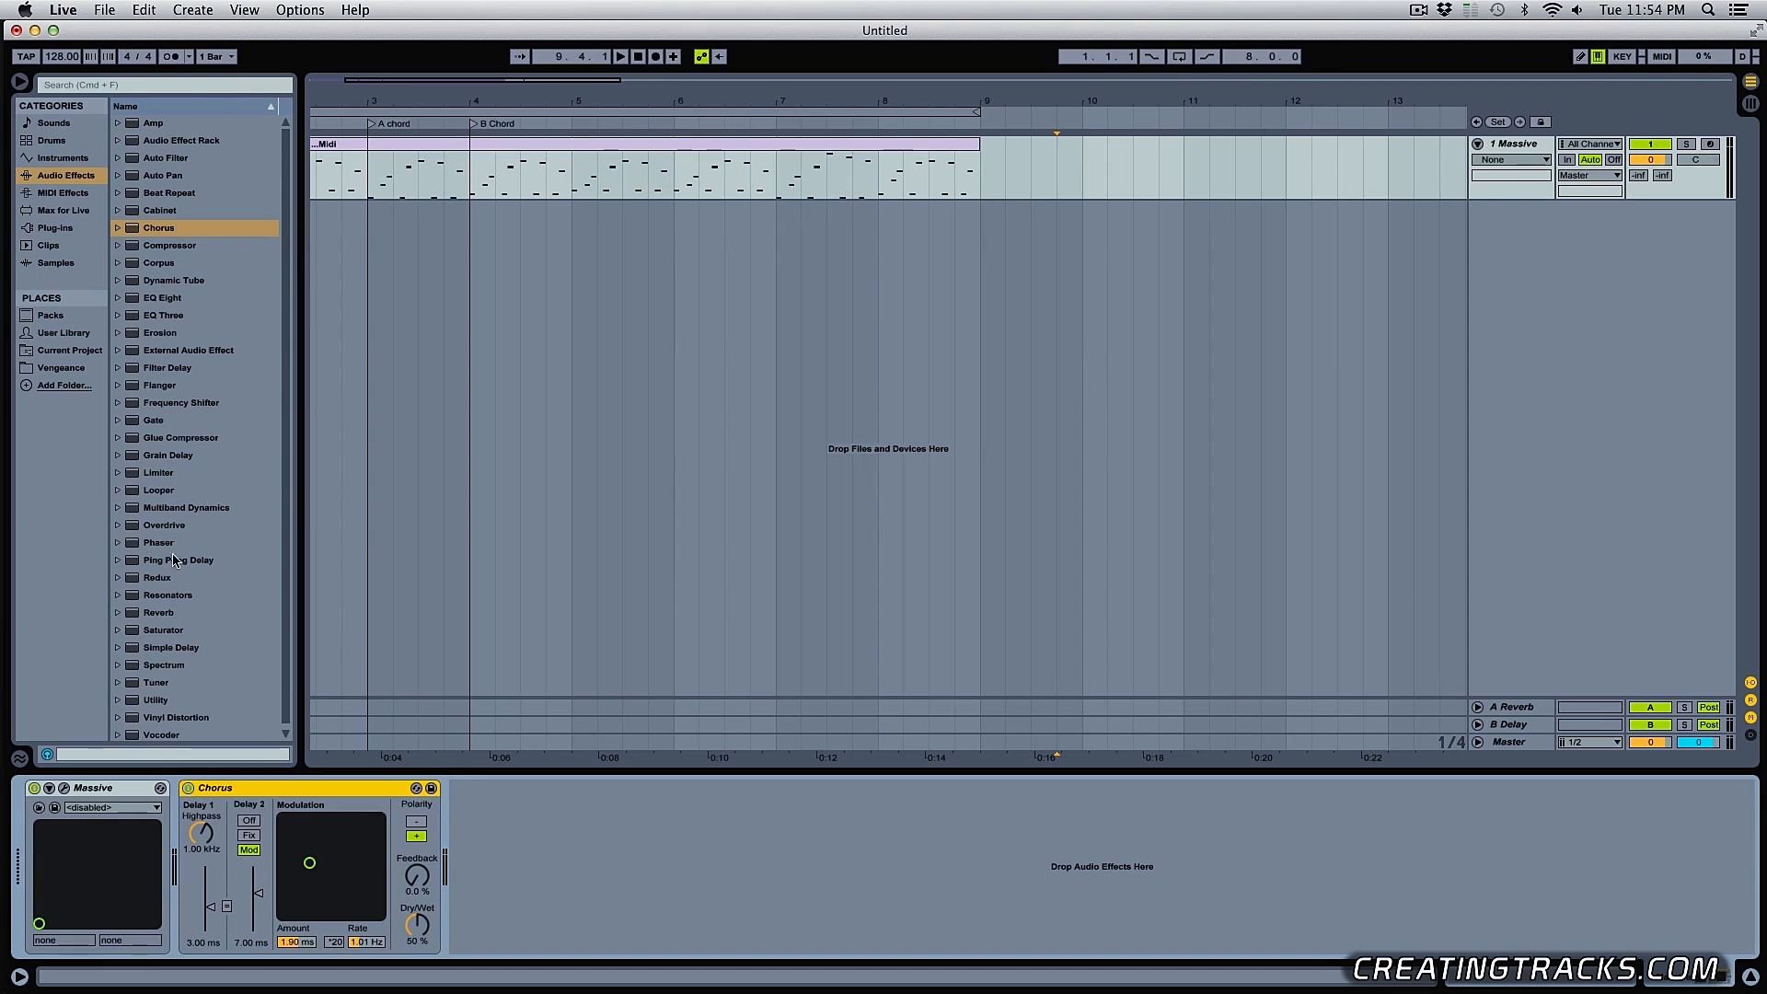
double_click(178, 560)
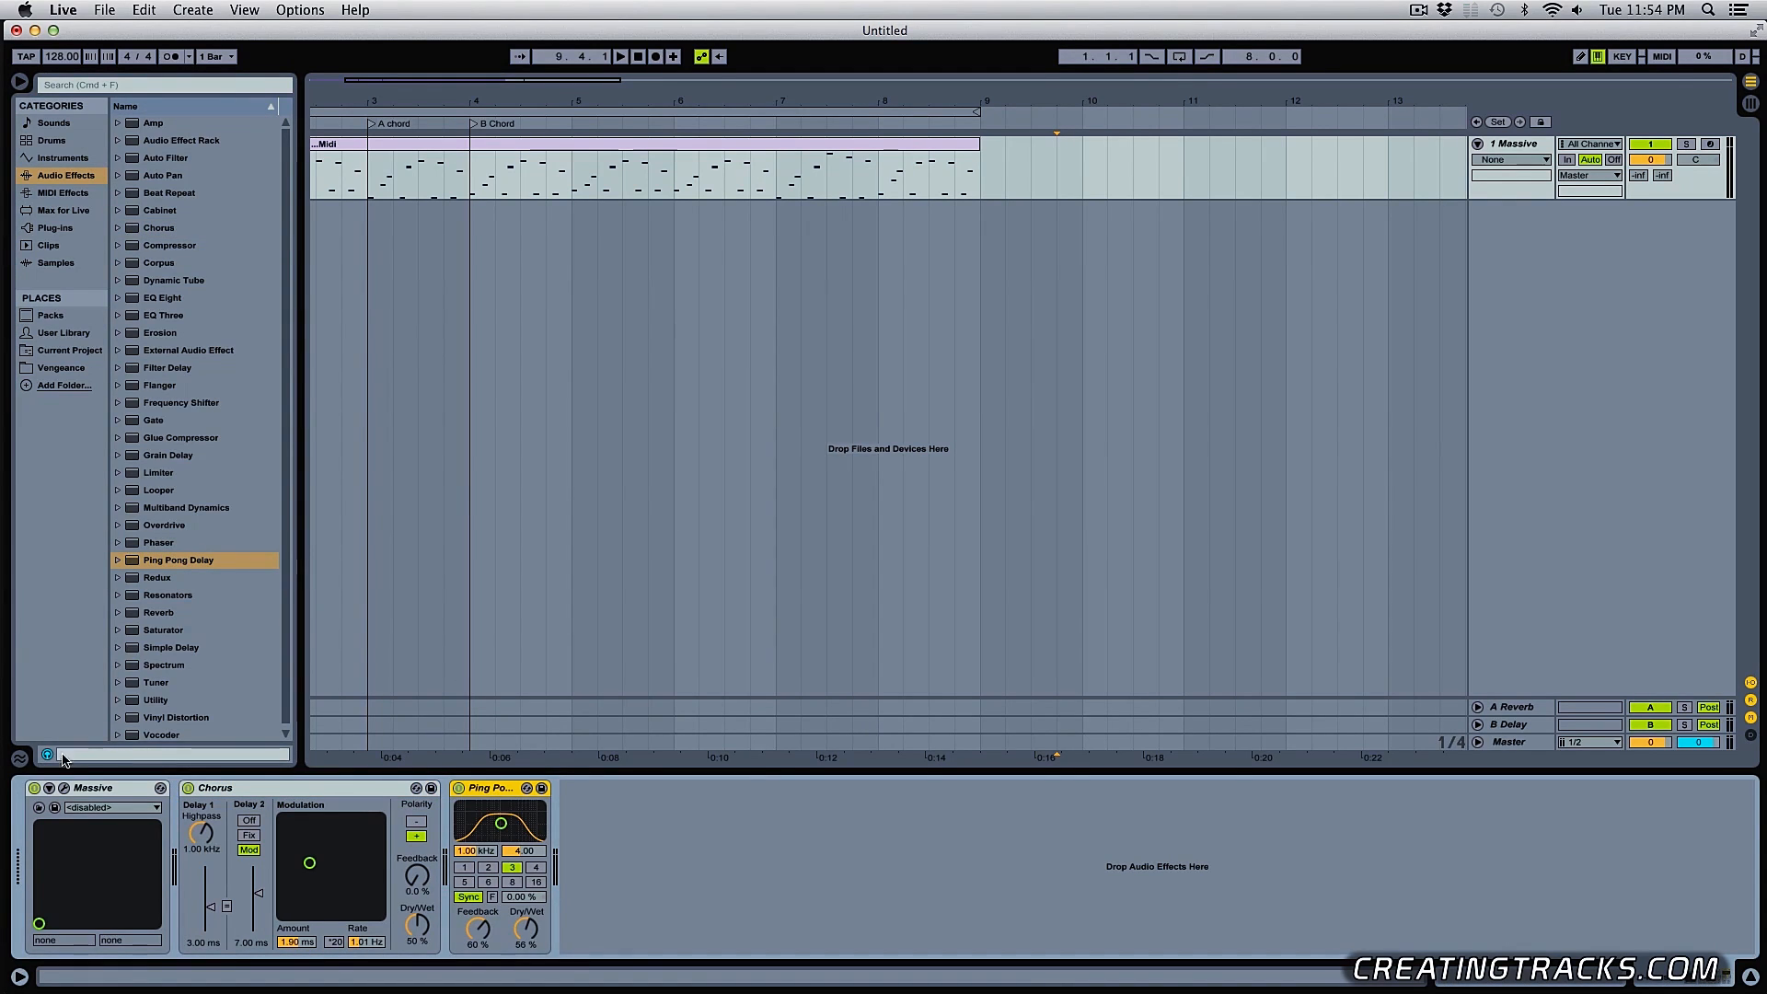
double_click(162, 298)
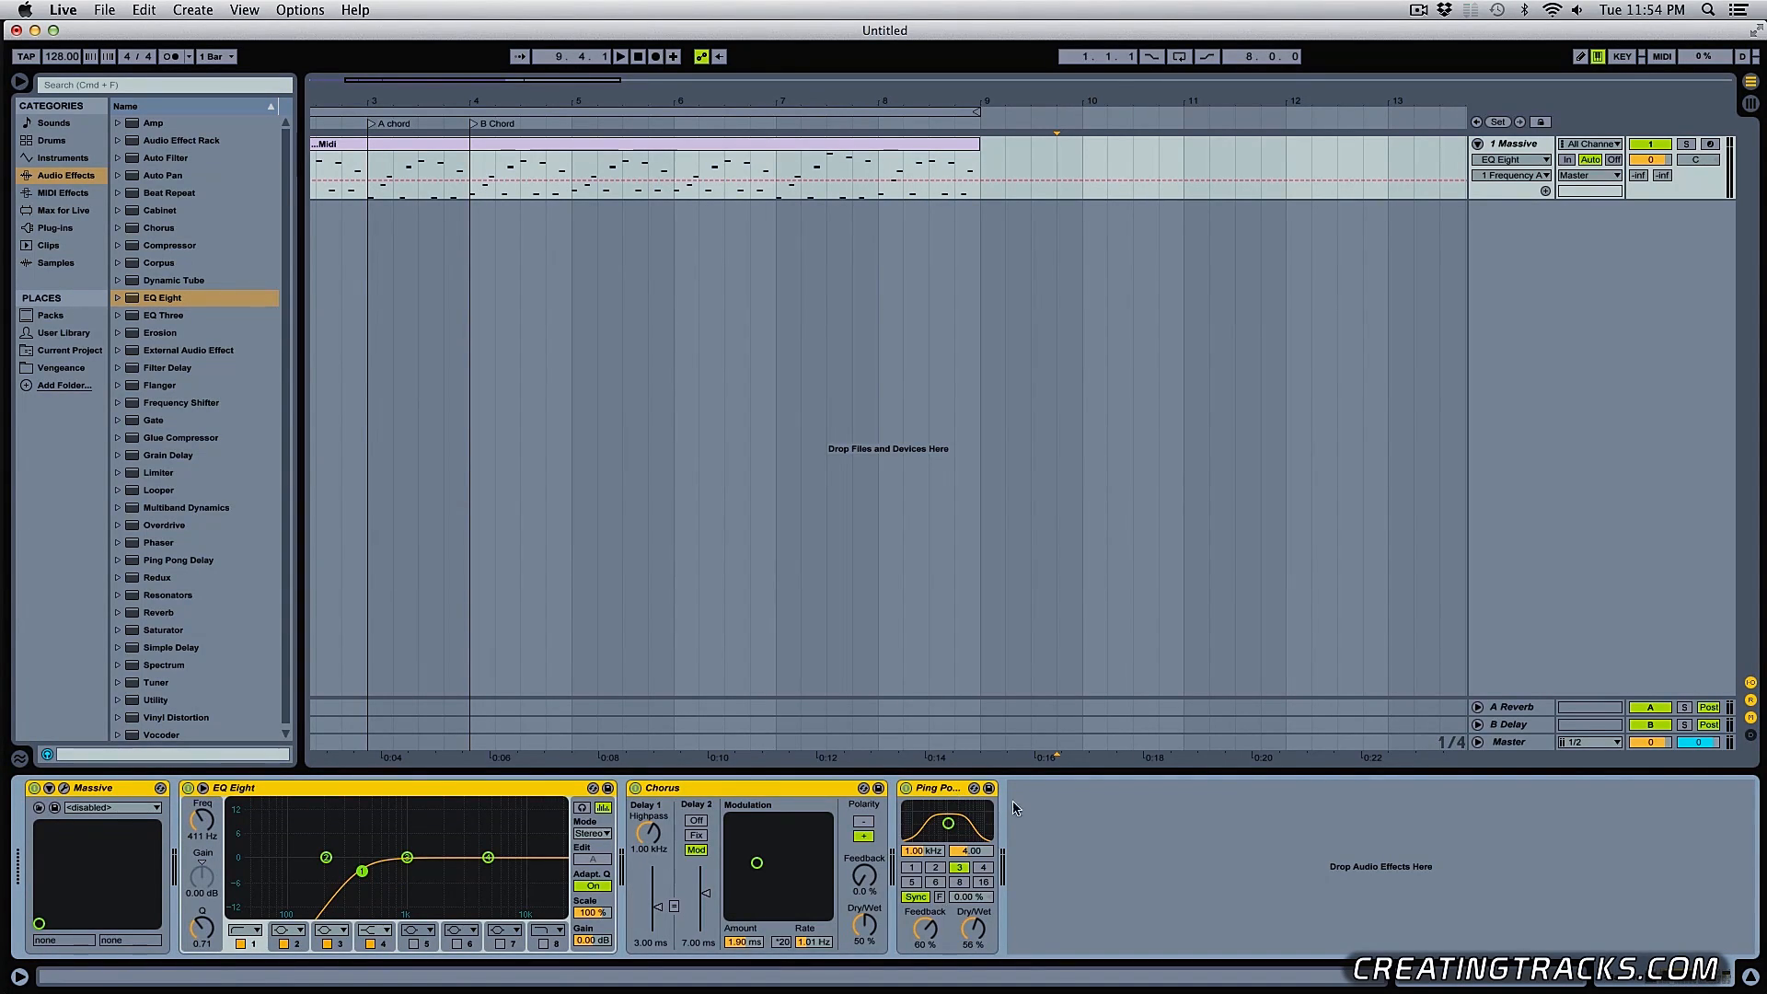
left_click(148, 9)
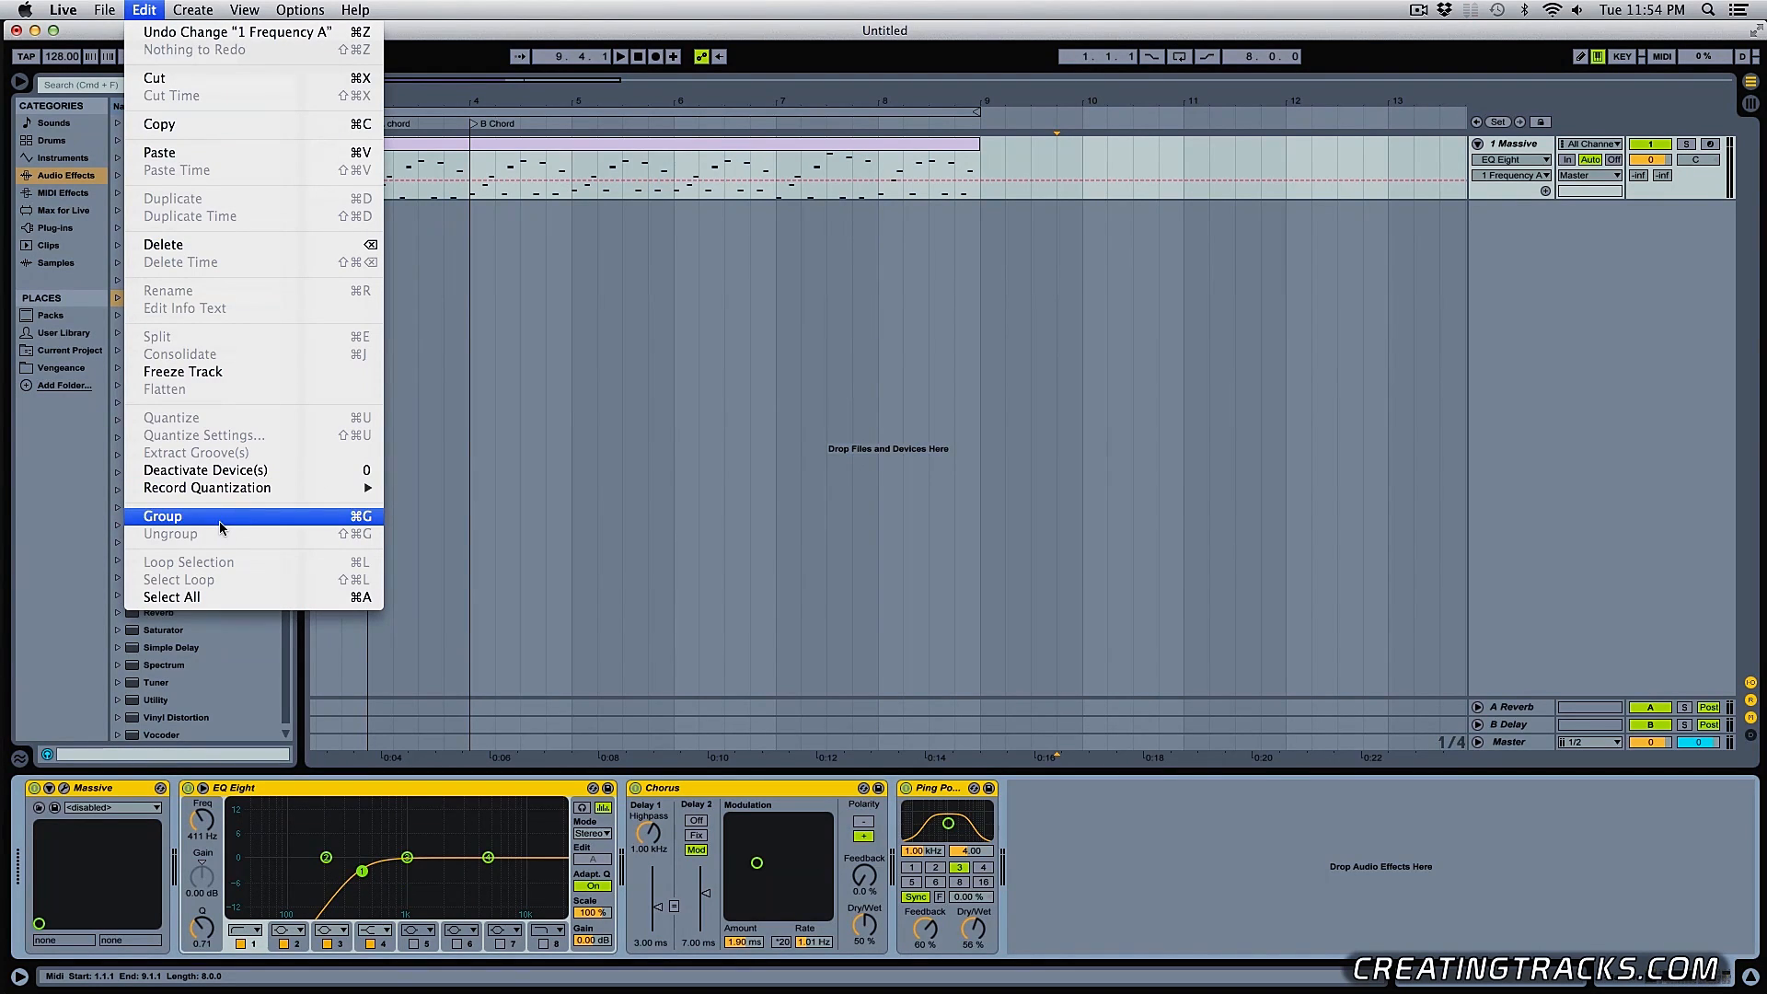
Group Massive and its three effects into an Instrument Rack via Edit > Group
left_click(162, 516)
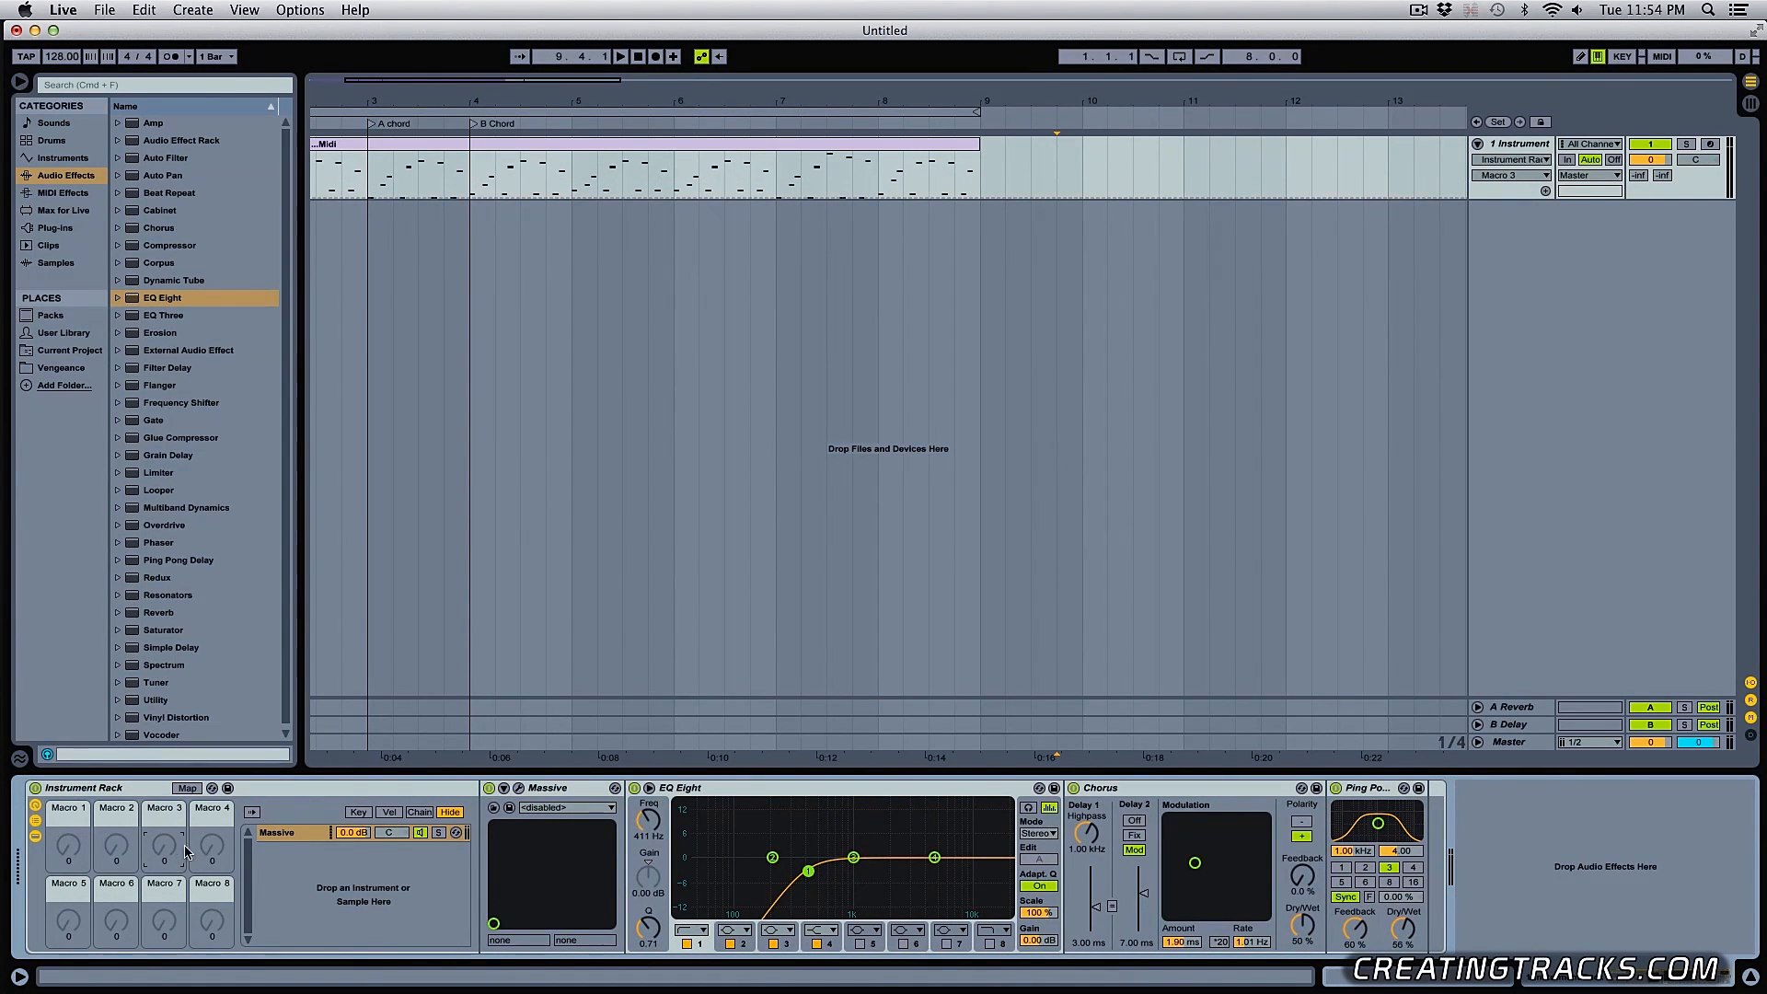
In Map mode, assign the Chorus and Ping Pong Delay dry/wet knobs to Macro 1 named Dry/Wet
left_click(187, 788)
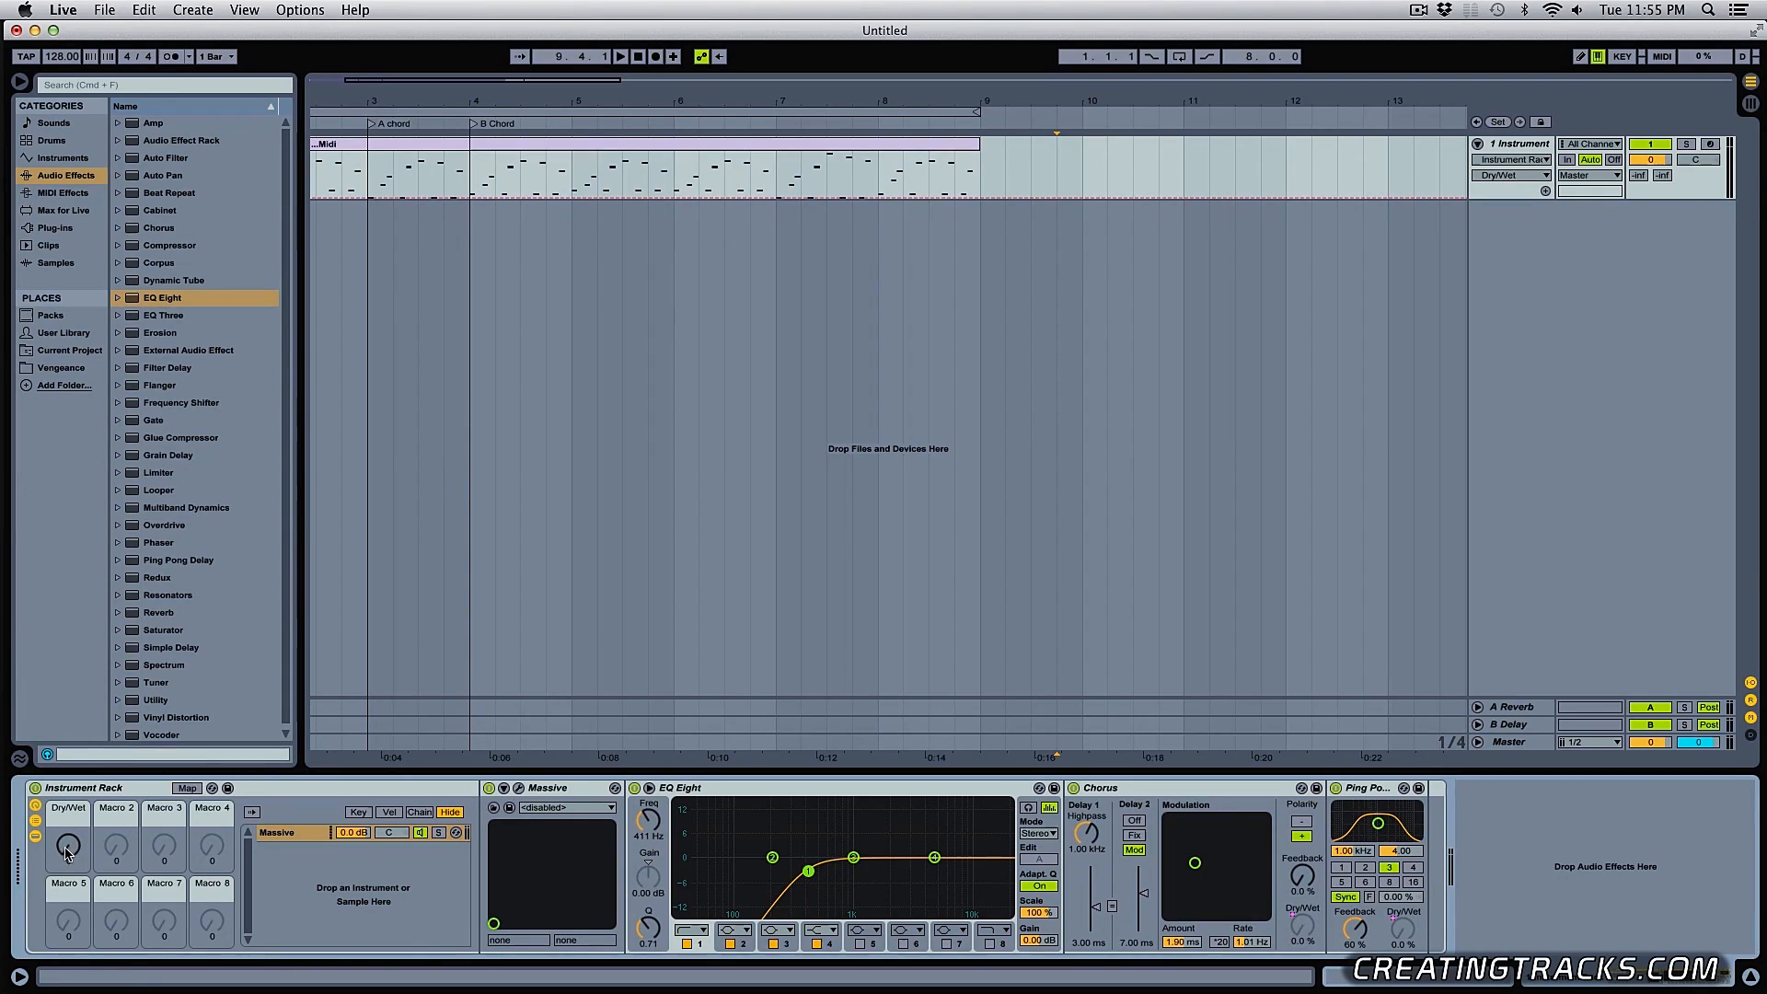
left_click_drag(66, 846, 66, 823)
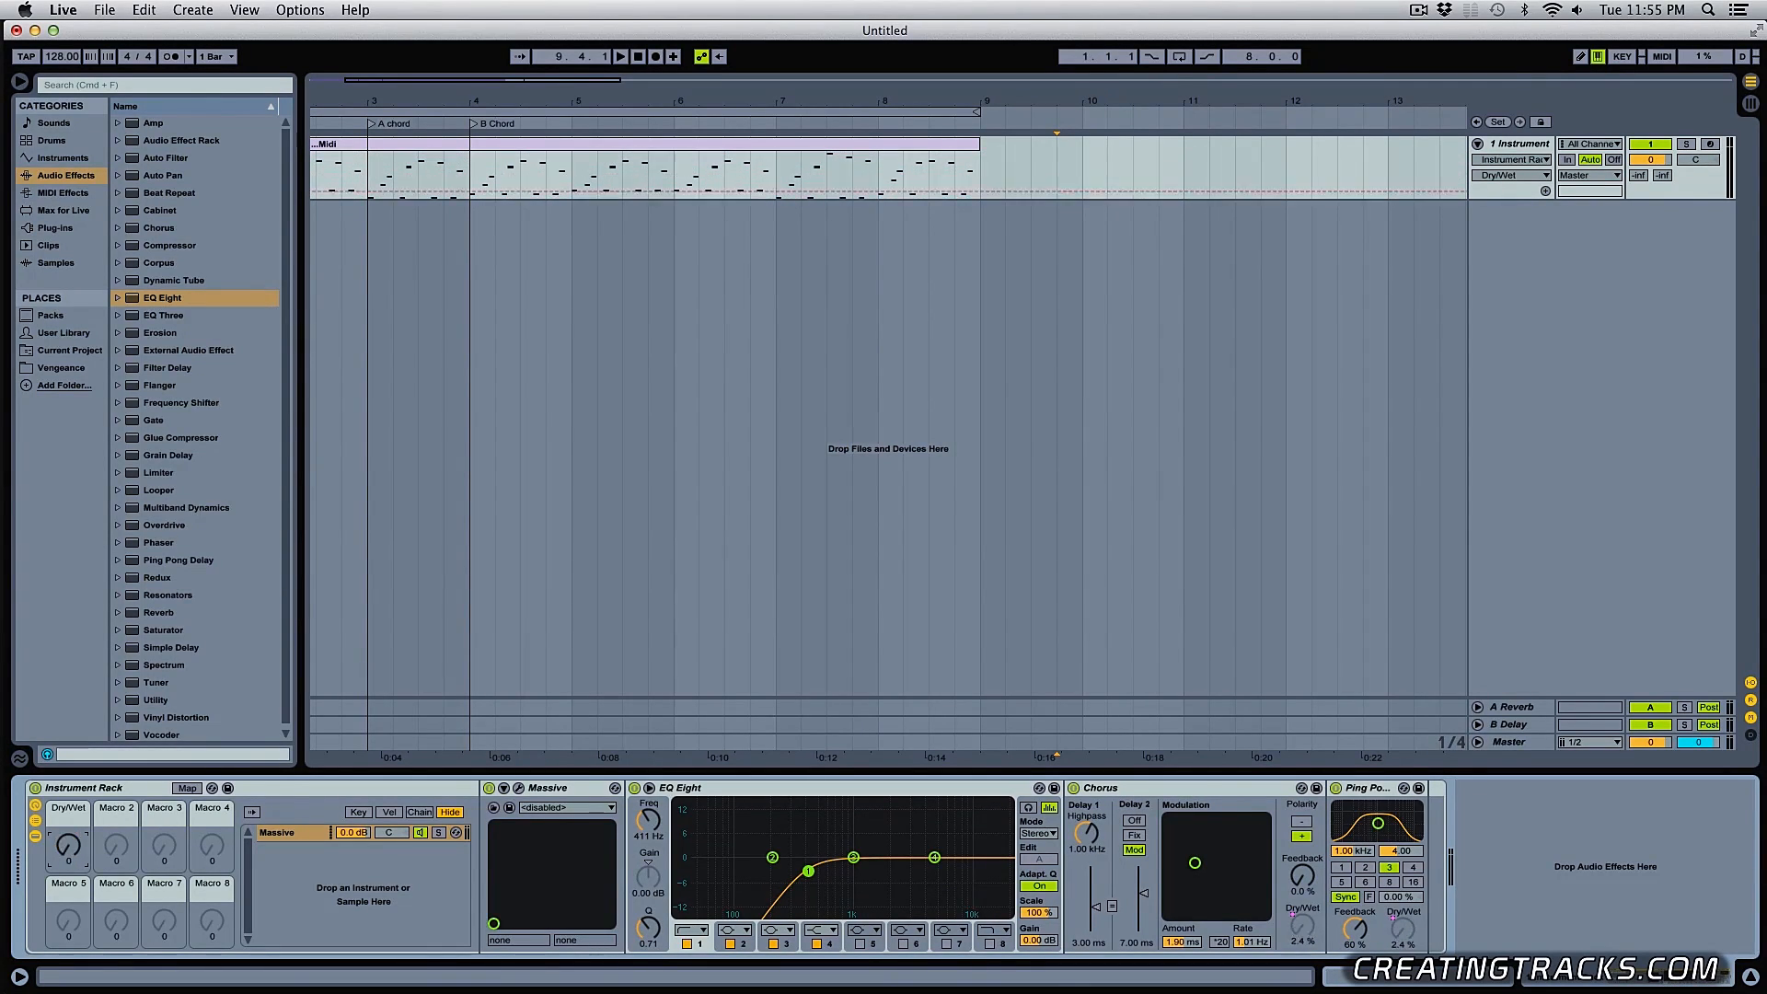
left_click_drag(68, 849, 68, 812)
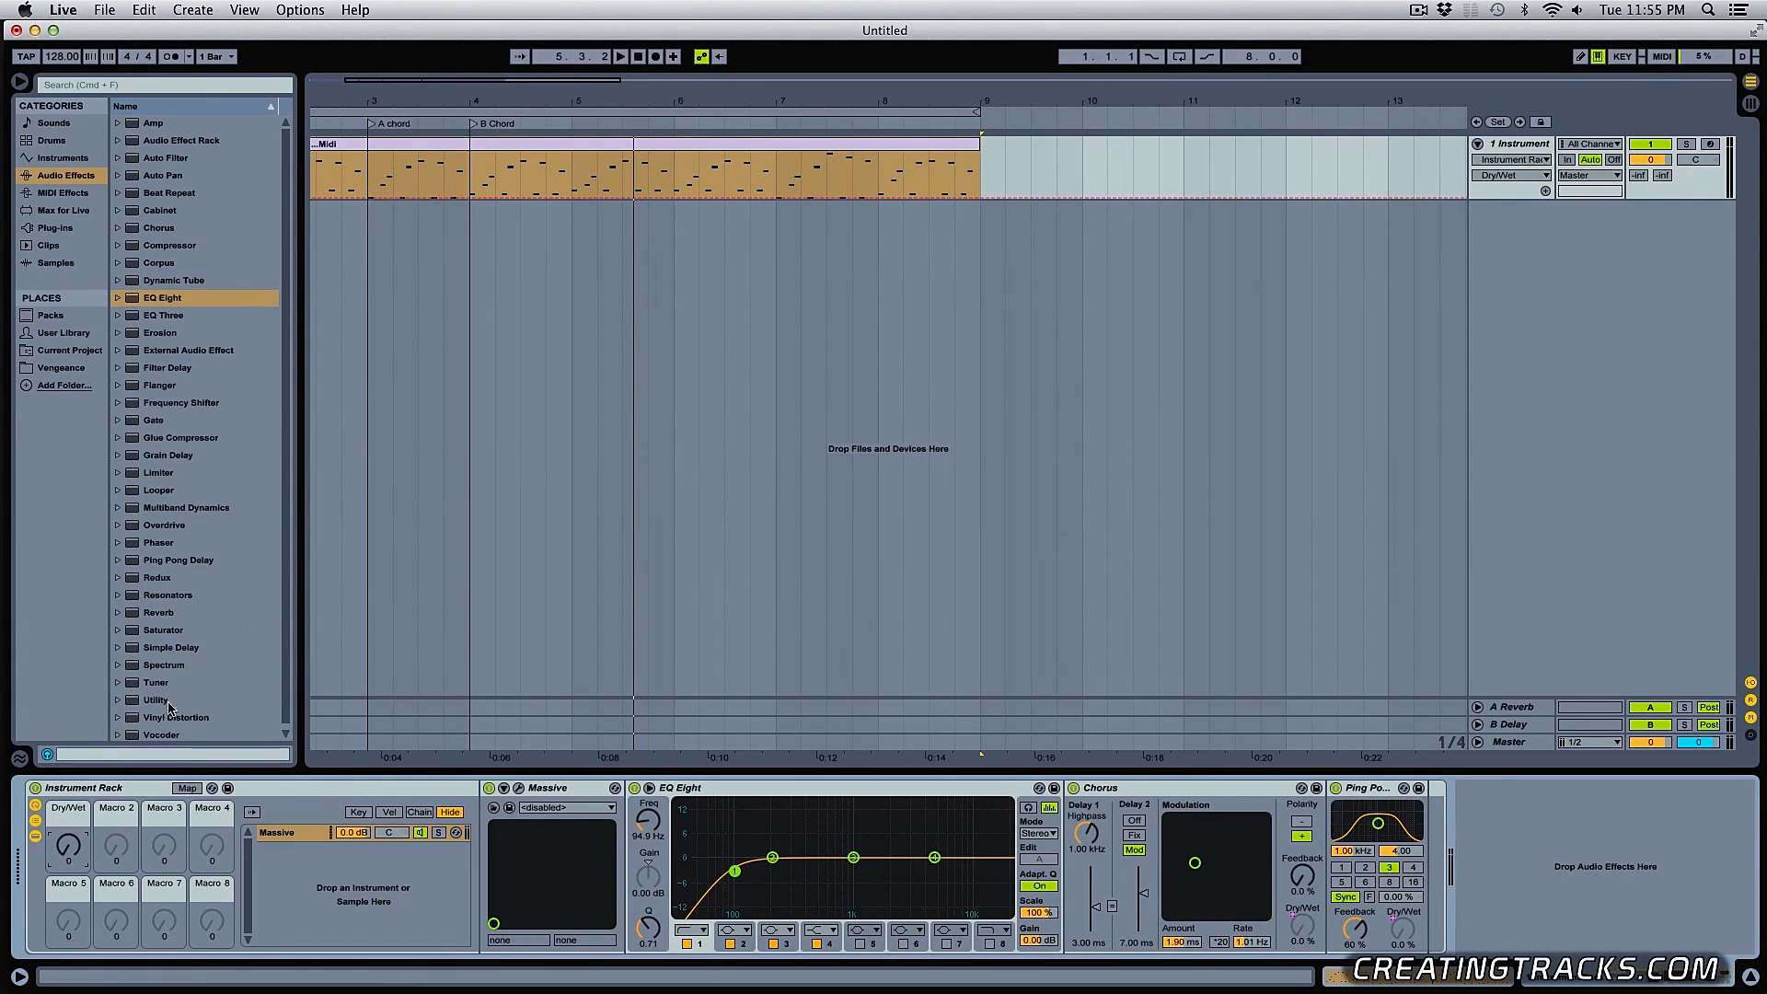
left_click(188, 788)
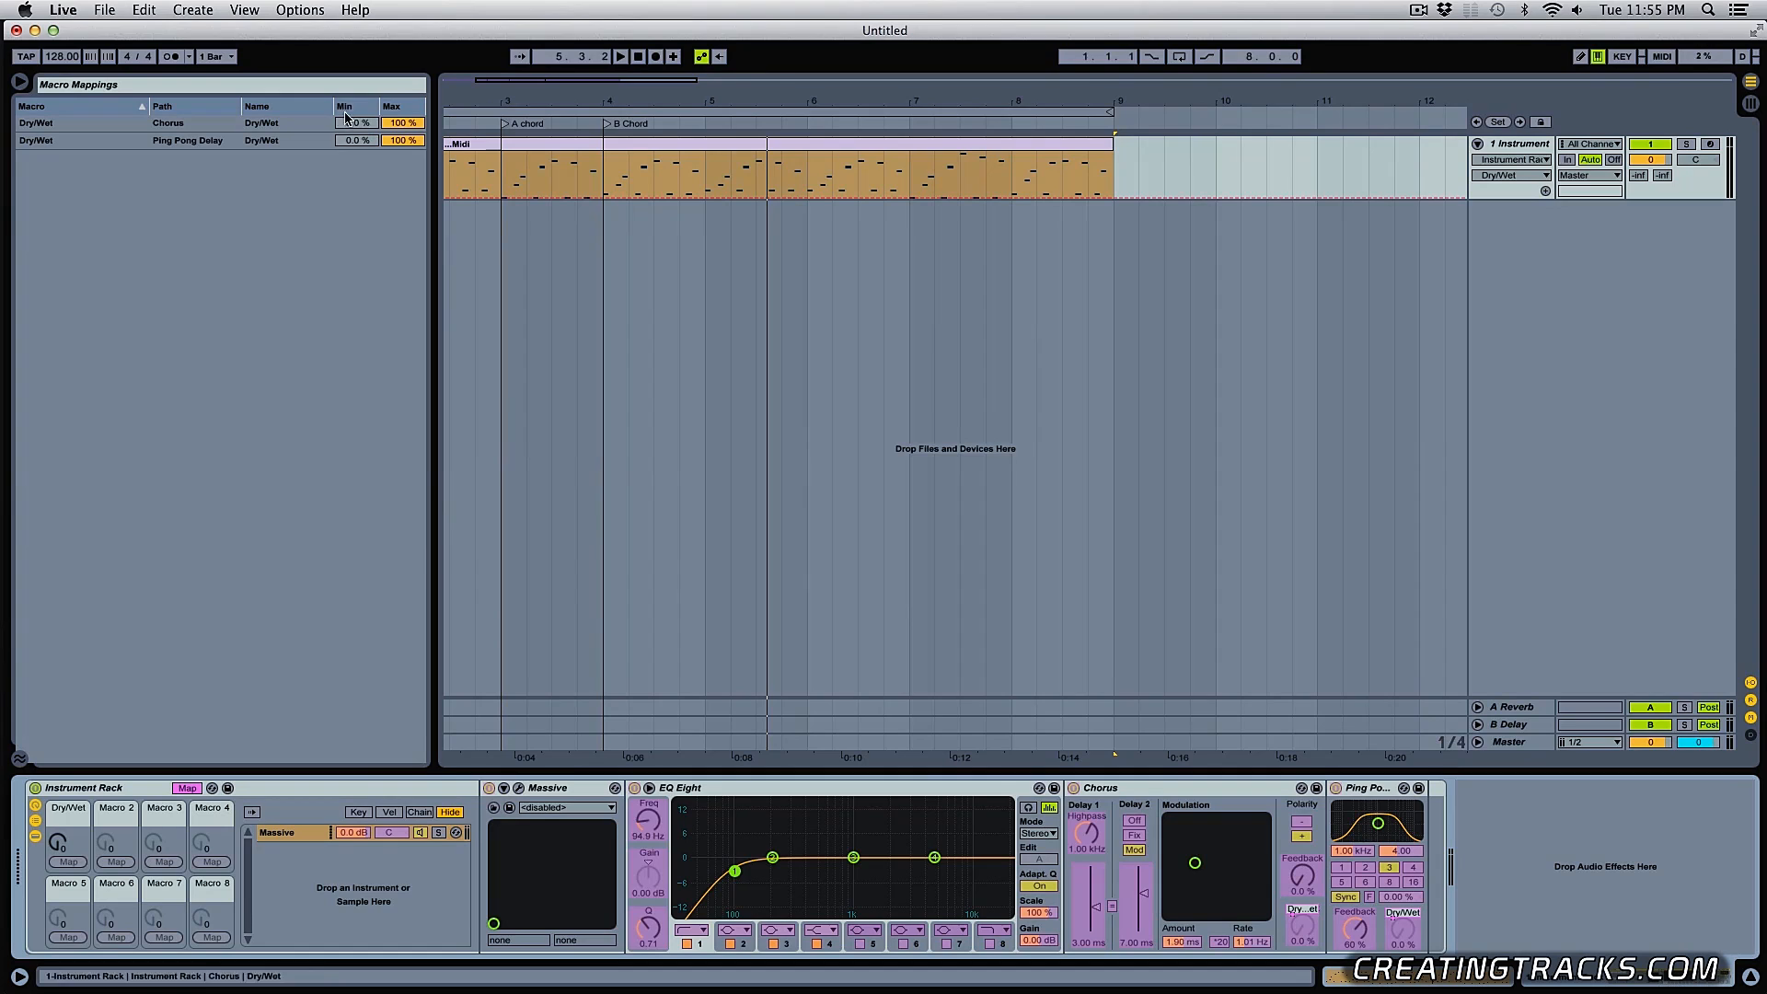
Set the Chorus Dry/Wet mapping range to Min 20% and Max 80% in the Macro Mappings list
left_click(167, 122)
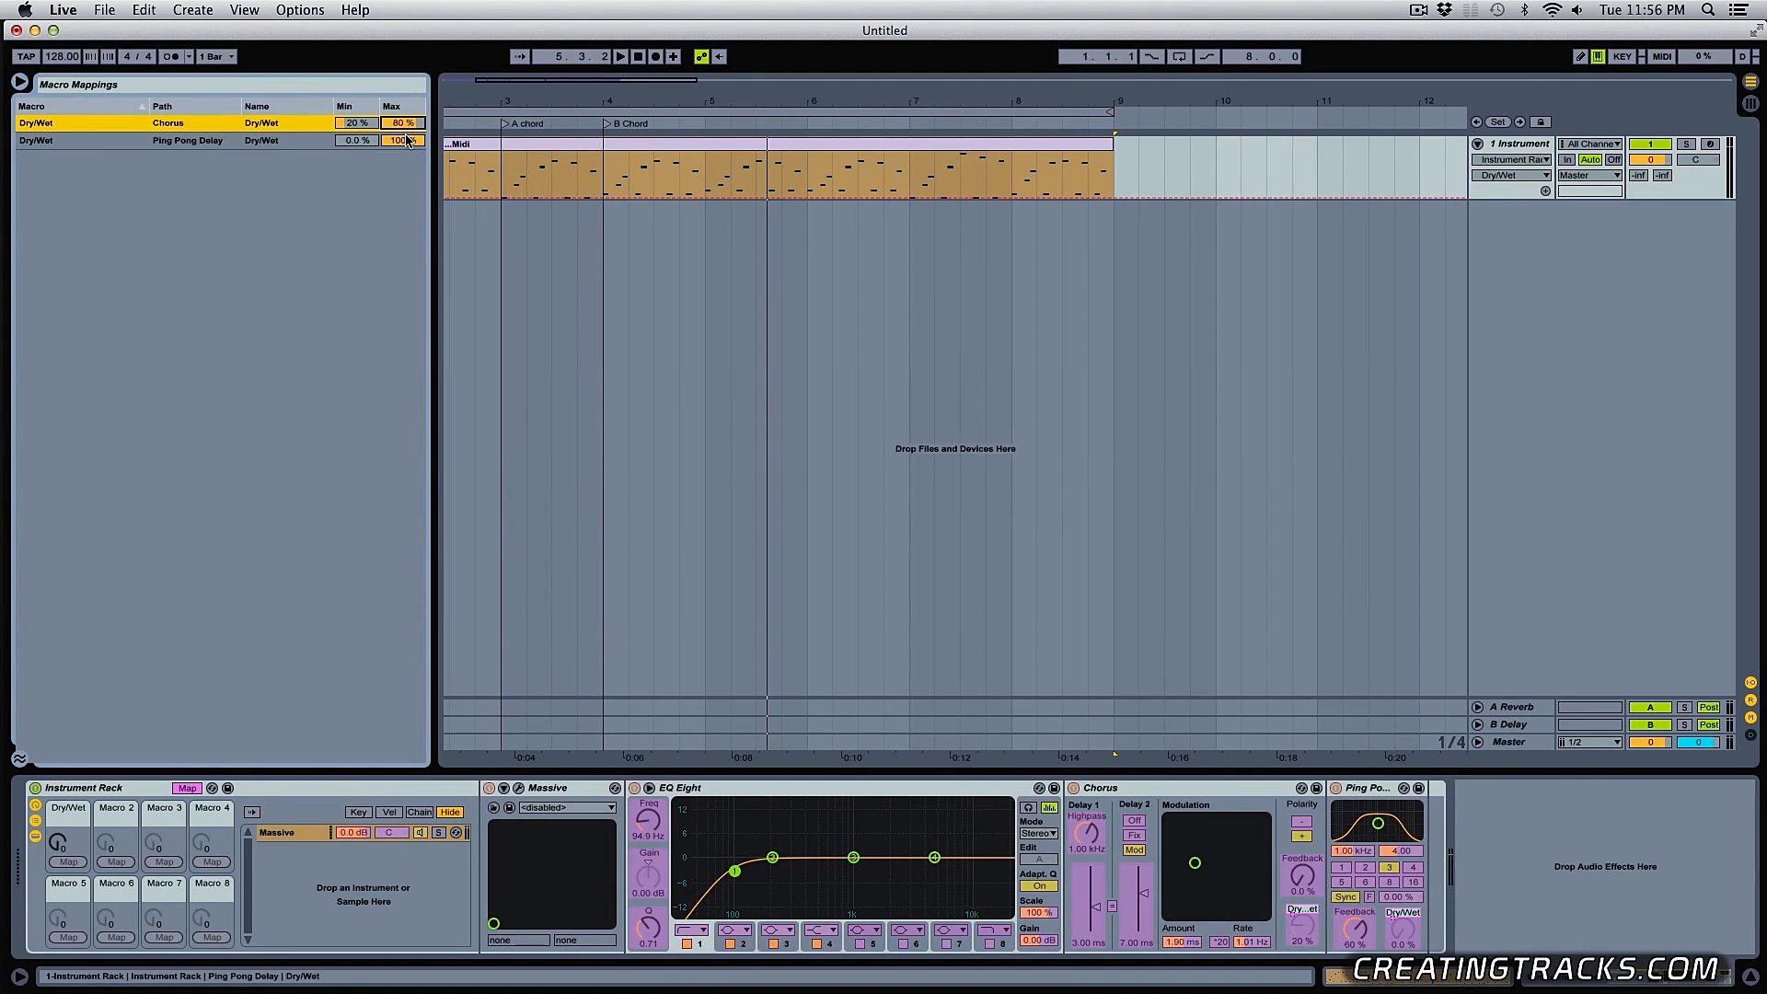
left_click_drag(399, 140, 399, 139)
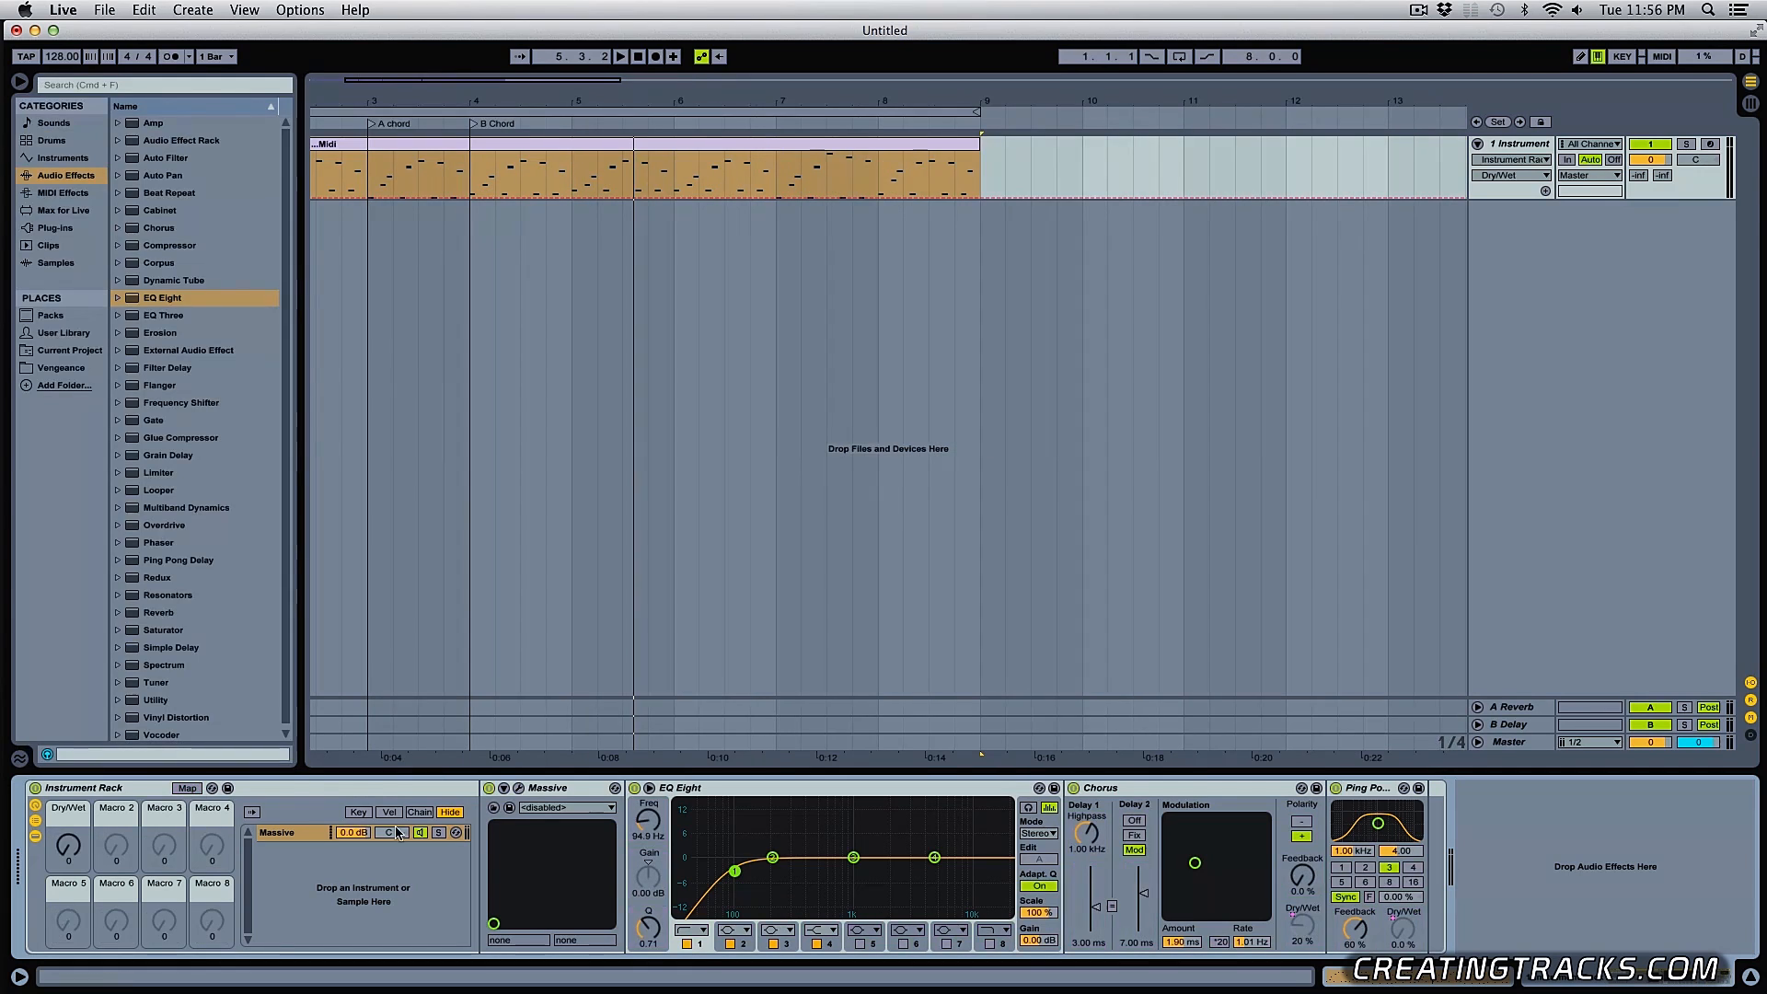
left_click(623, 55)
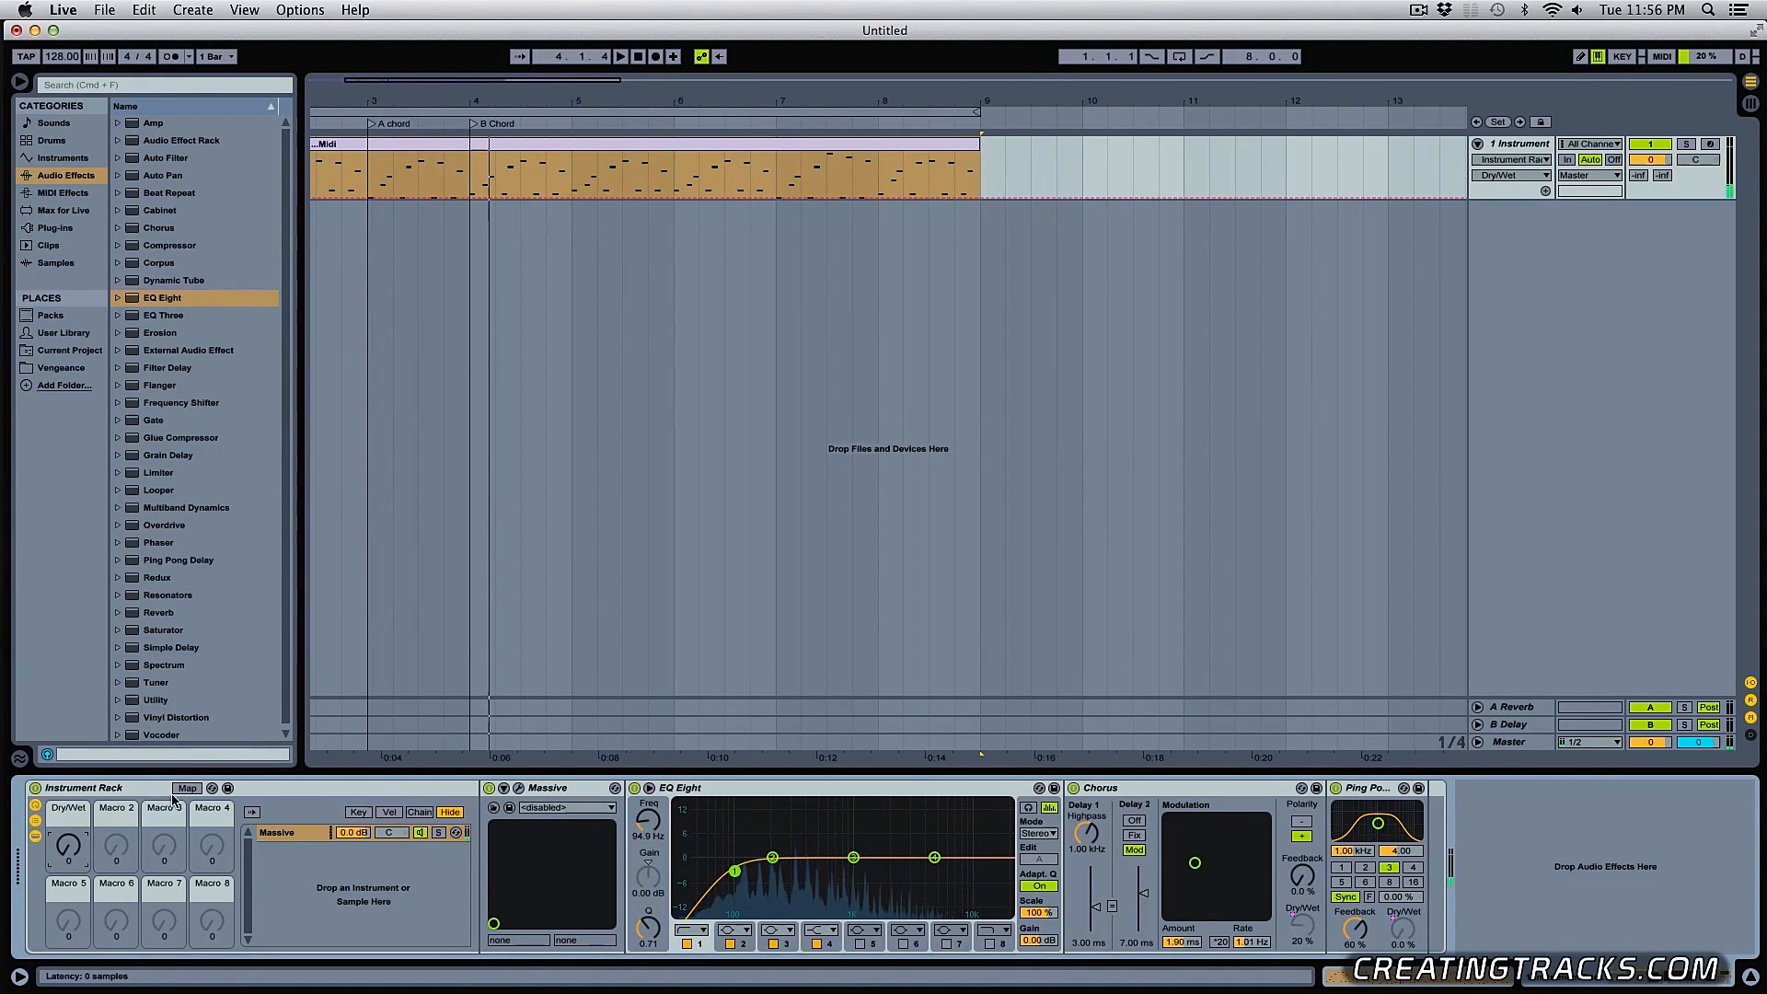
left_click(188, 788)
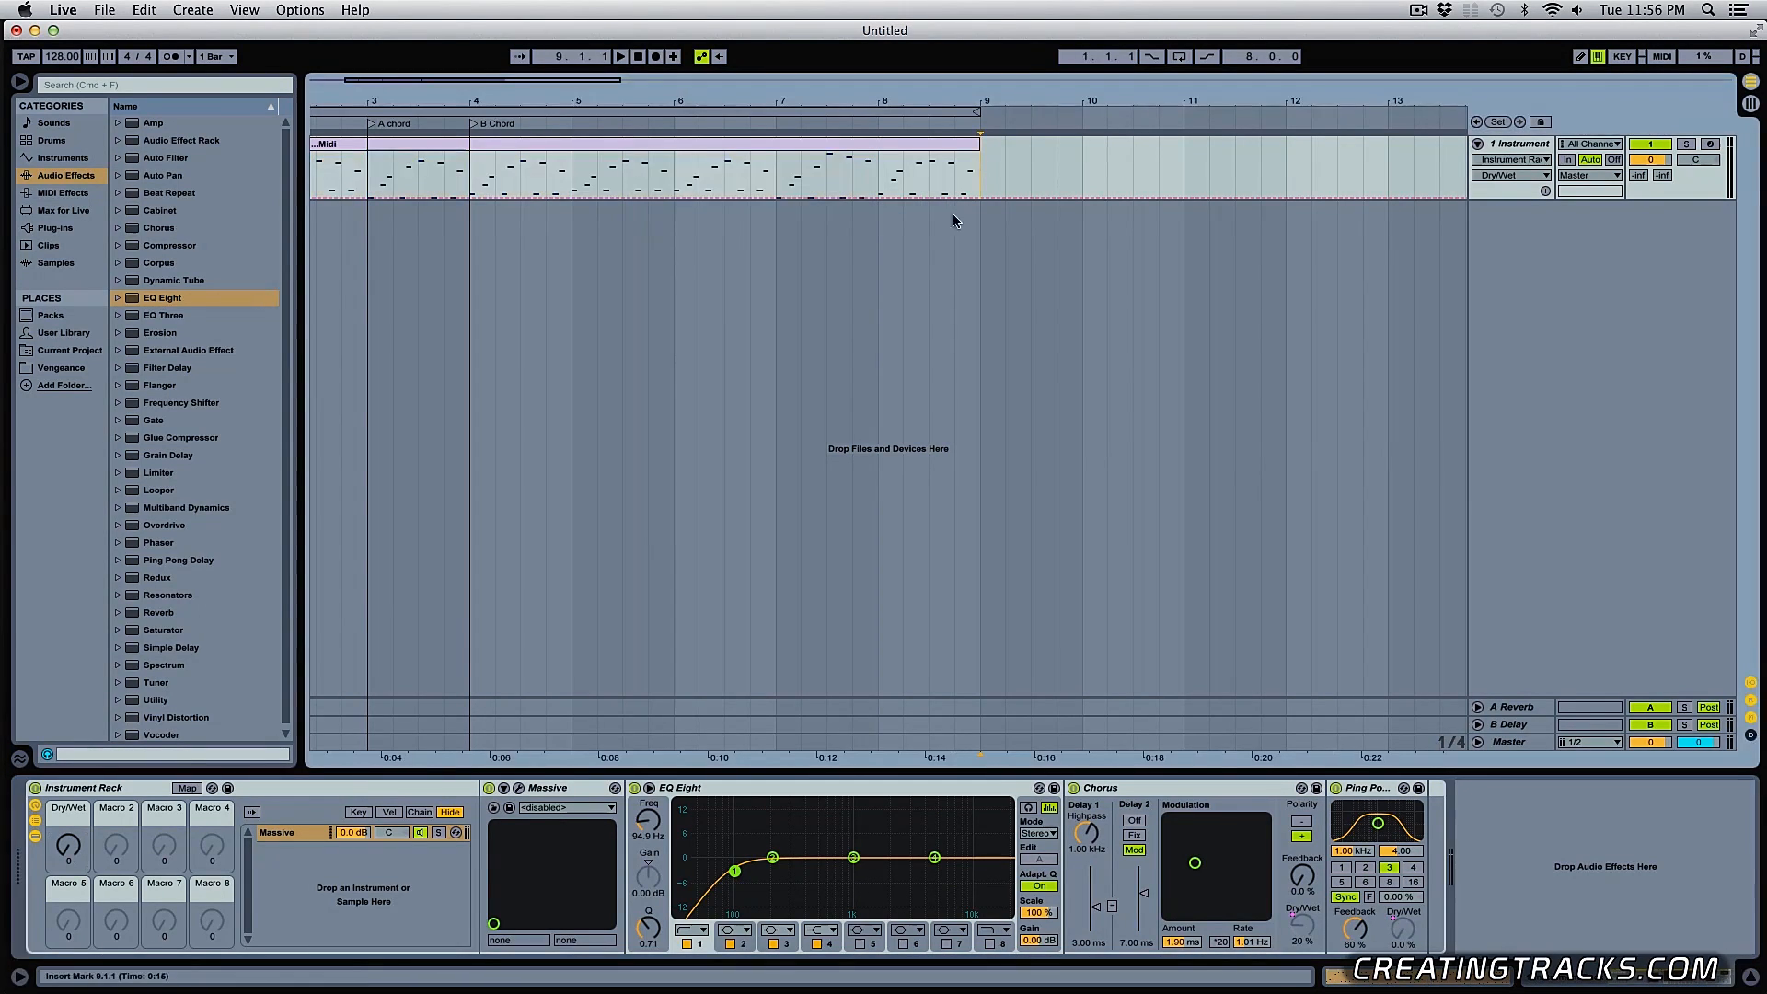
Show the Dry/Wet macro automation lane for drawing the envelope and remove the extra audio track
right_click(66, 843)
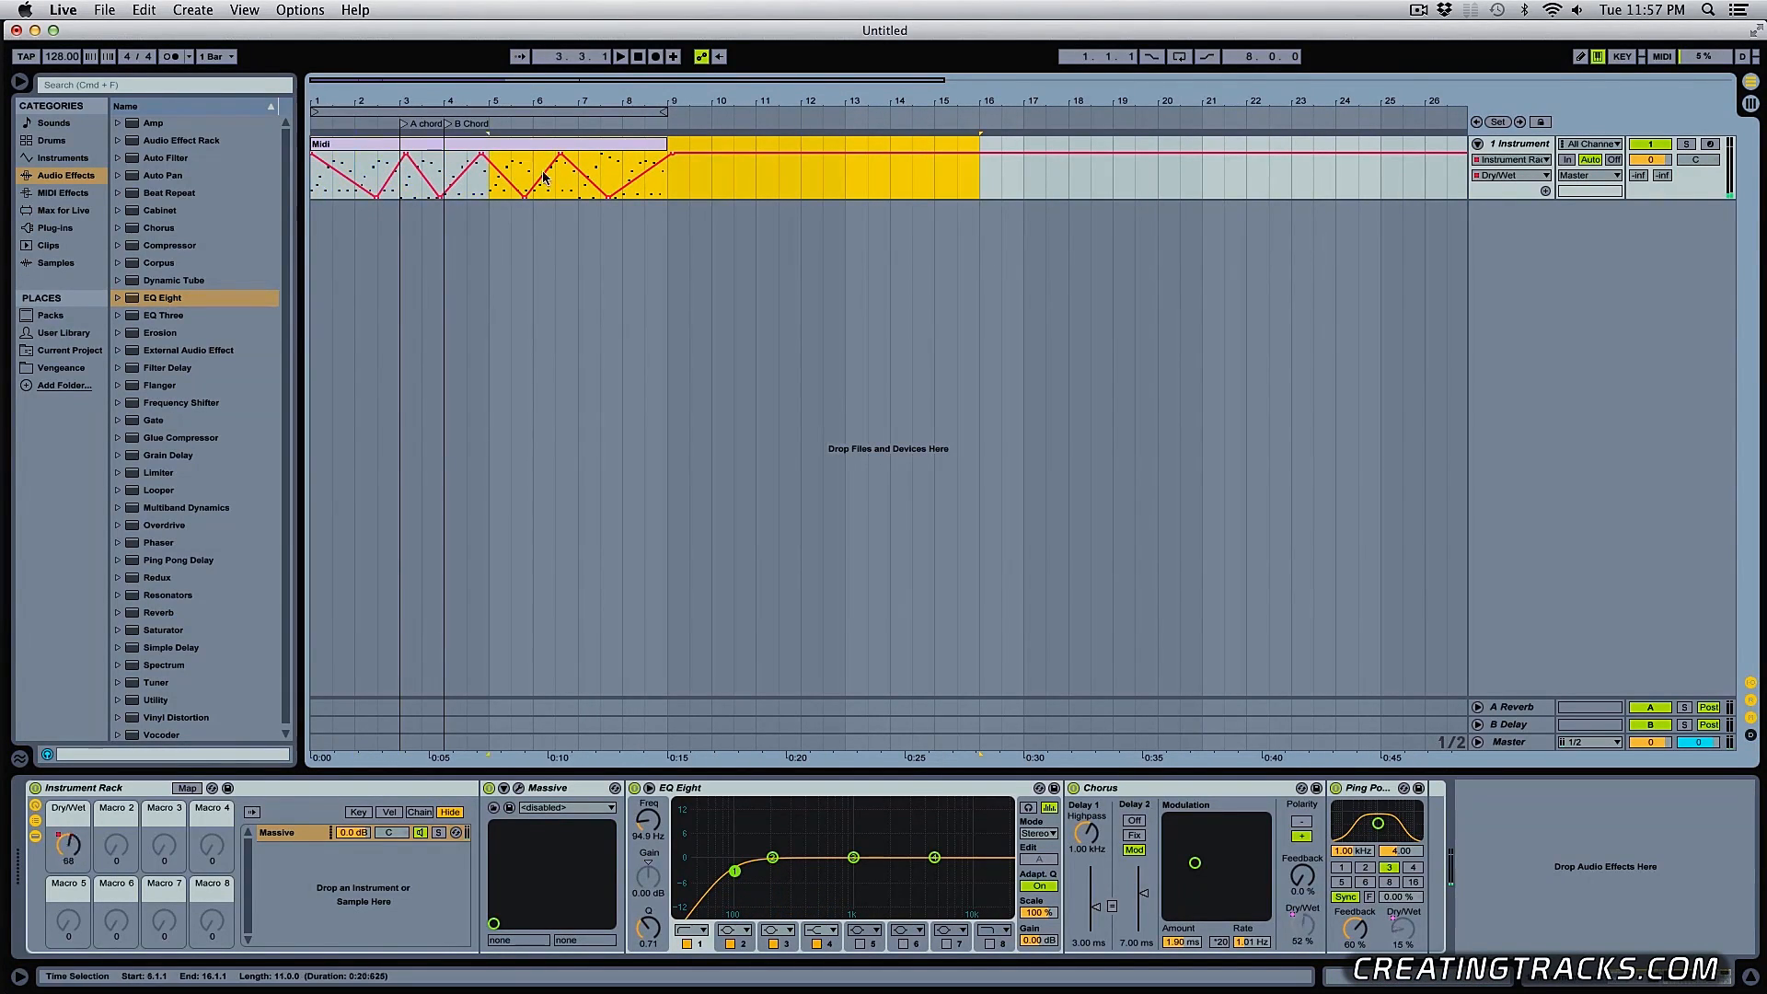
left_click(101, 9)
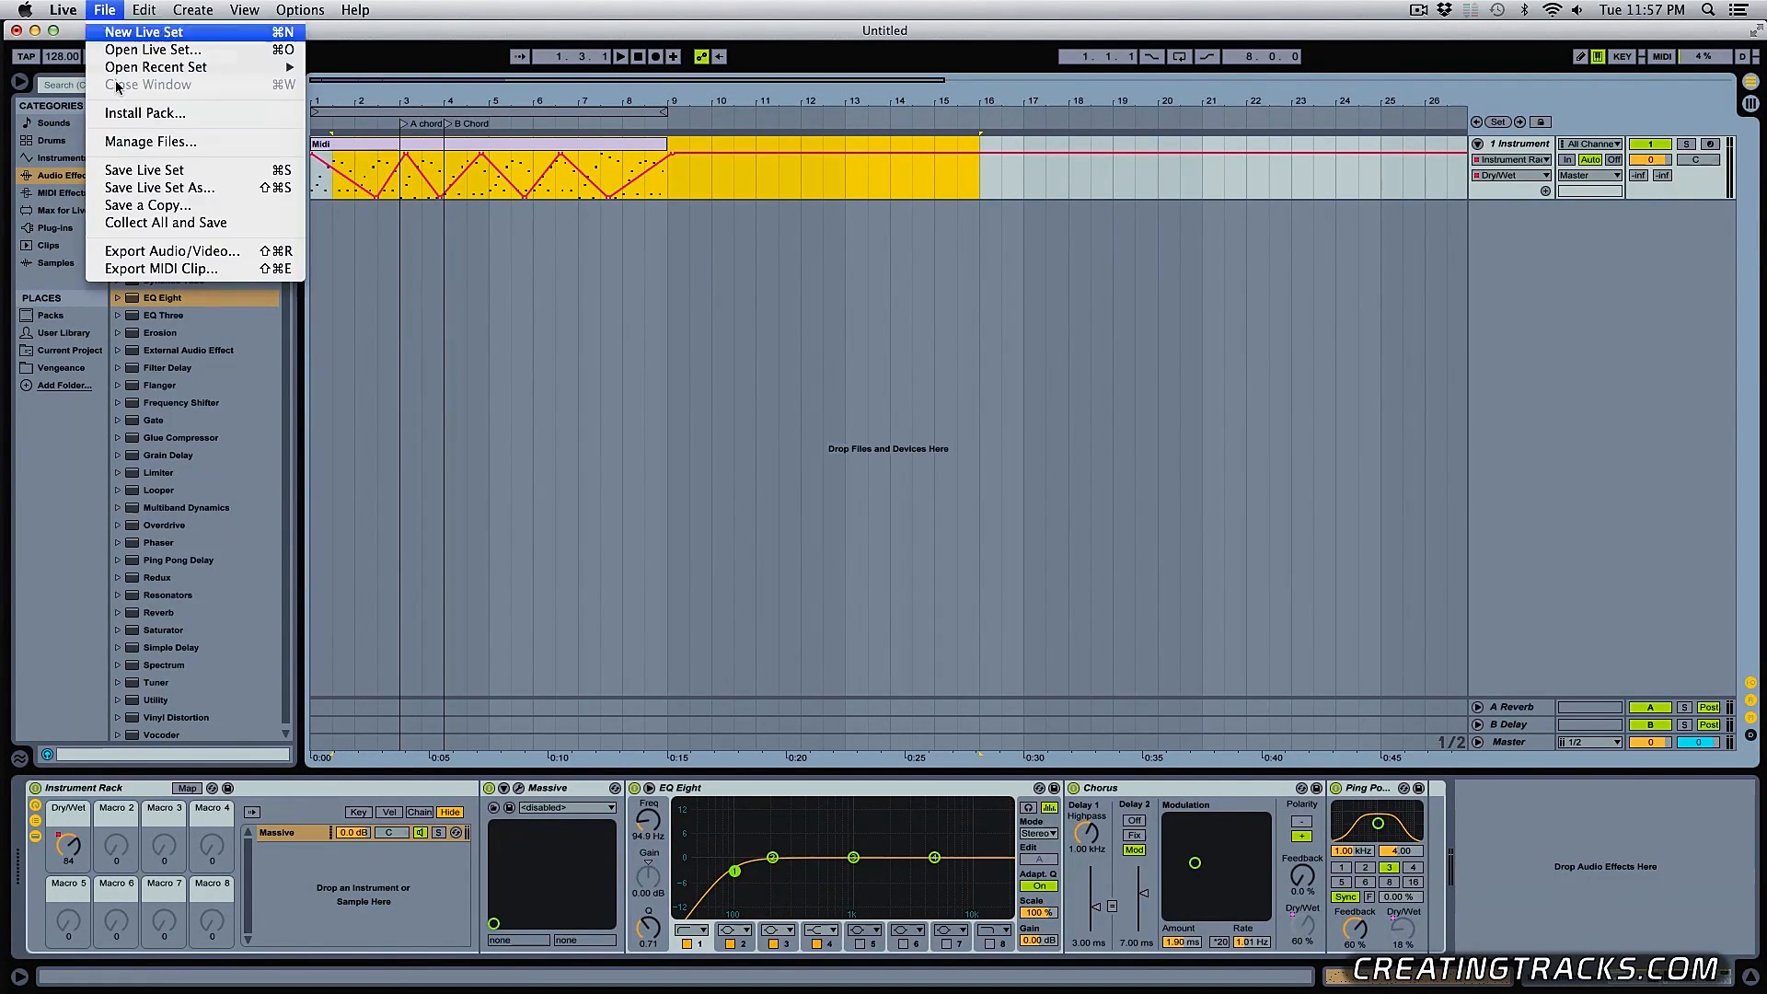
left_click(154, 33)
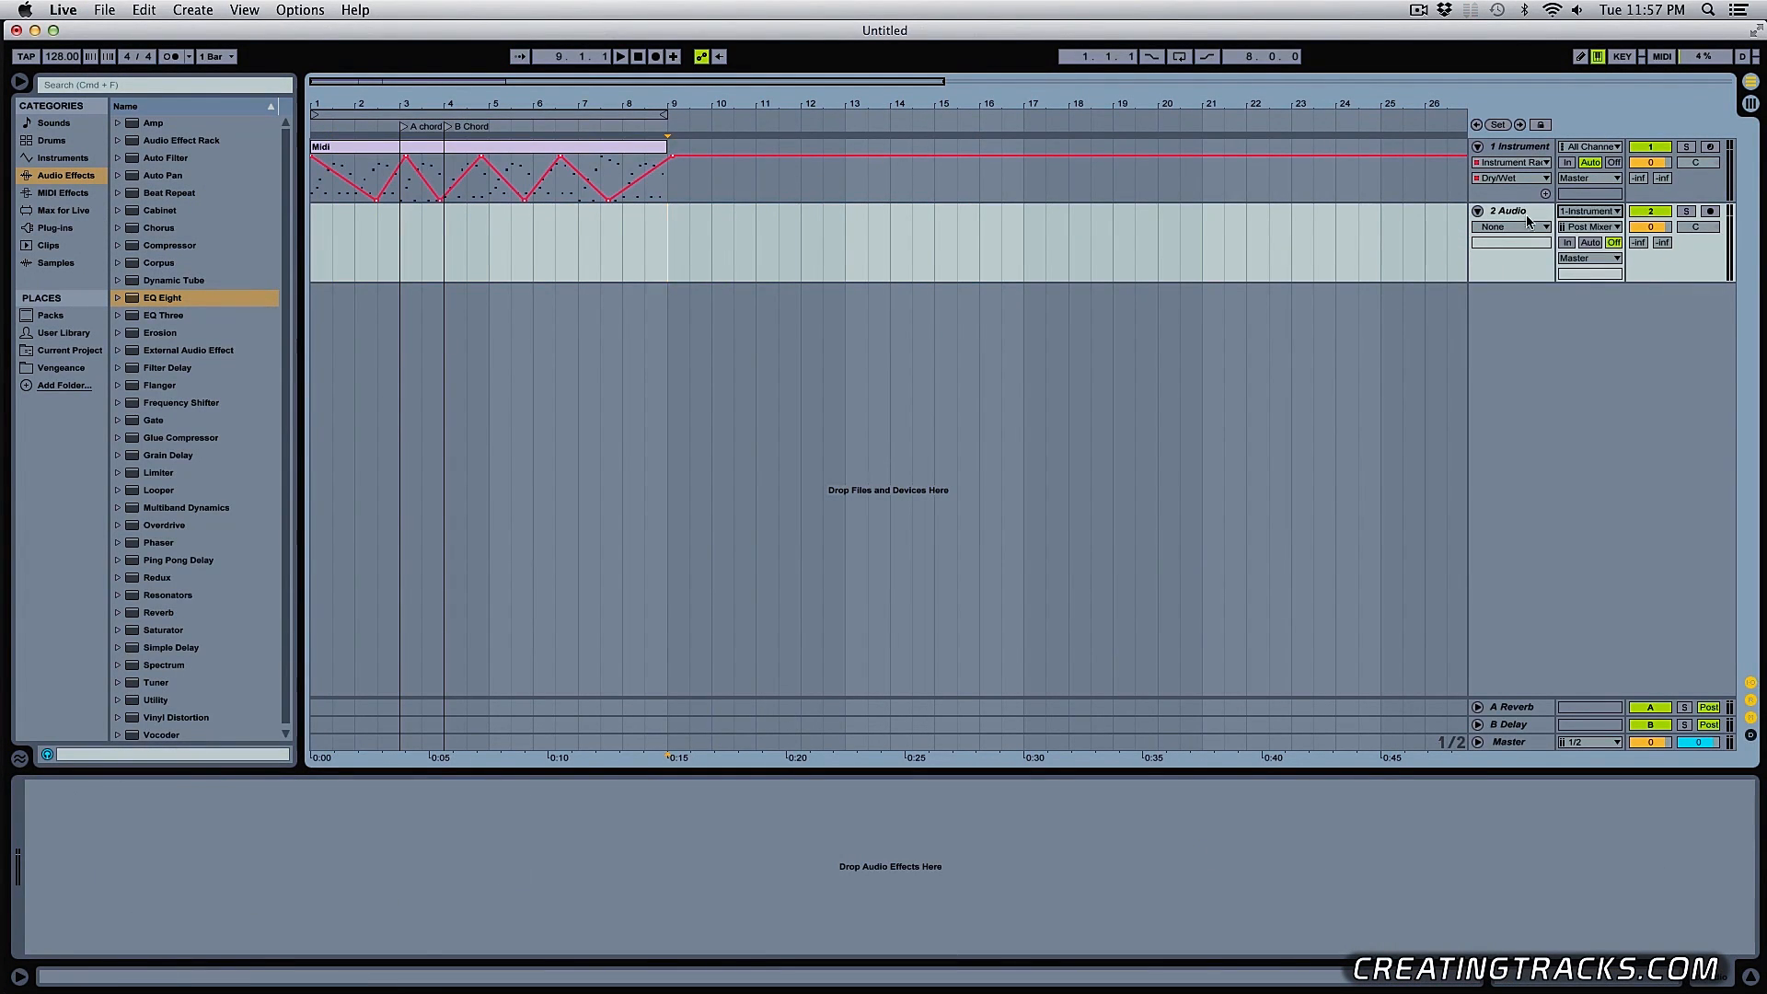
left_click(1510, 147)
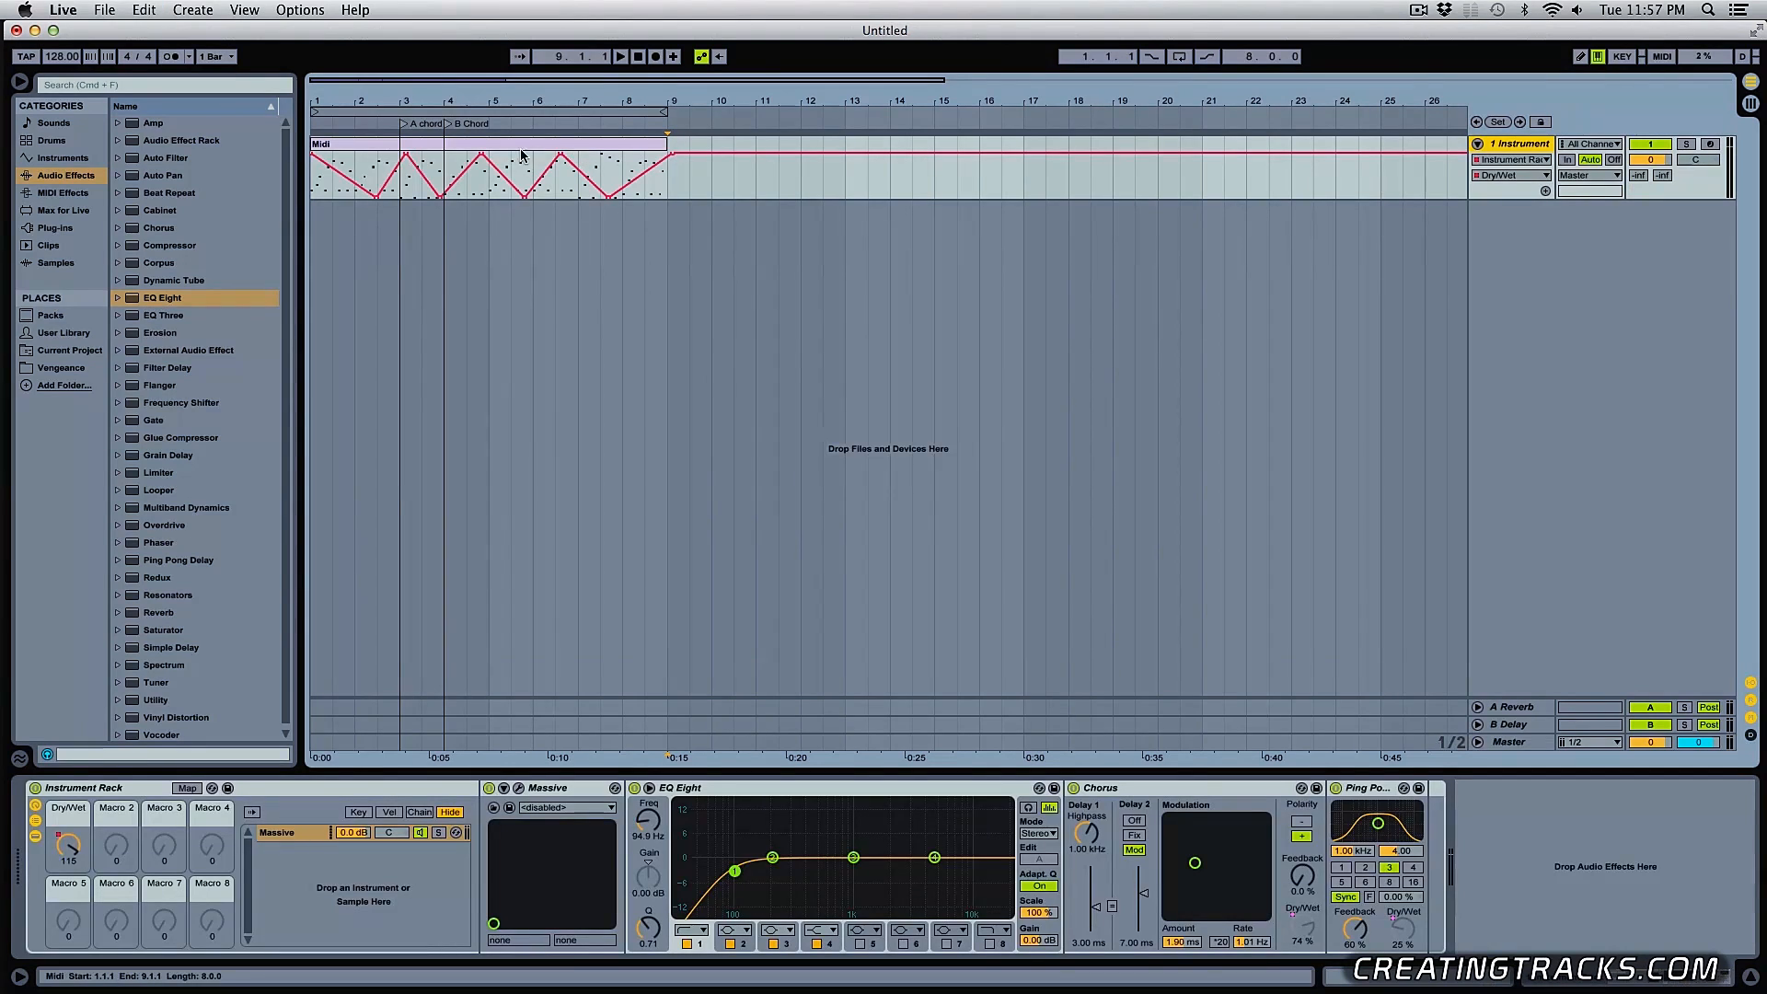
Freeze the Massive instrument track and flatten it into an audio clip with its freeze tail
right_click(1510, 143)
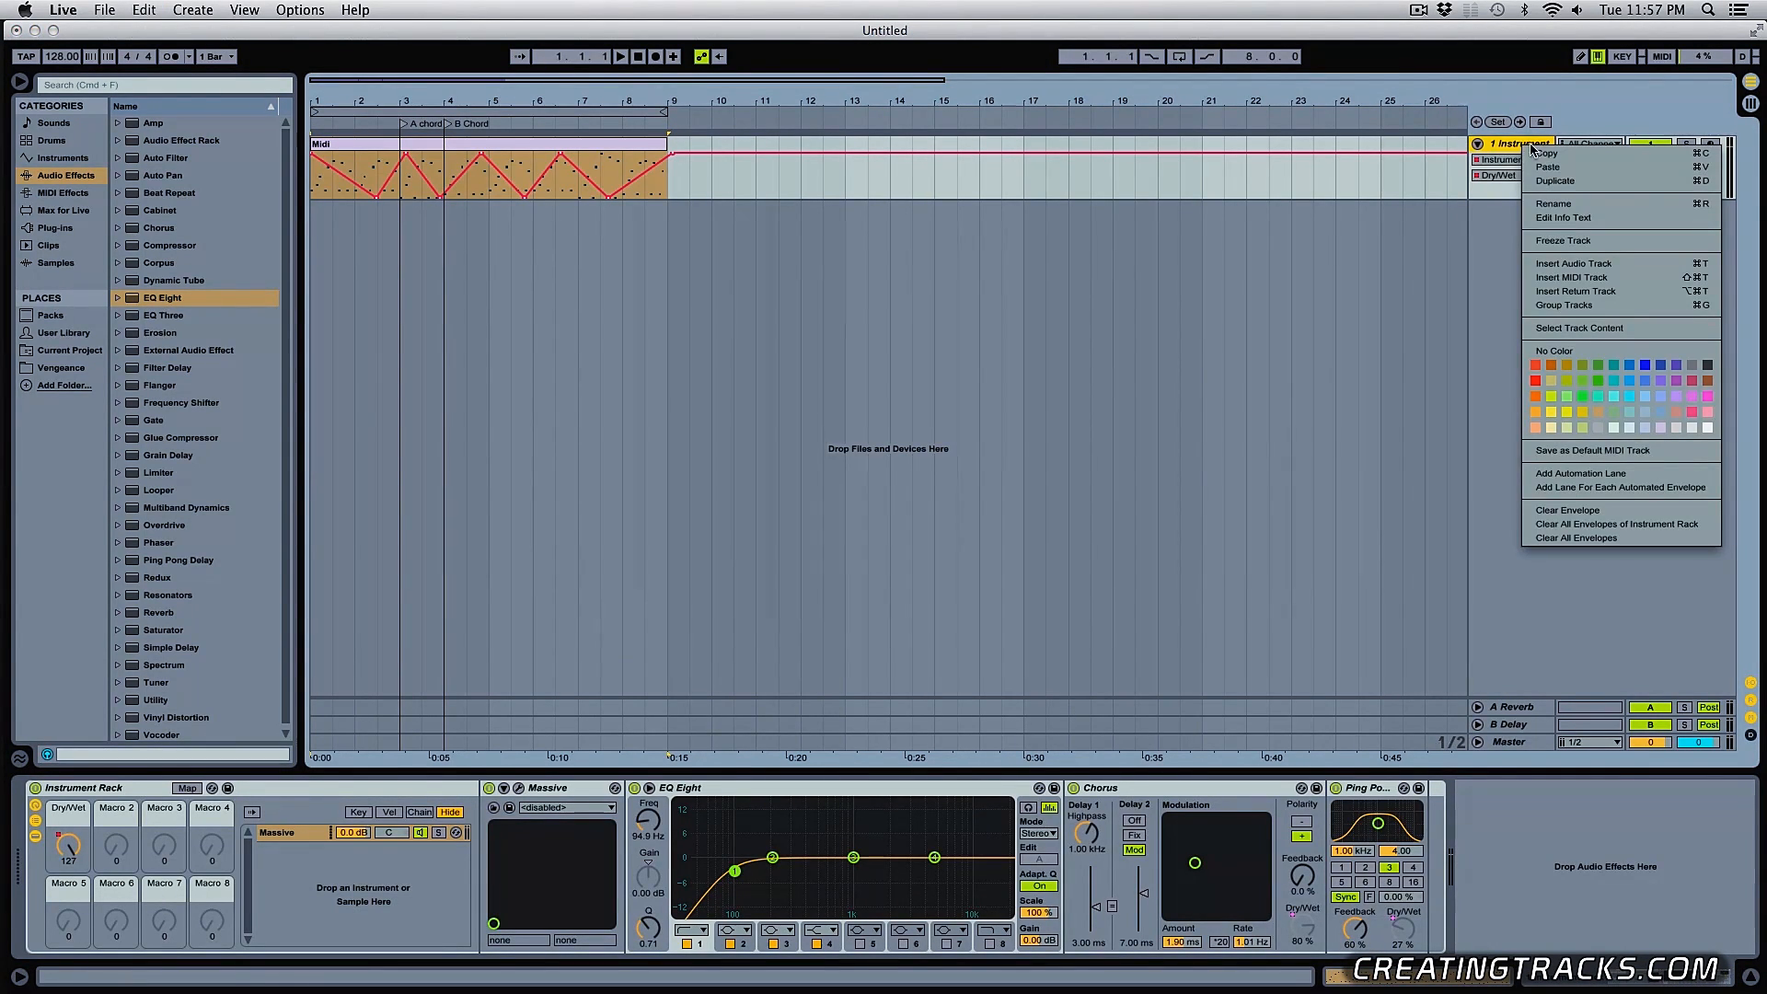
left_click(1569, 240)
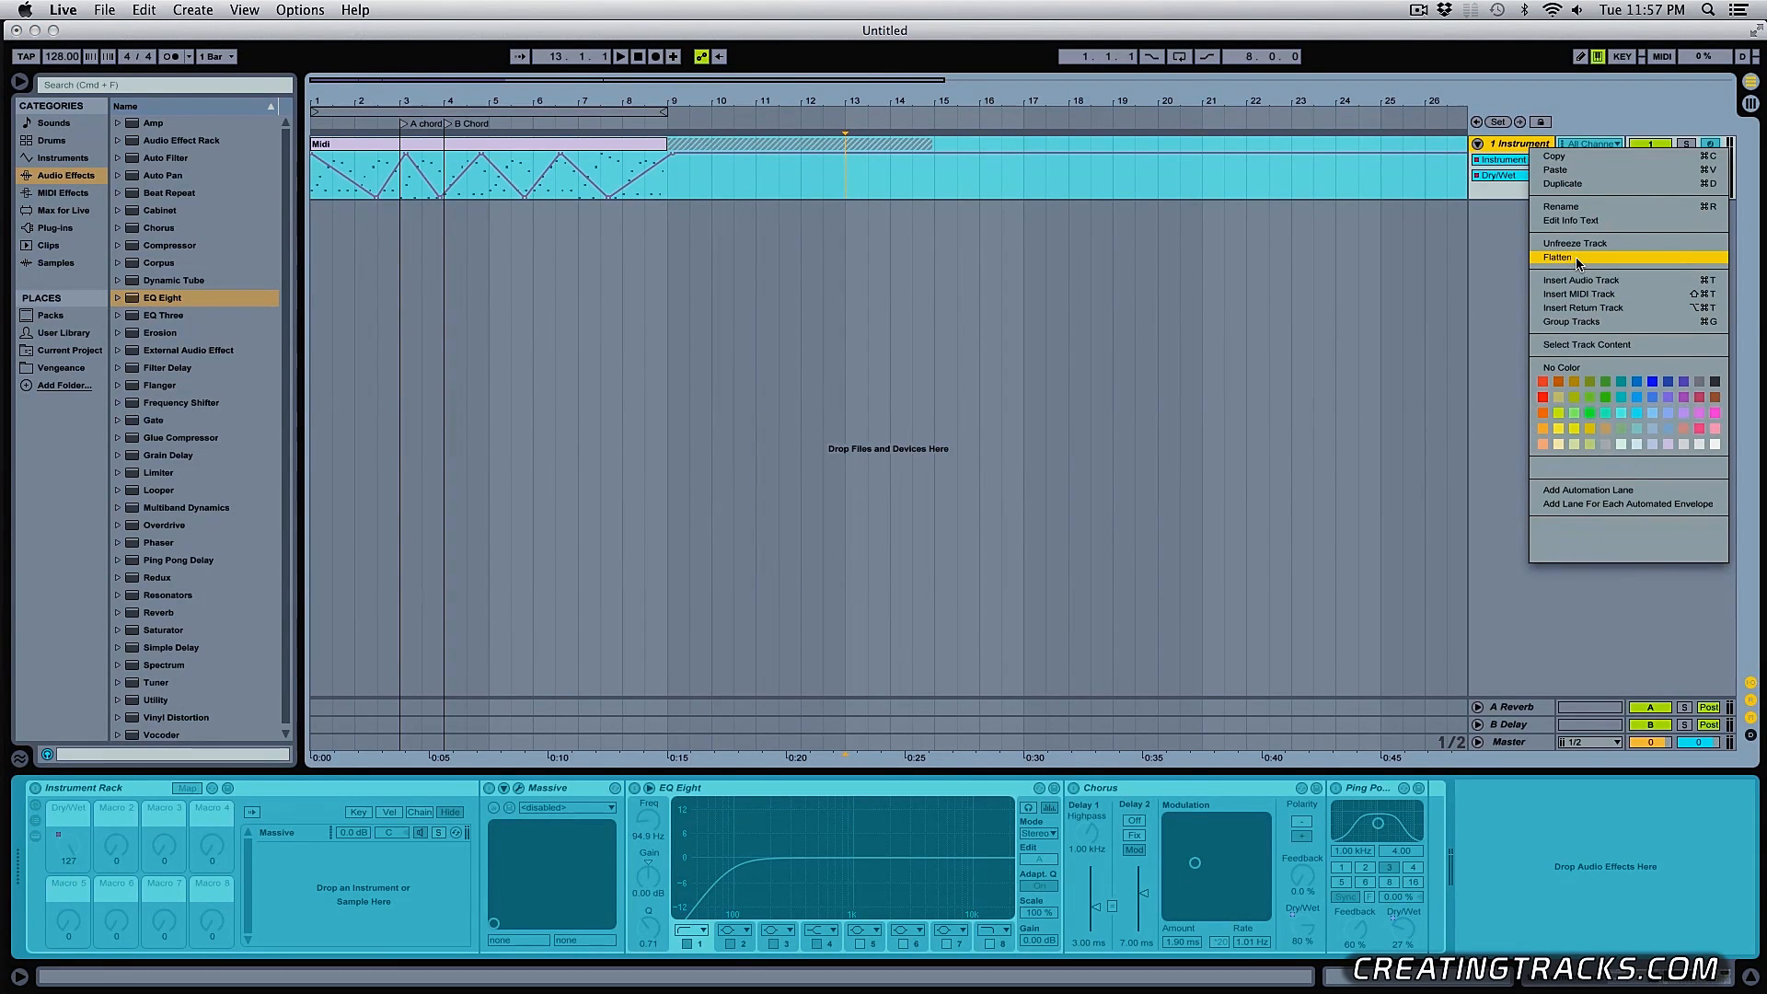
left_click(1575, 256)
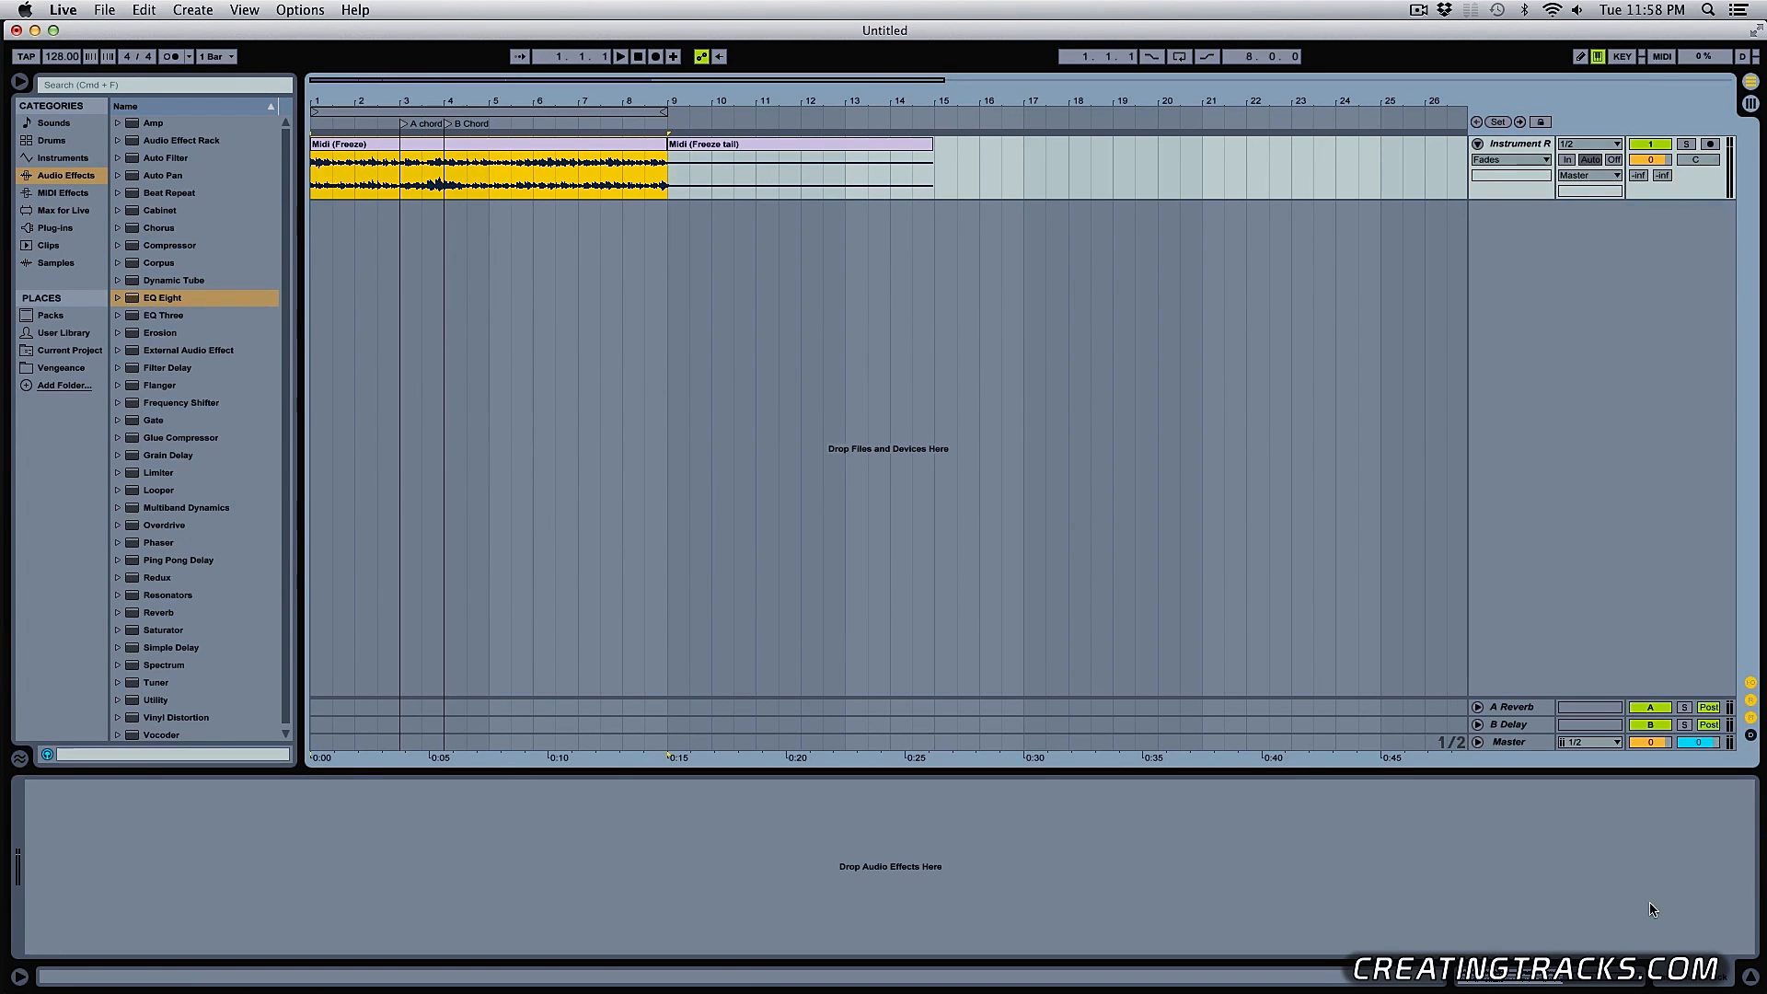
left_click(493, 175)
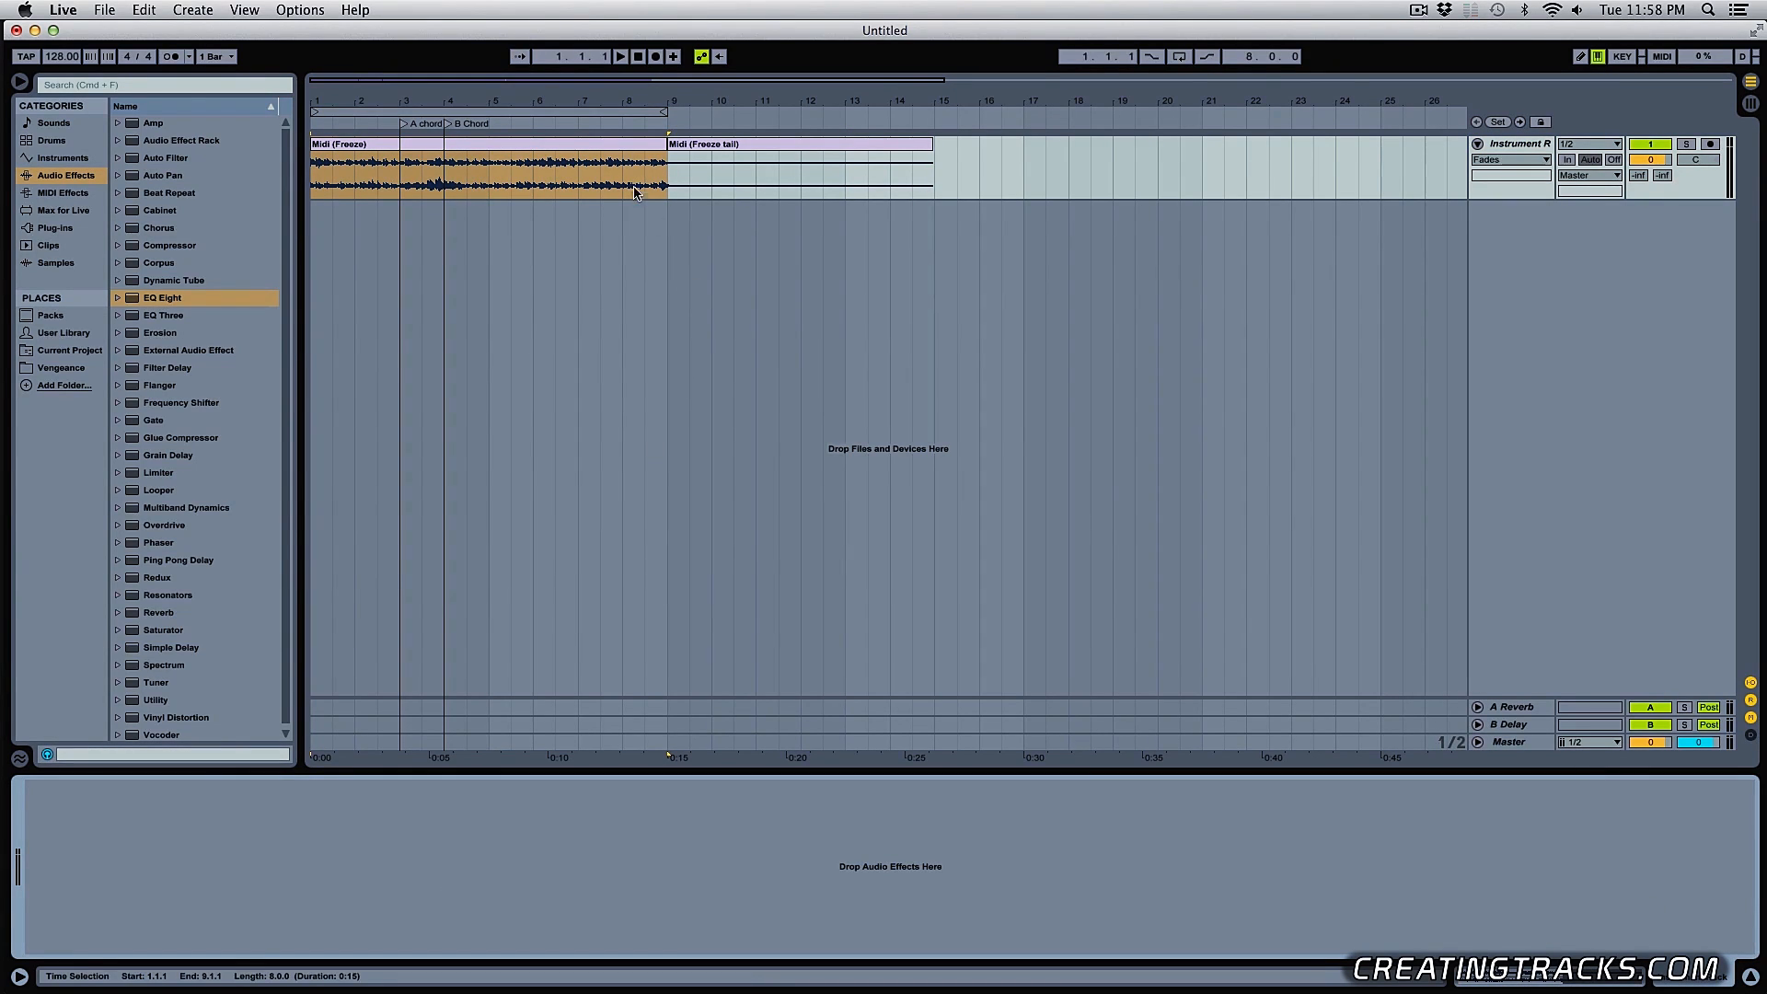